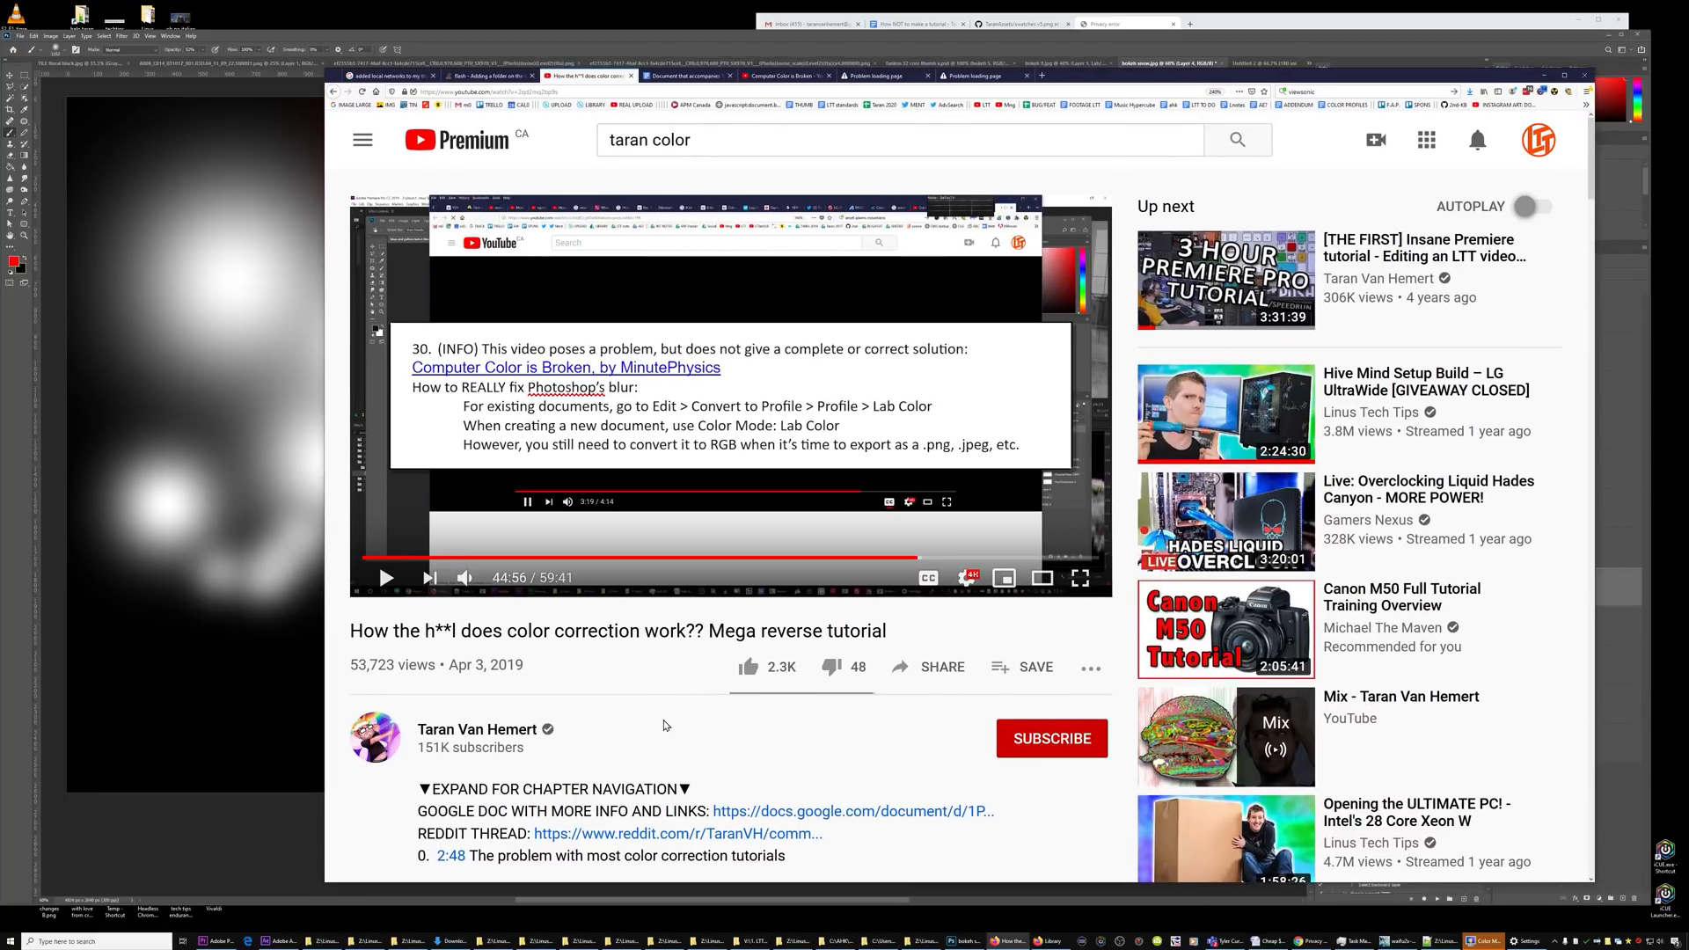
Watch the Computer Color is Broken video to its gamma-blending point, then return to the image
click(565, 367)
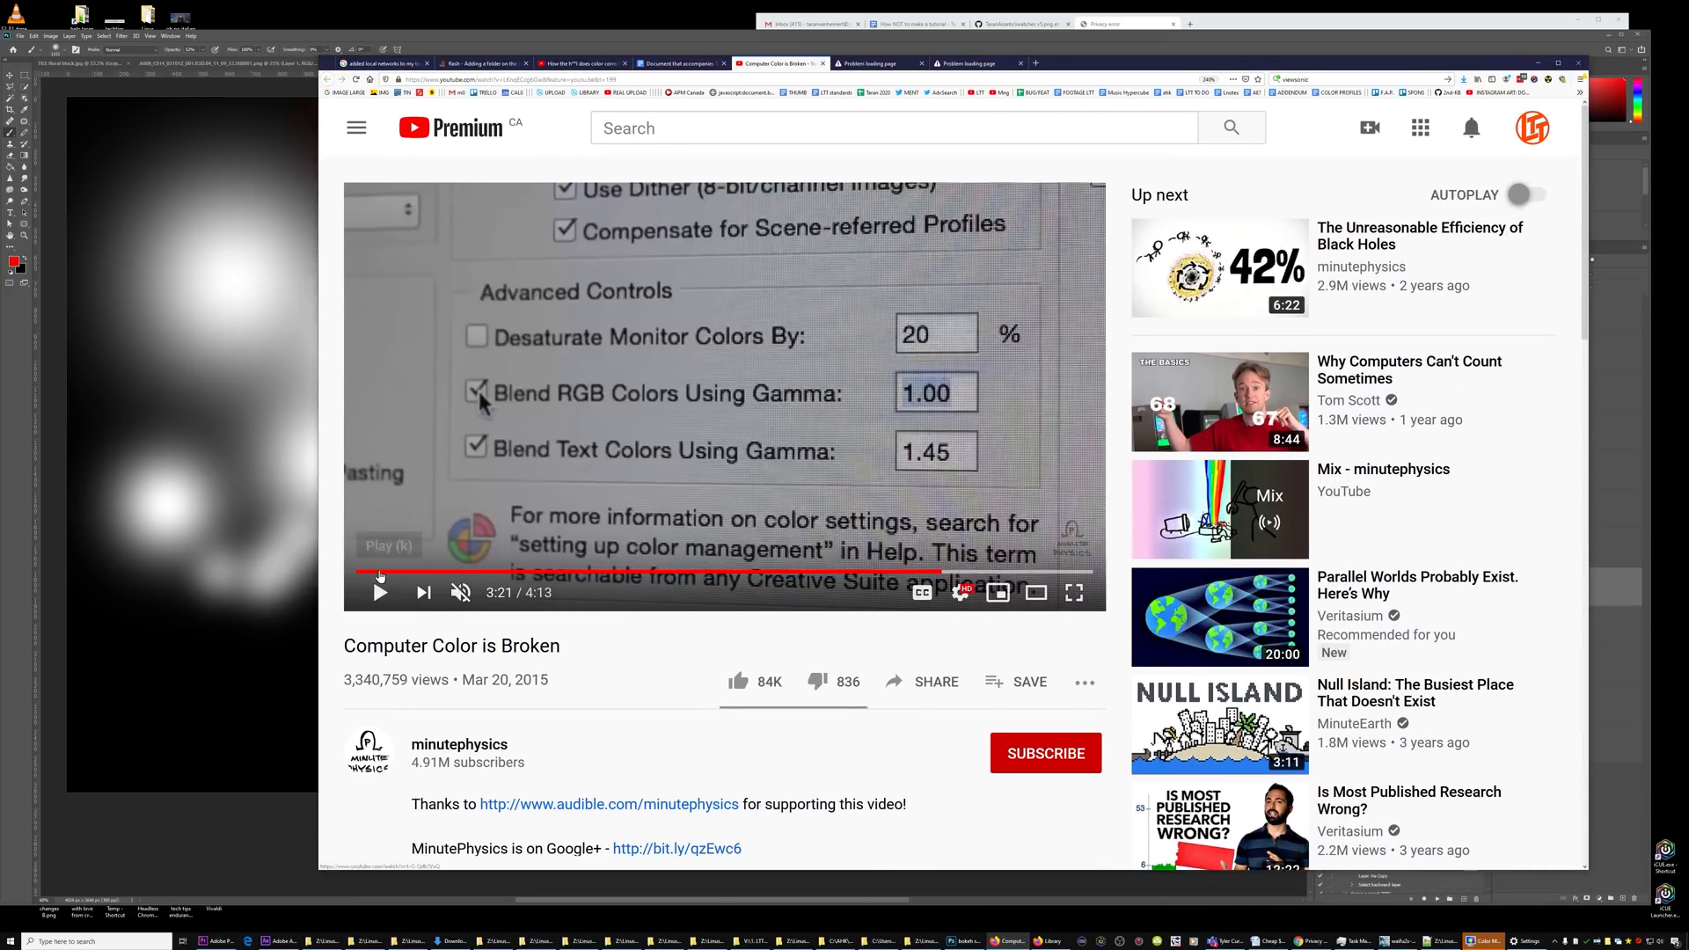
mouse_move(724, 570)
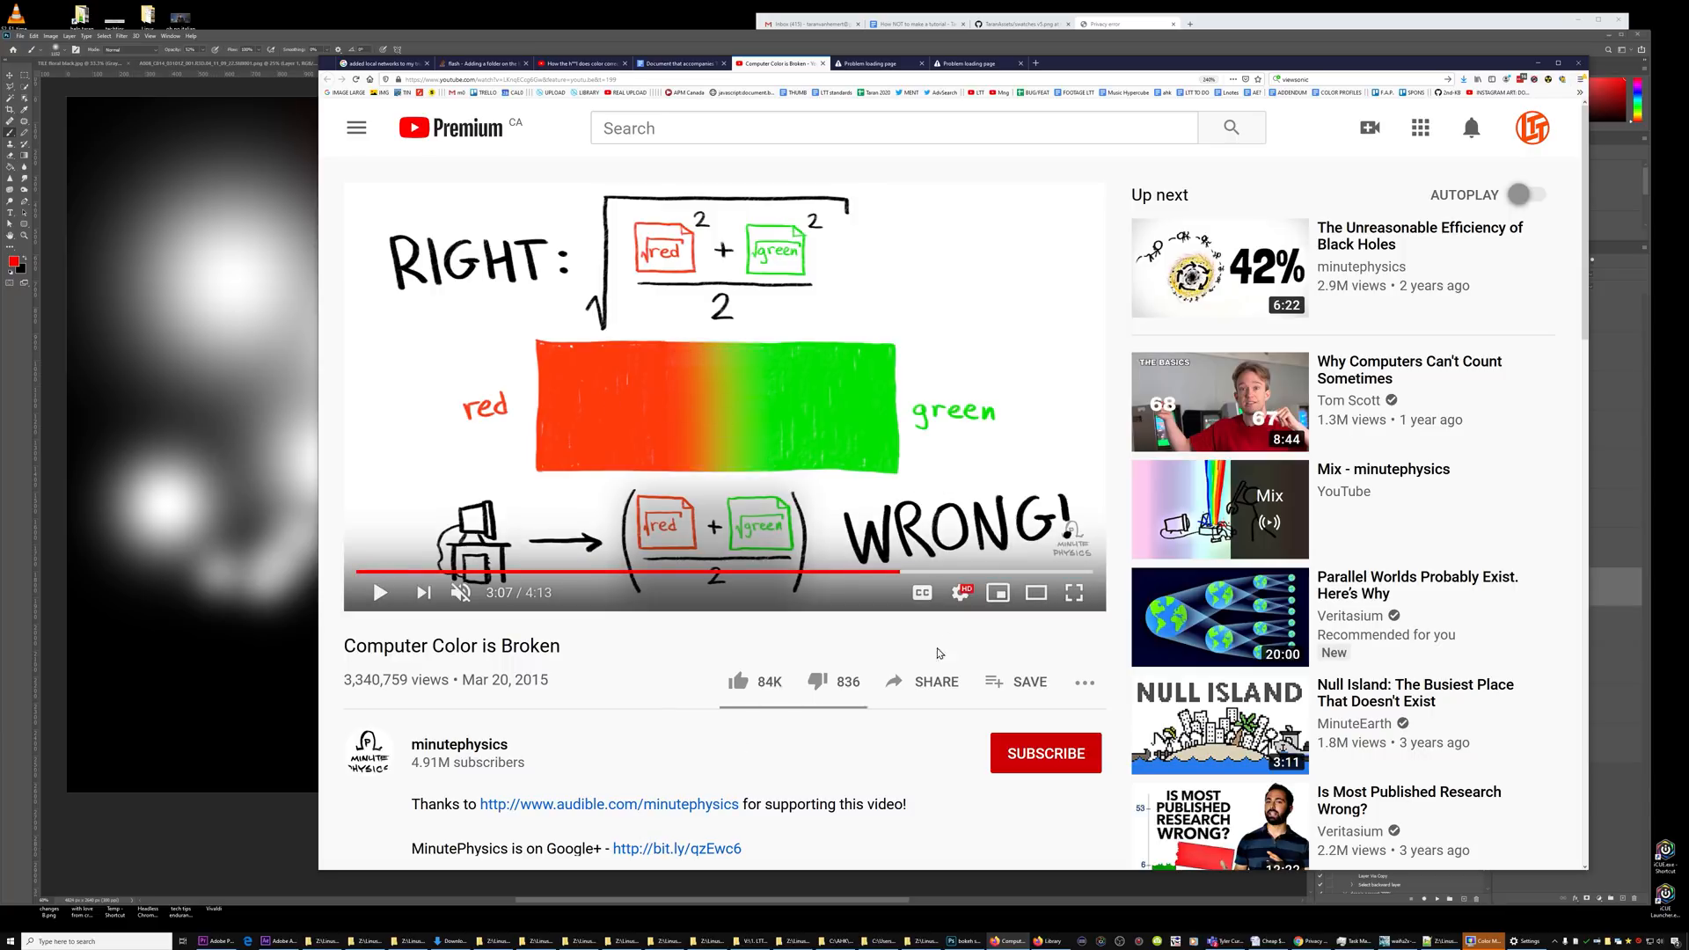
mouse_move(901, 572)
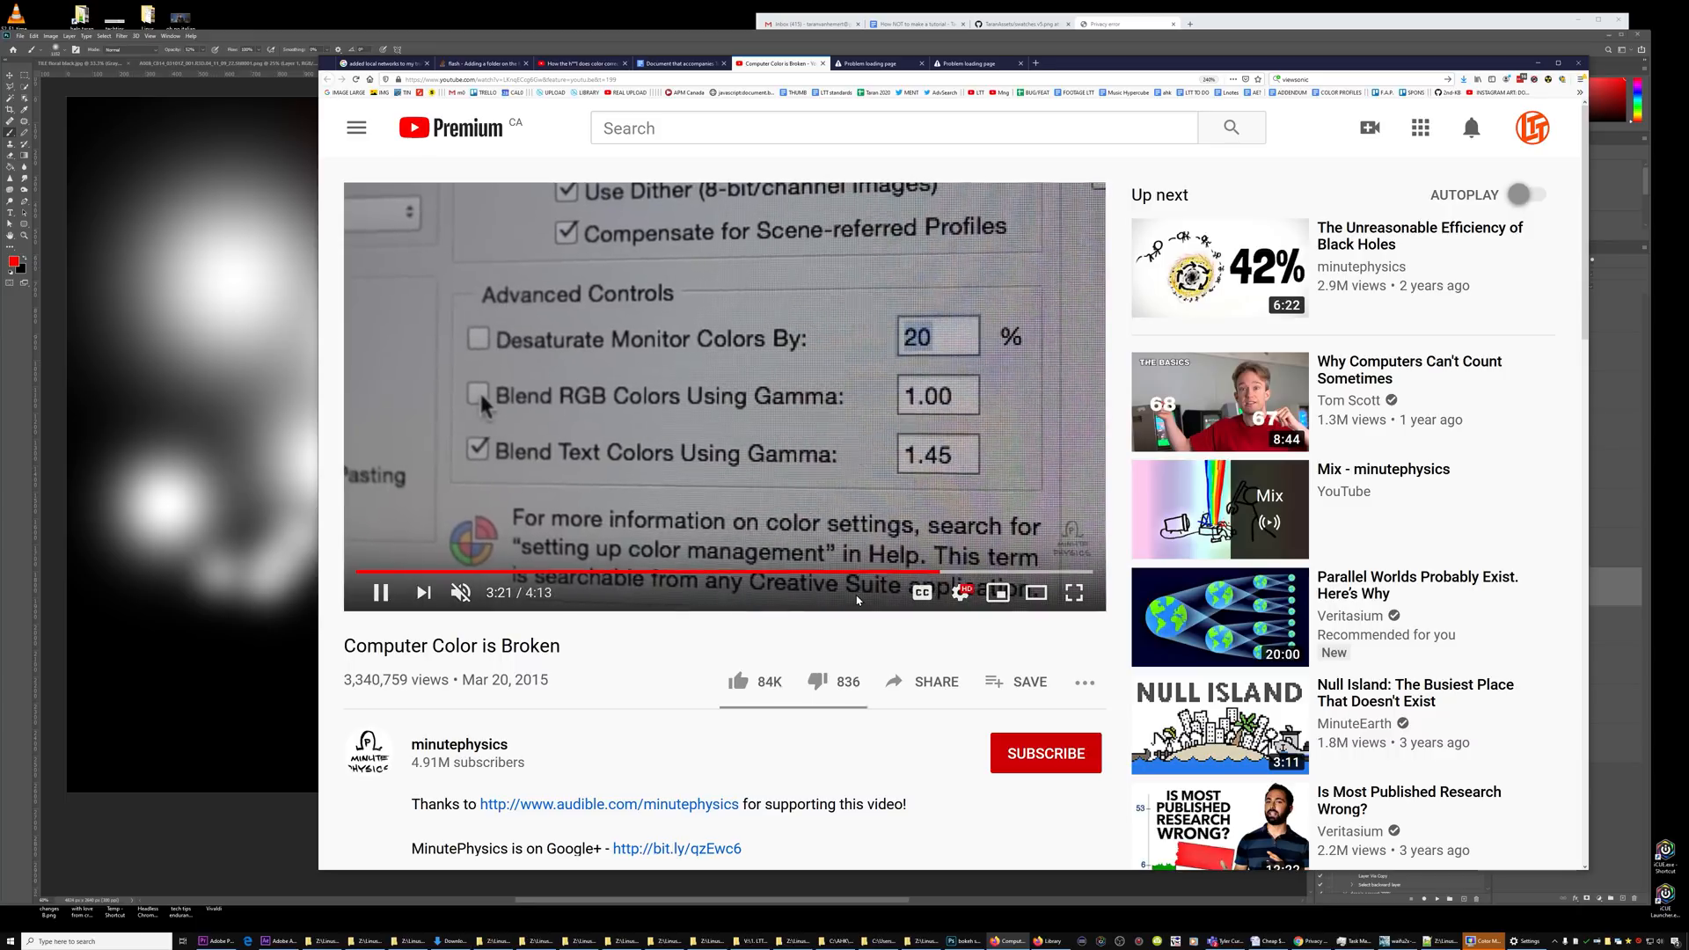
click(380, 591)
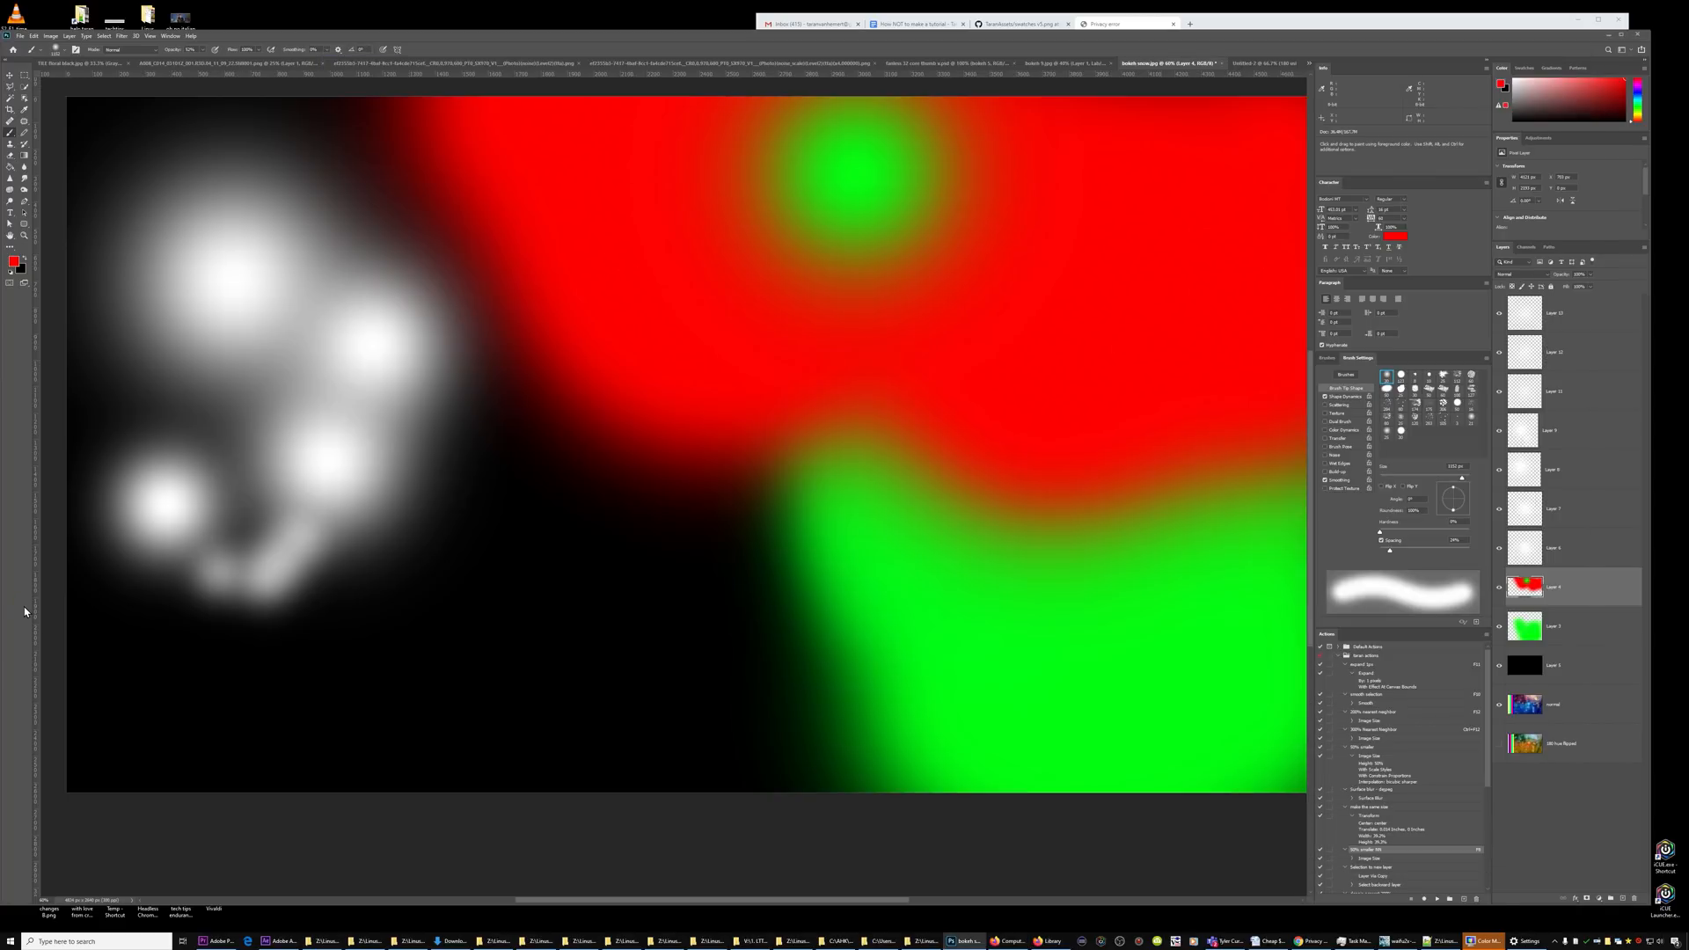
In Color Settings, toggle Blend RGB Colors Using Gamma on and off on the red-and-green image
click(84, 14)
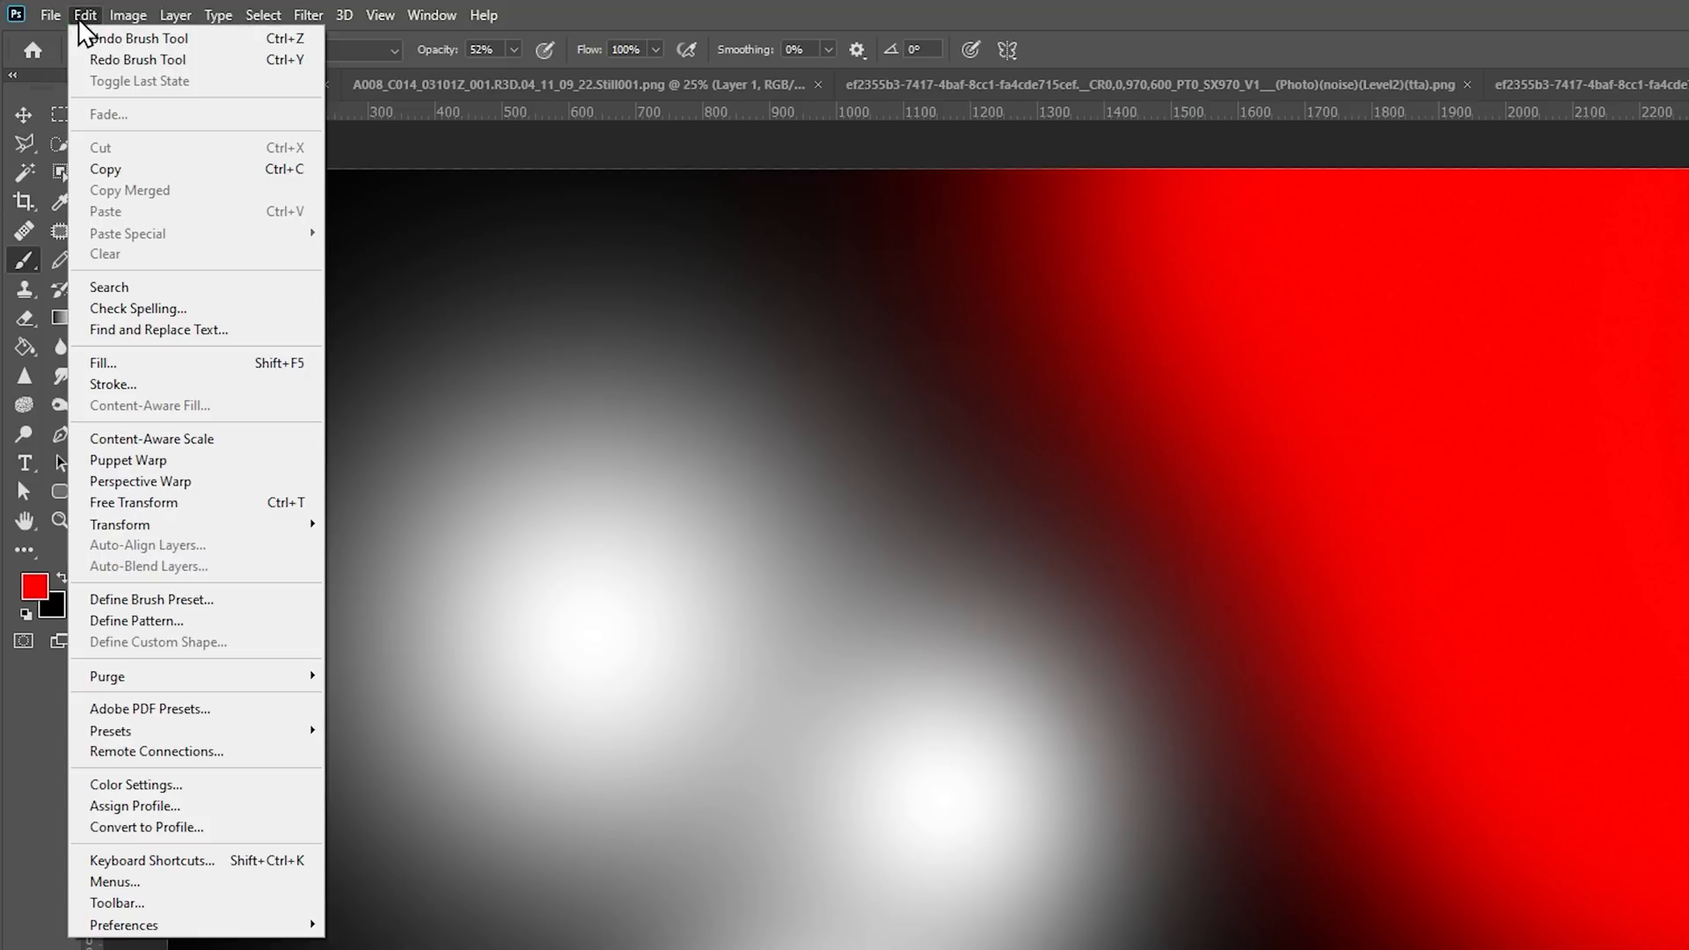
mouse_move(135, 785)
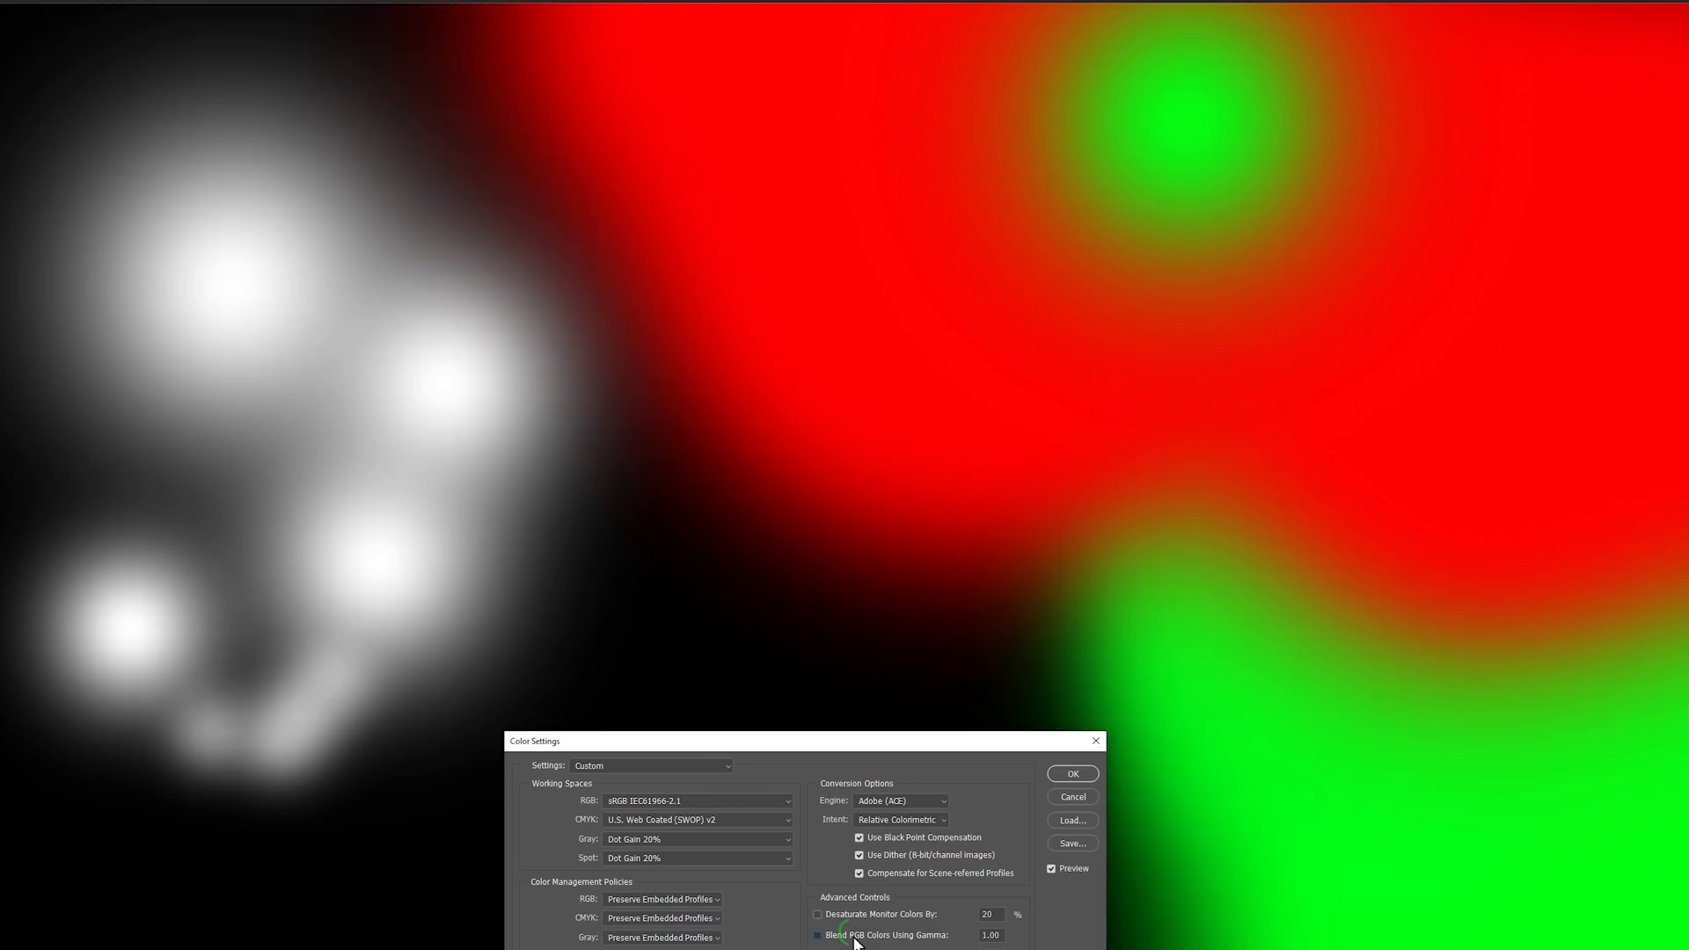
click(816, 935)
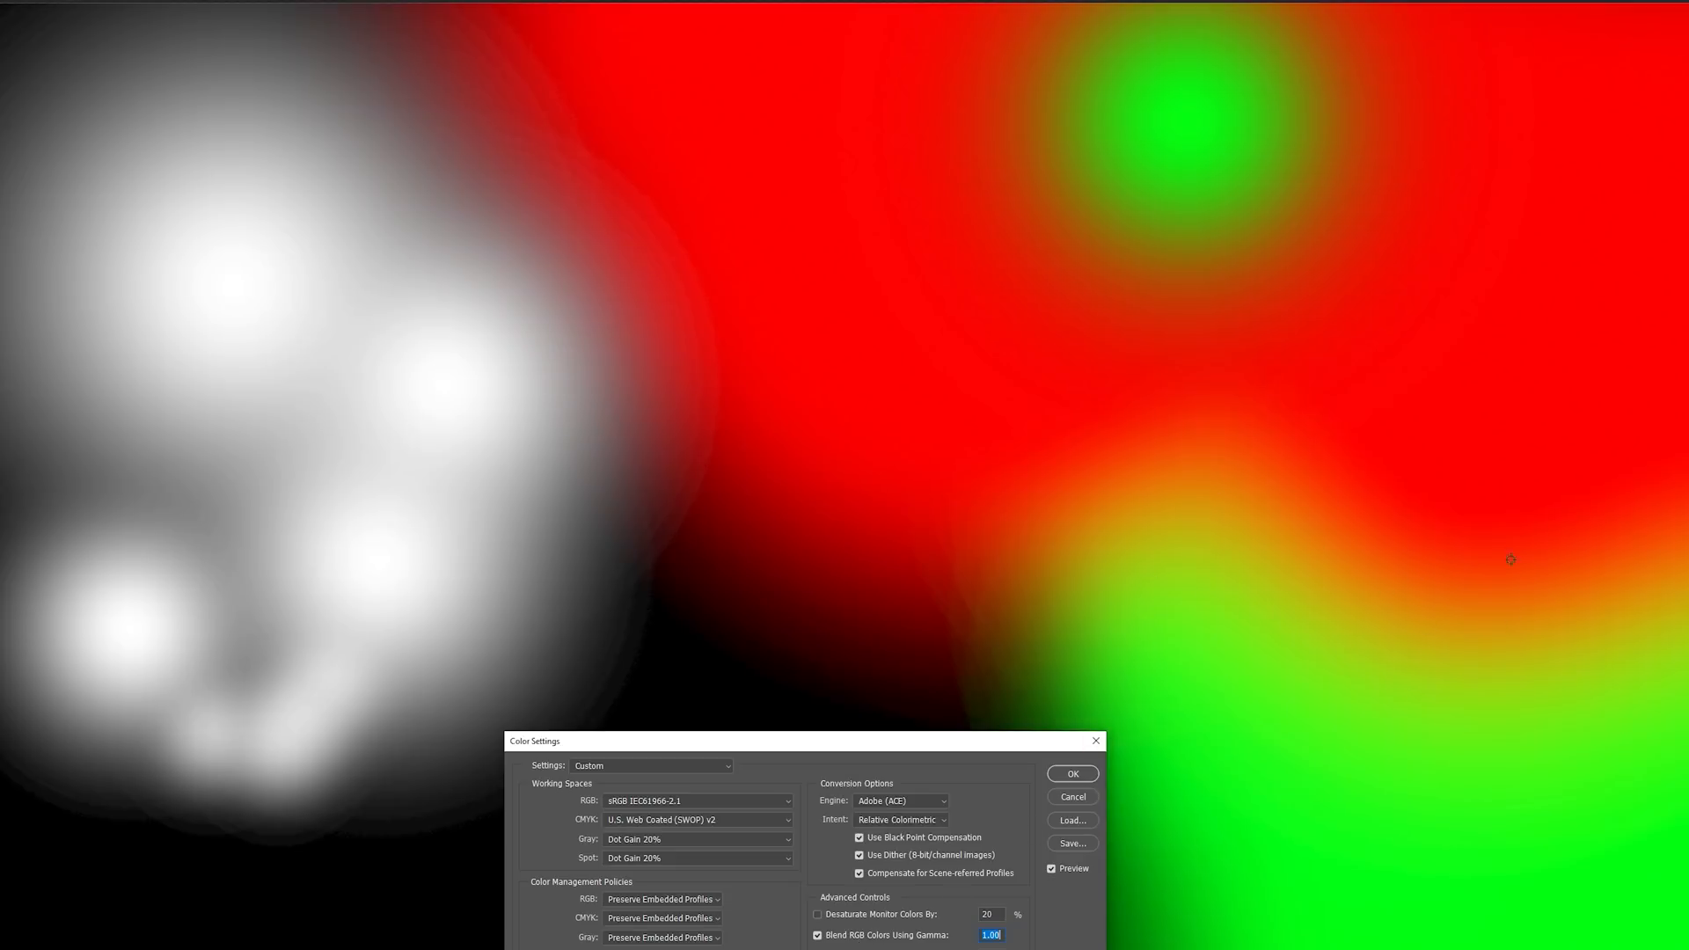
mouse_move(1247, 81)
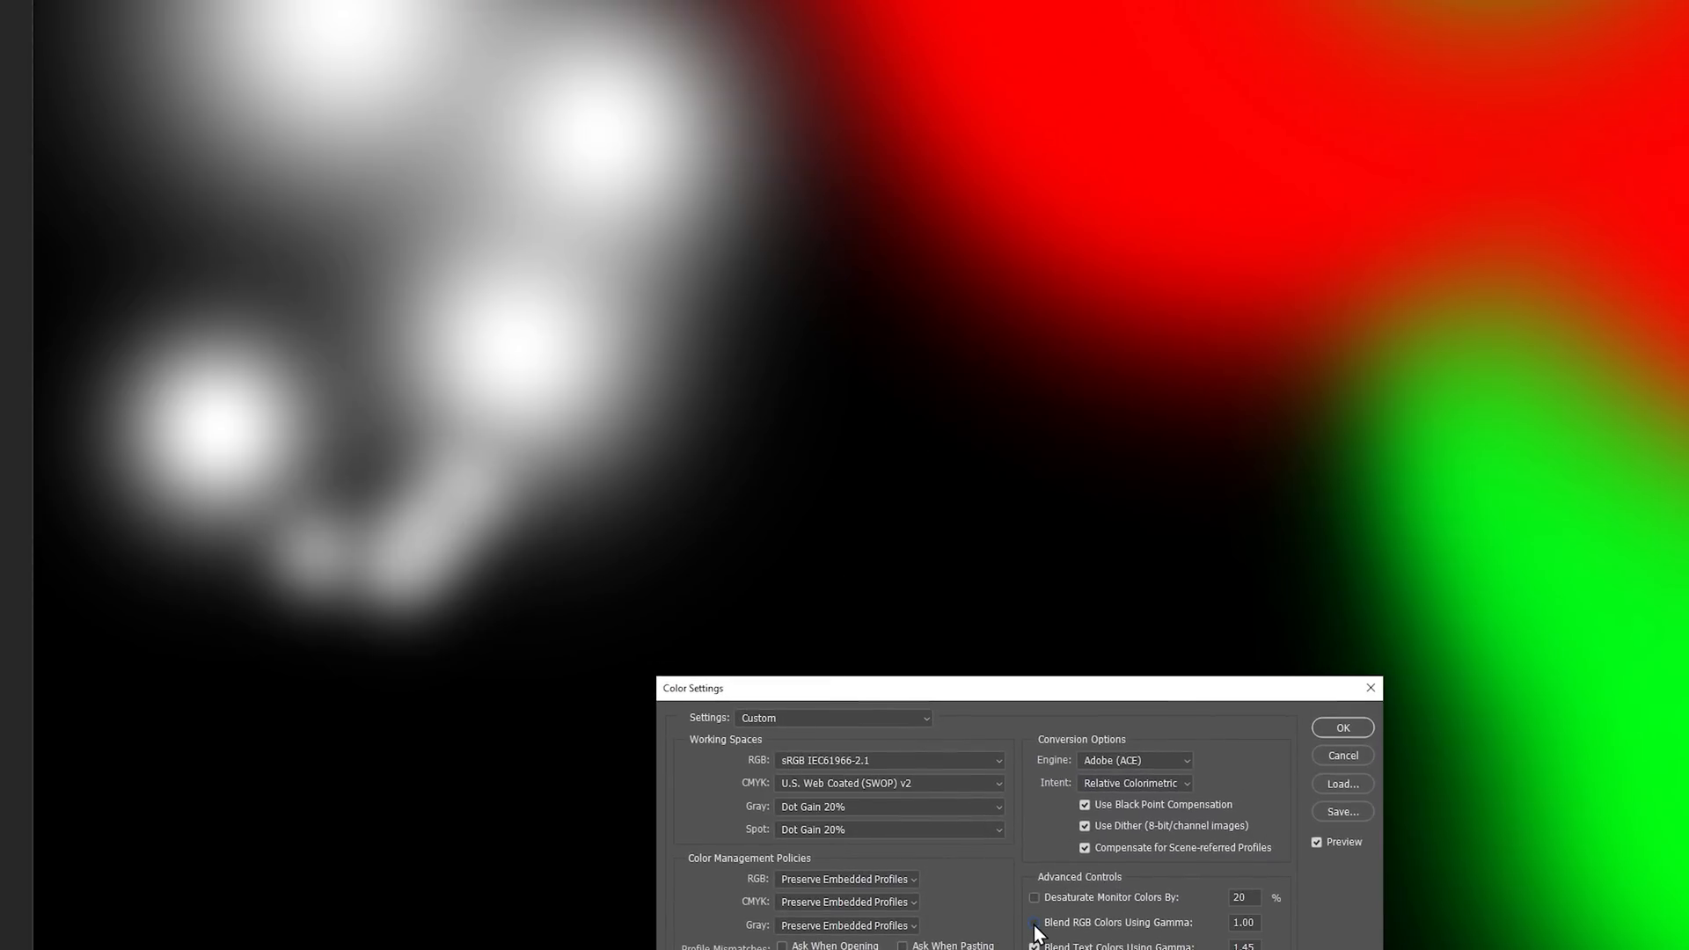
click(1035, 922)
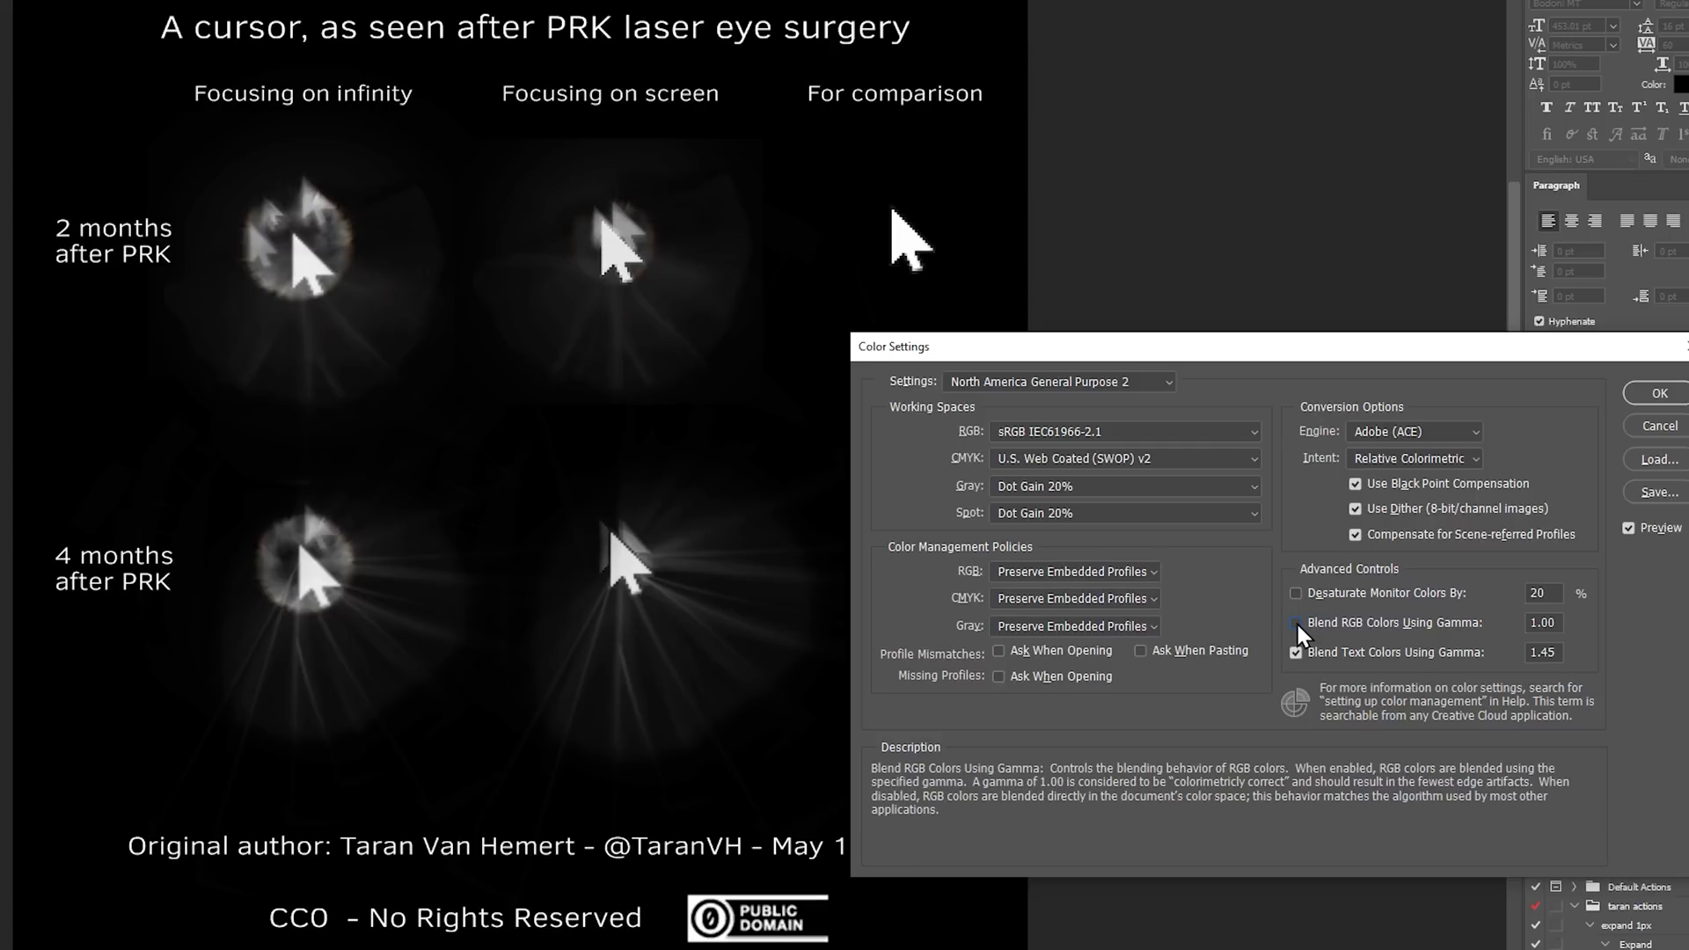
click(1297, 623)
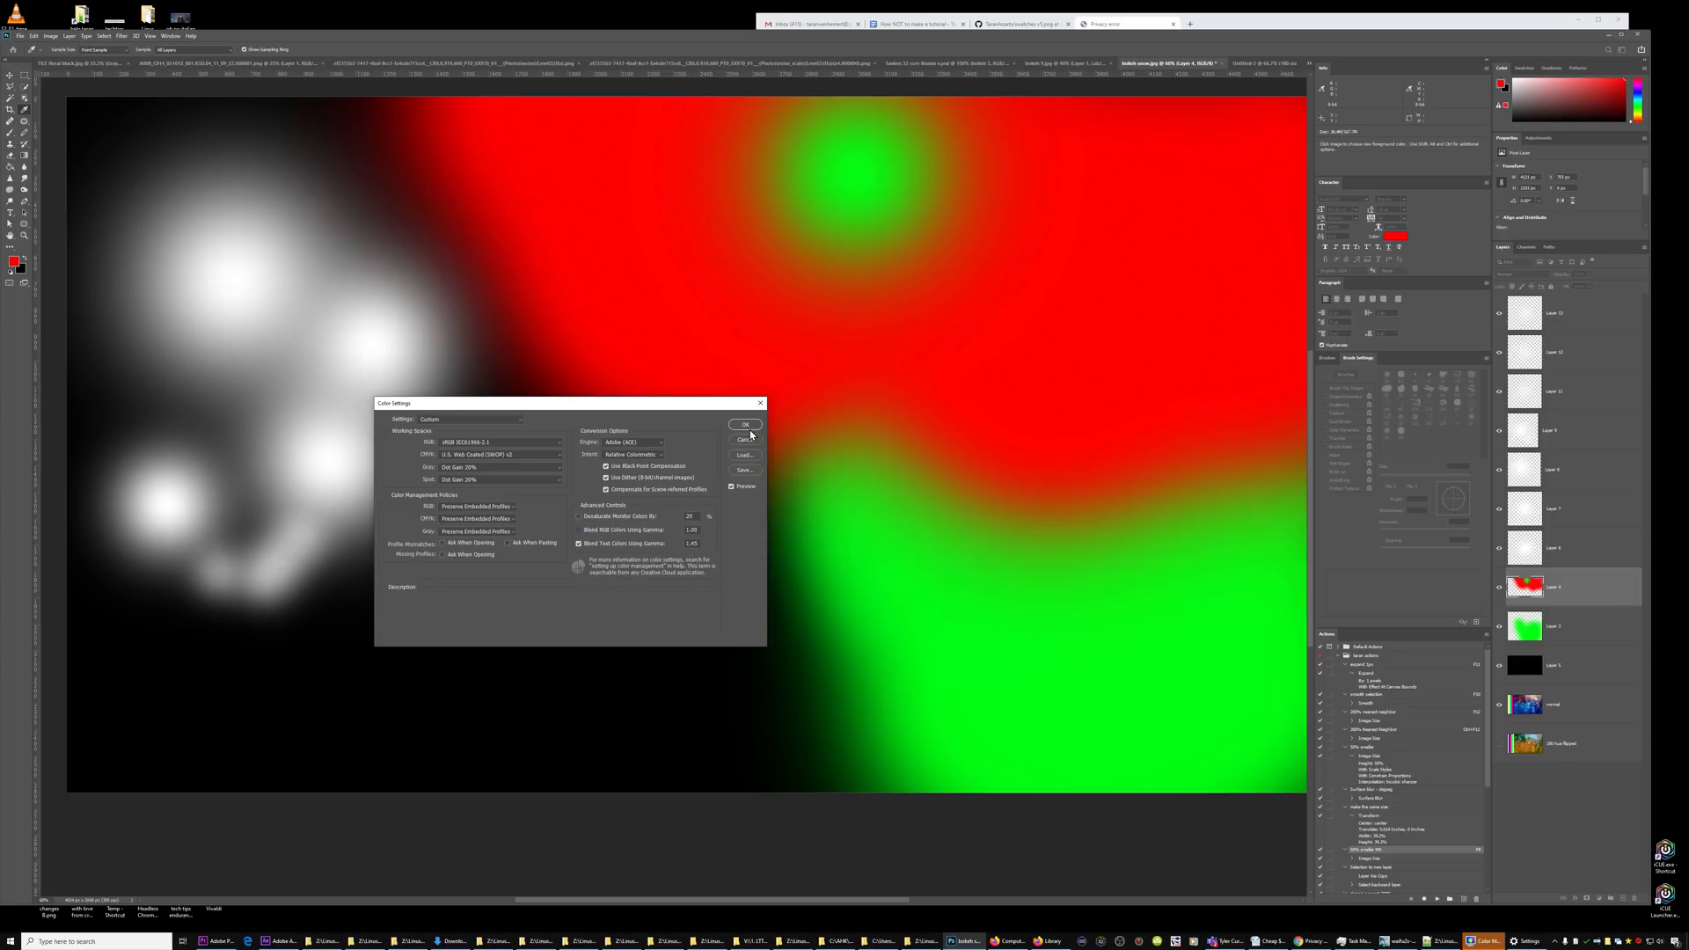
Convert the red-and-green document to Lab Color mode, keeping layers unmerged
click(744, 424)
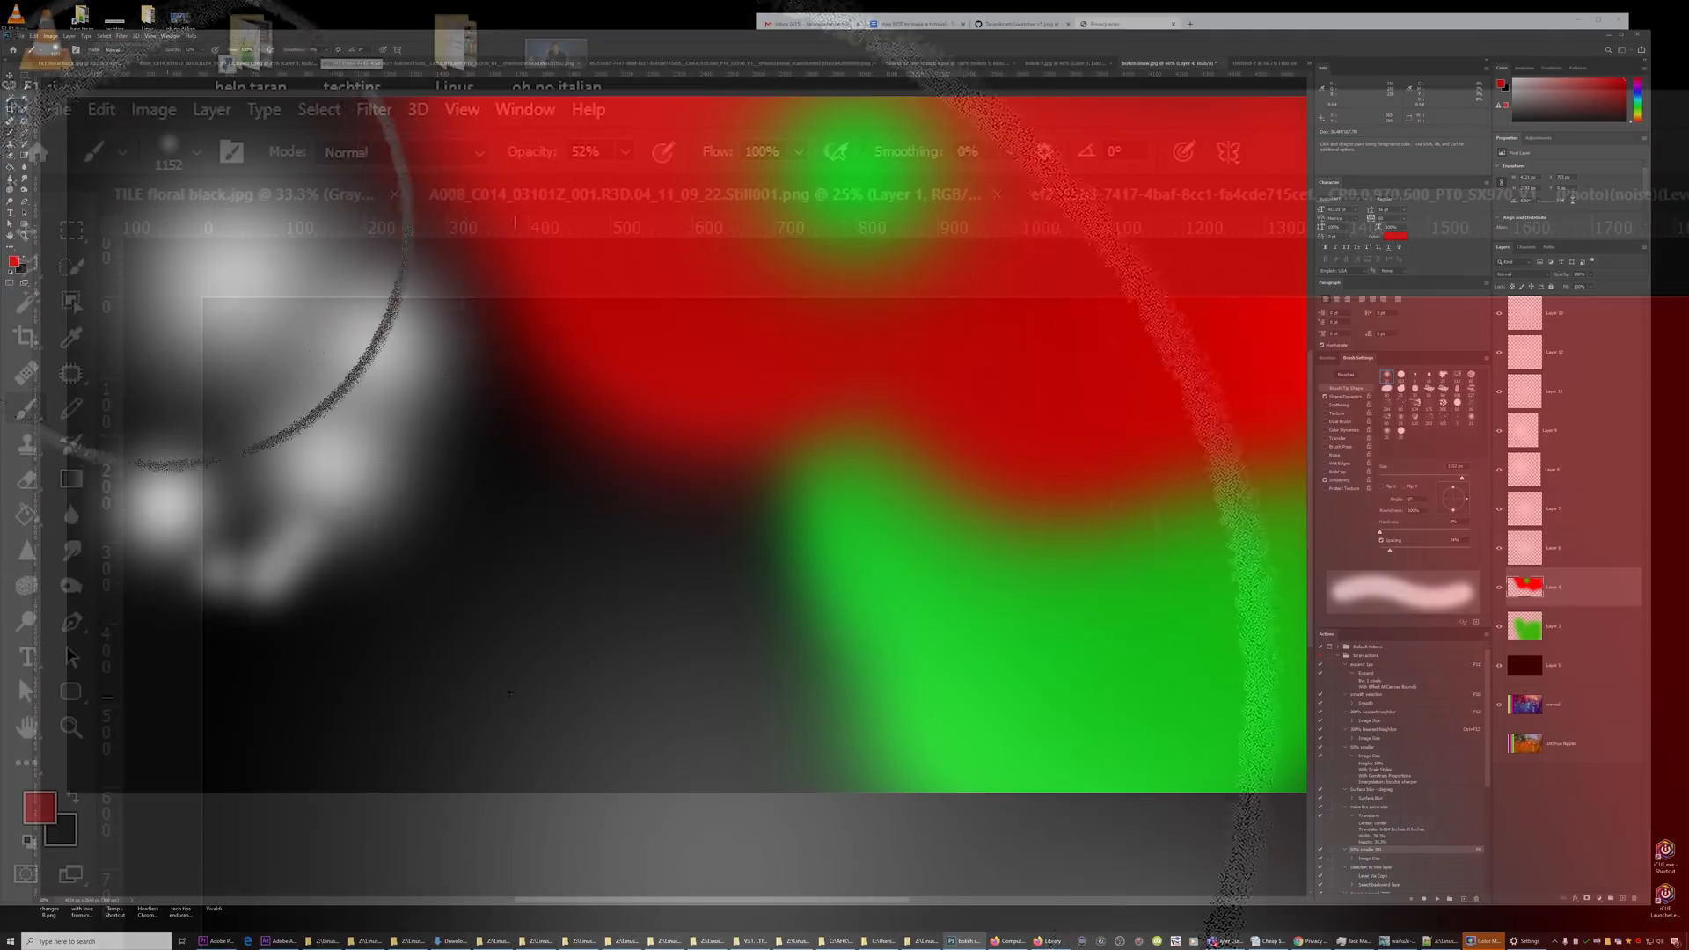
click(153, 109)
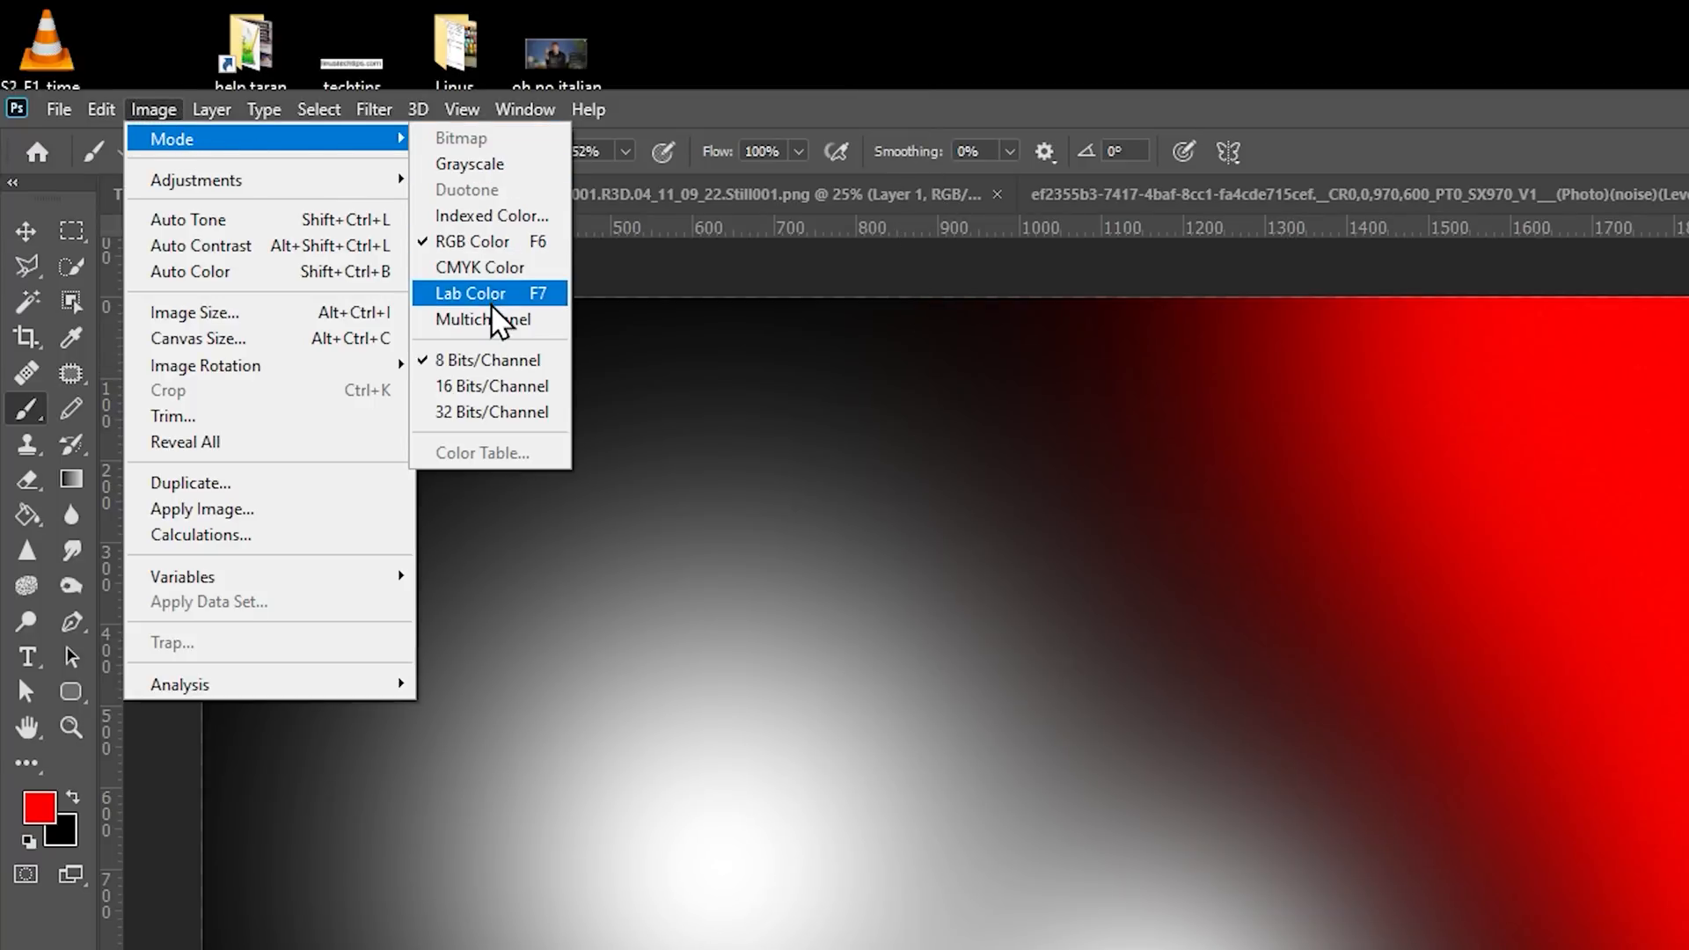
click(468, 292)
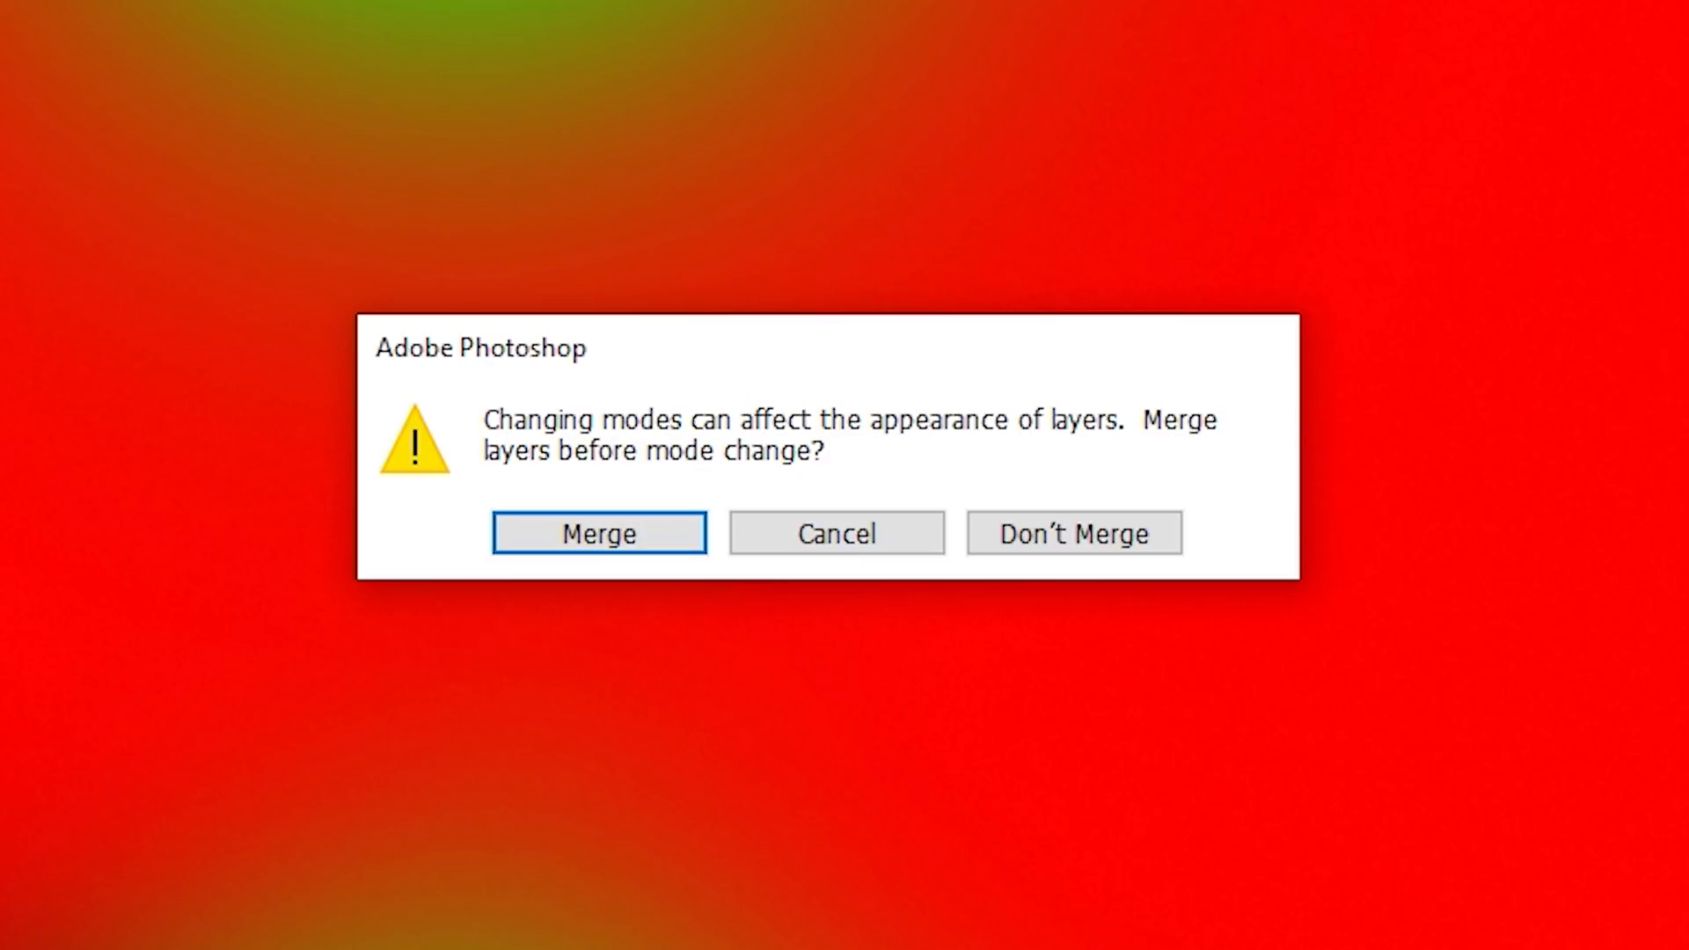
mouse_move(1074, 533)
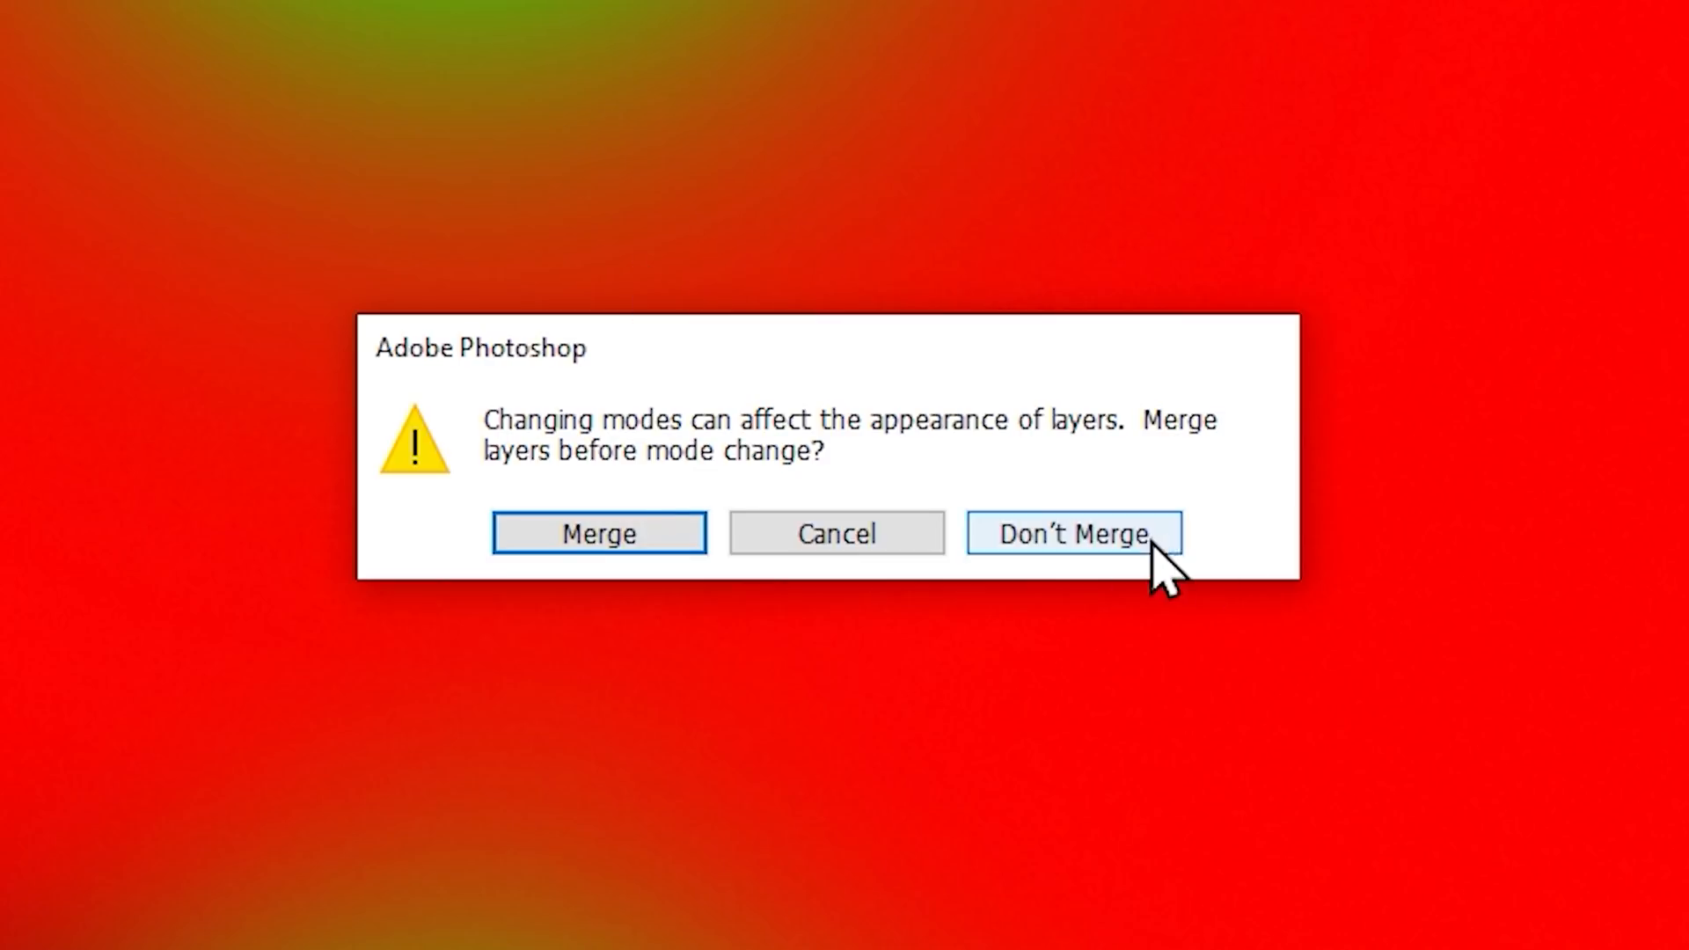
click(1071, 532)
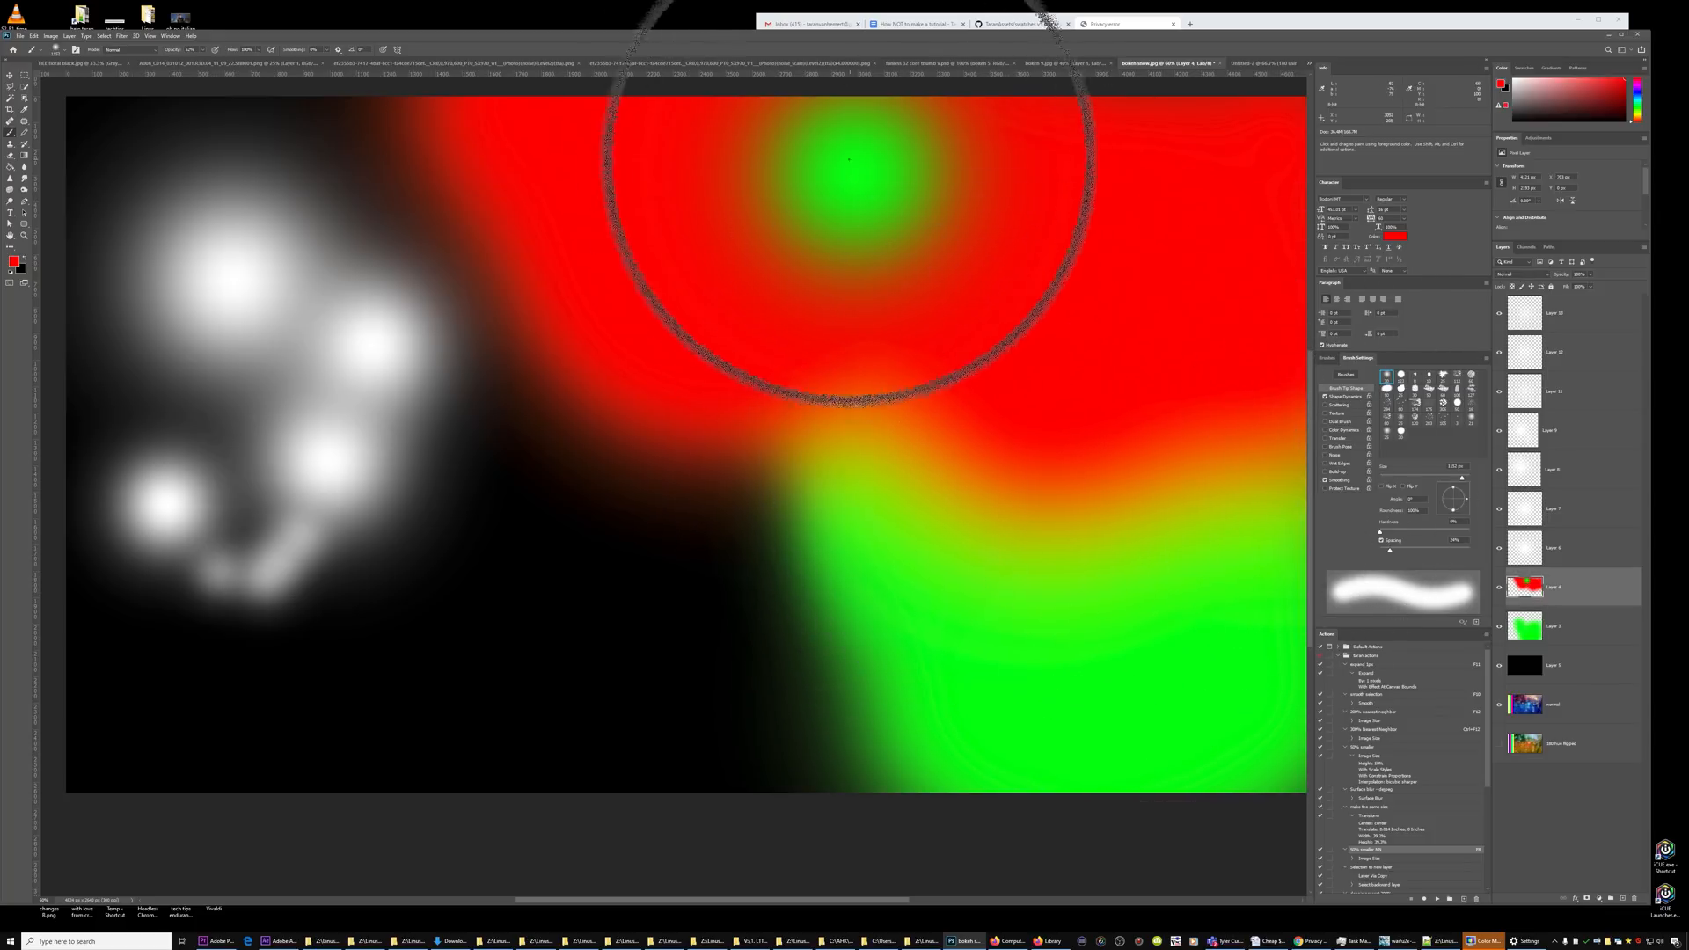
mouse_move(841, 193)
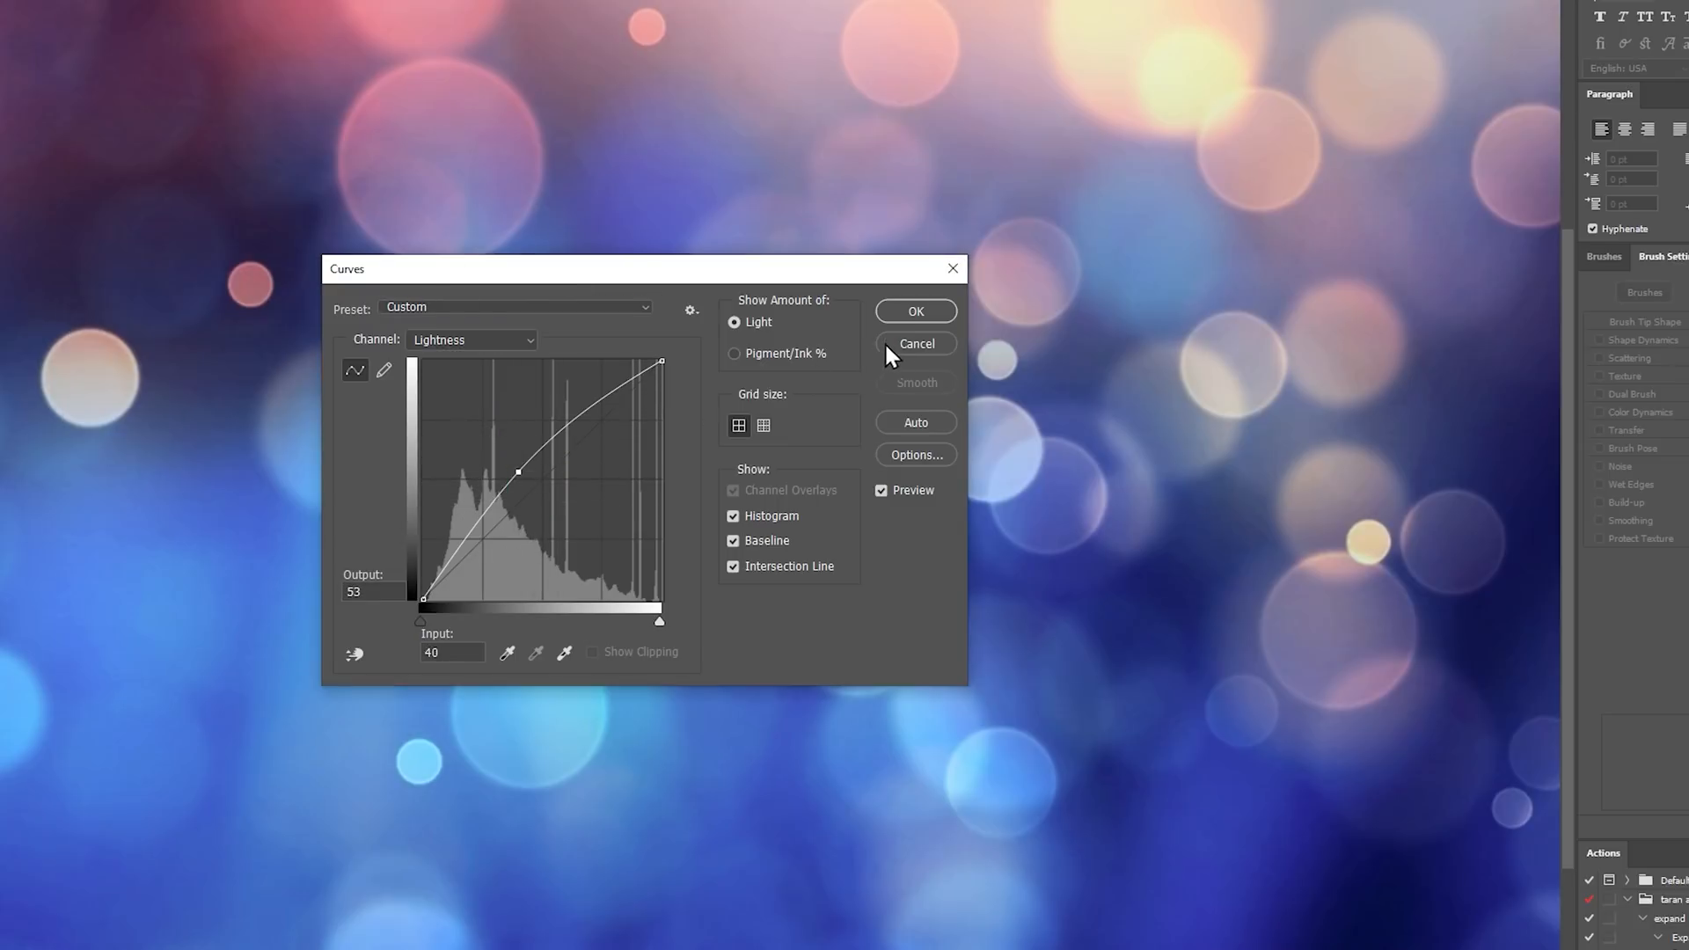
Dismiss Curves and set a Hue/Saturation adjustment limited to the Cyans range
click(915, 343)
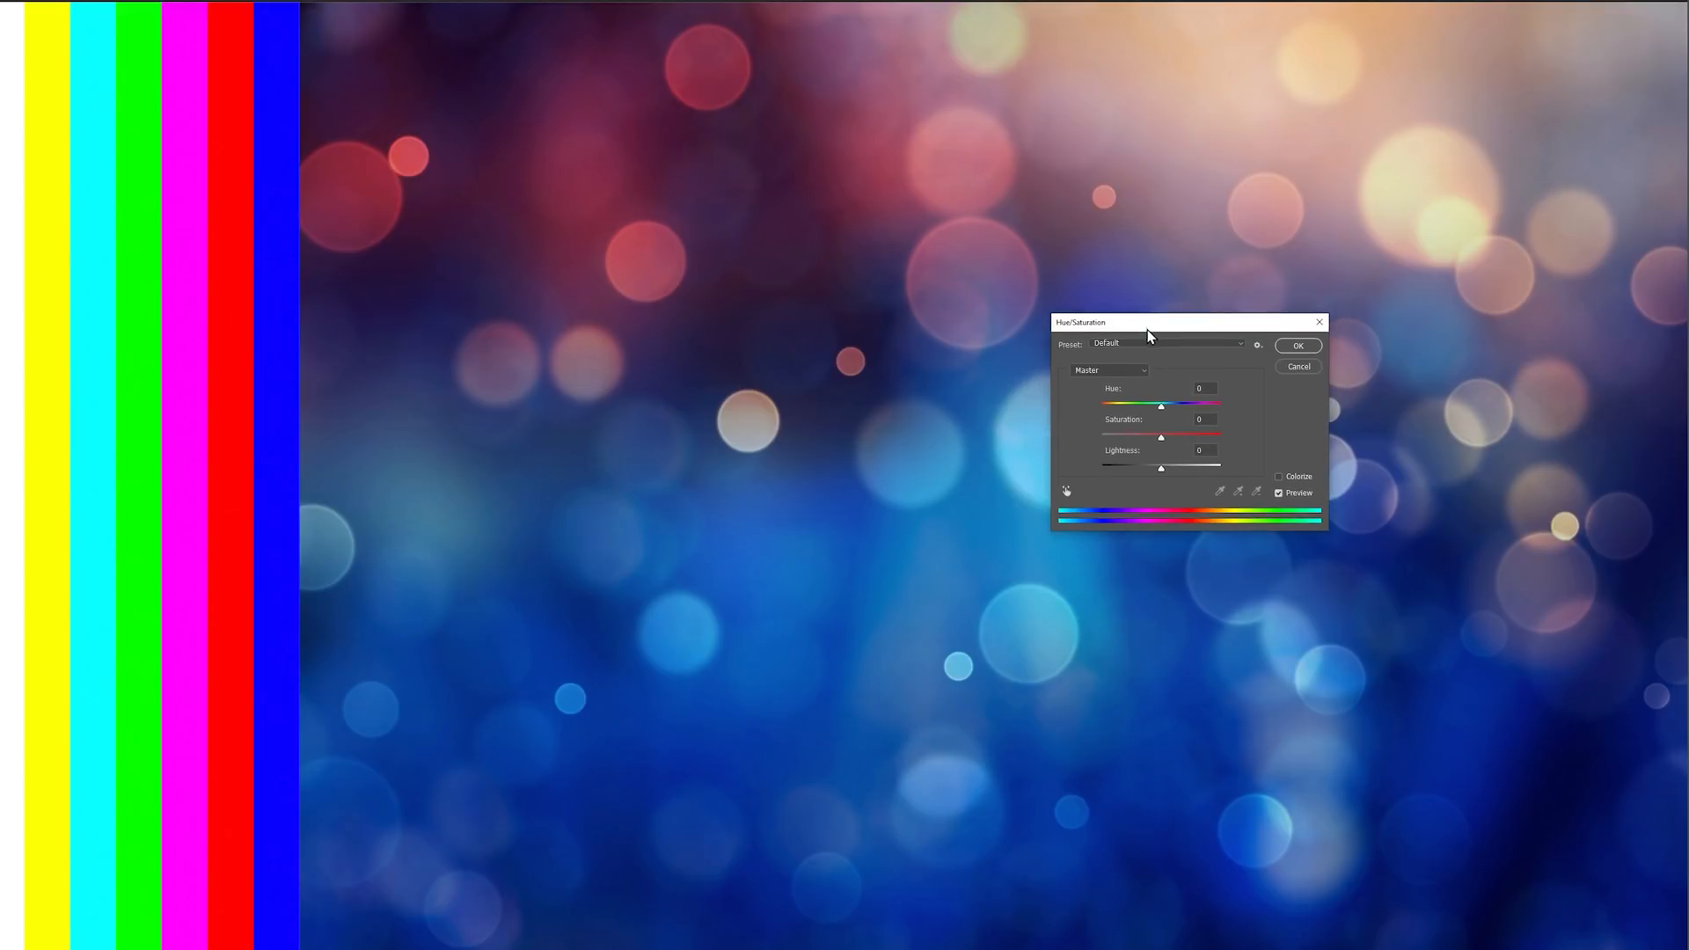
mouse_move(1163, 412)
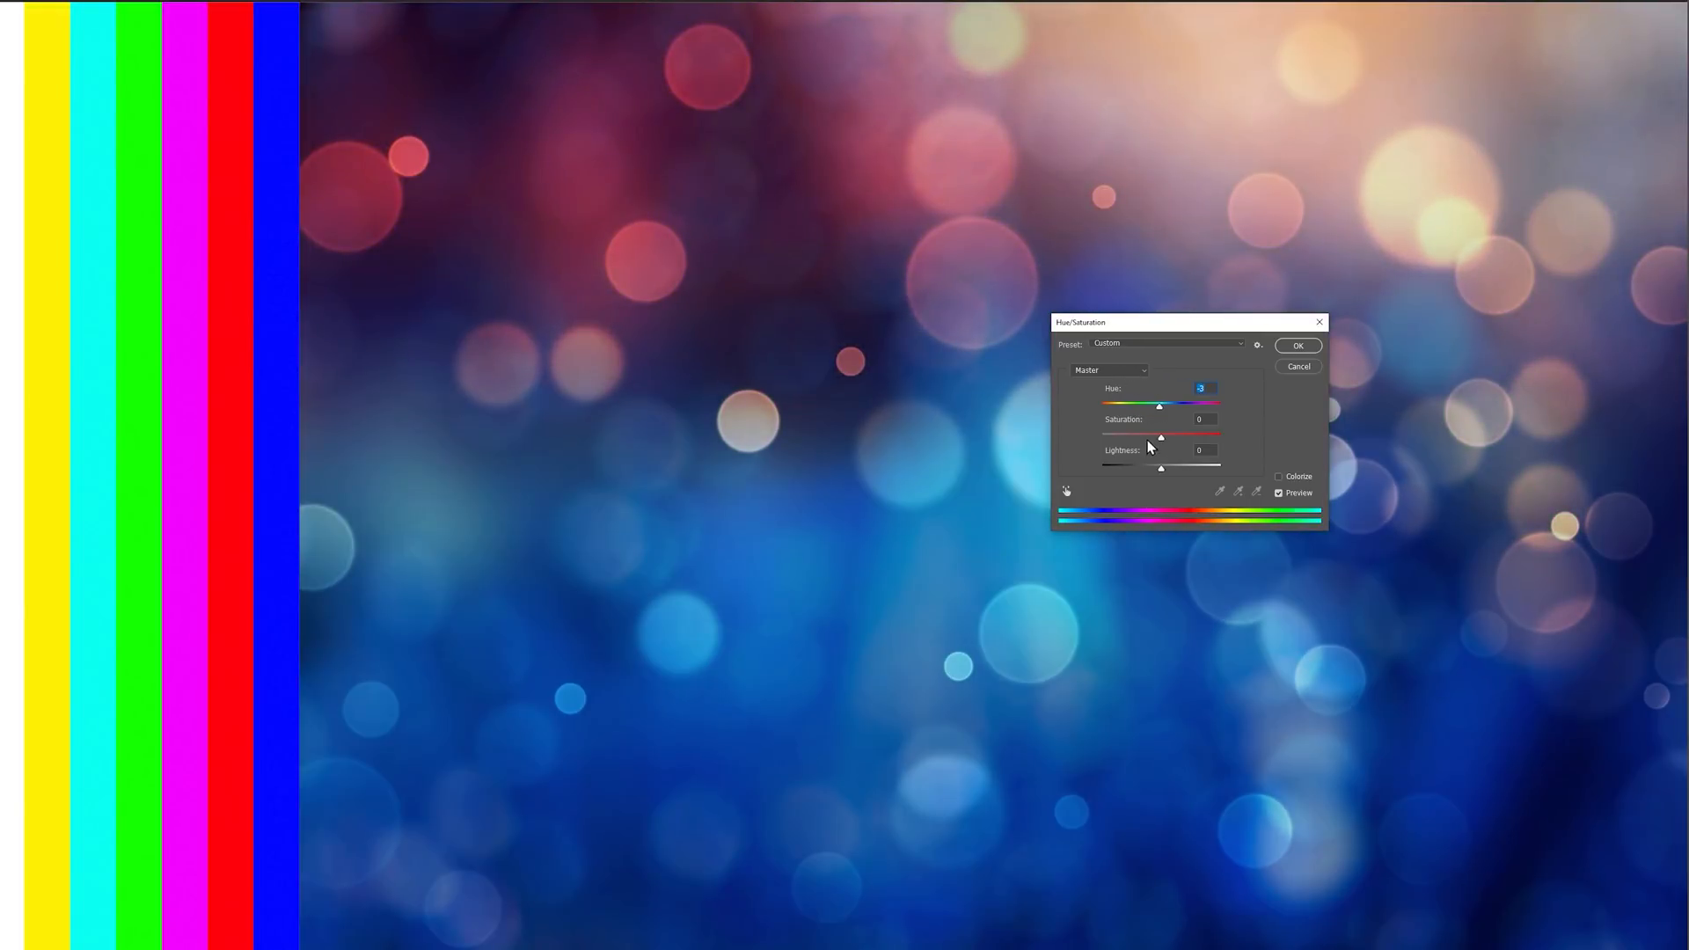
click(1109, 371)
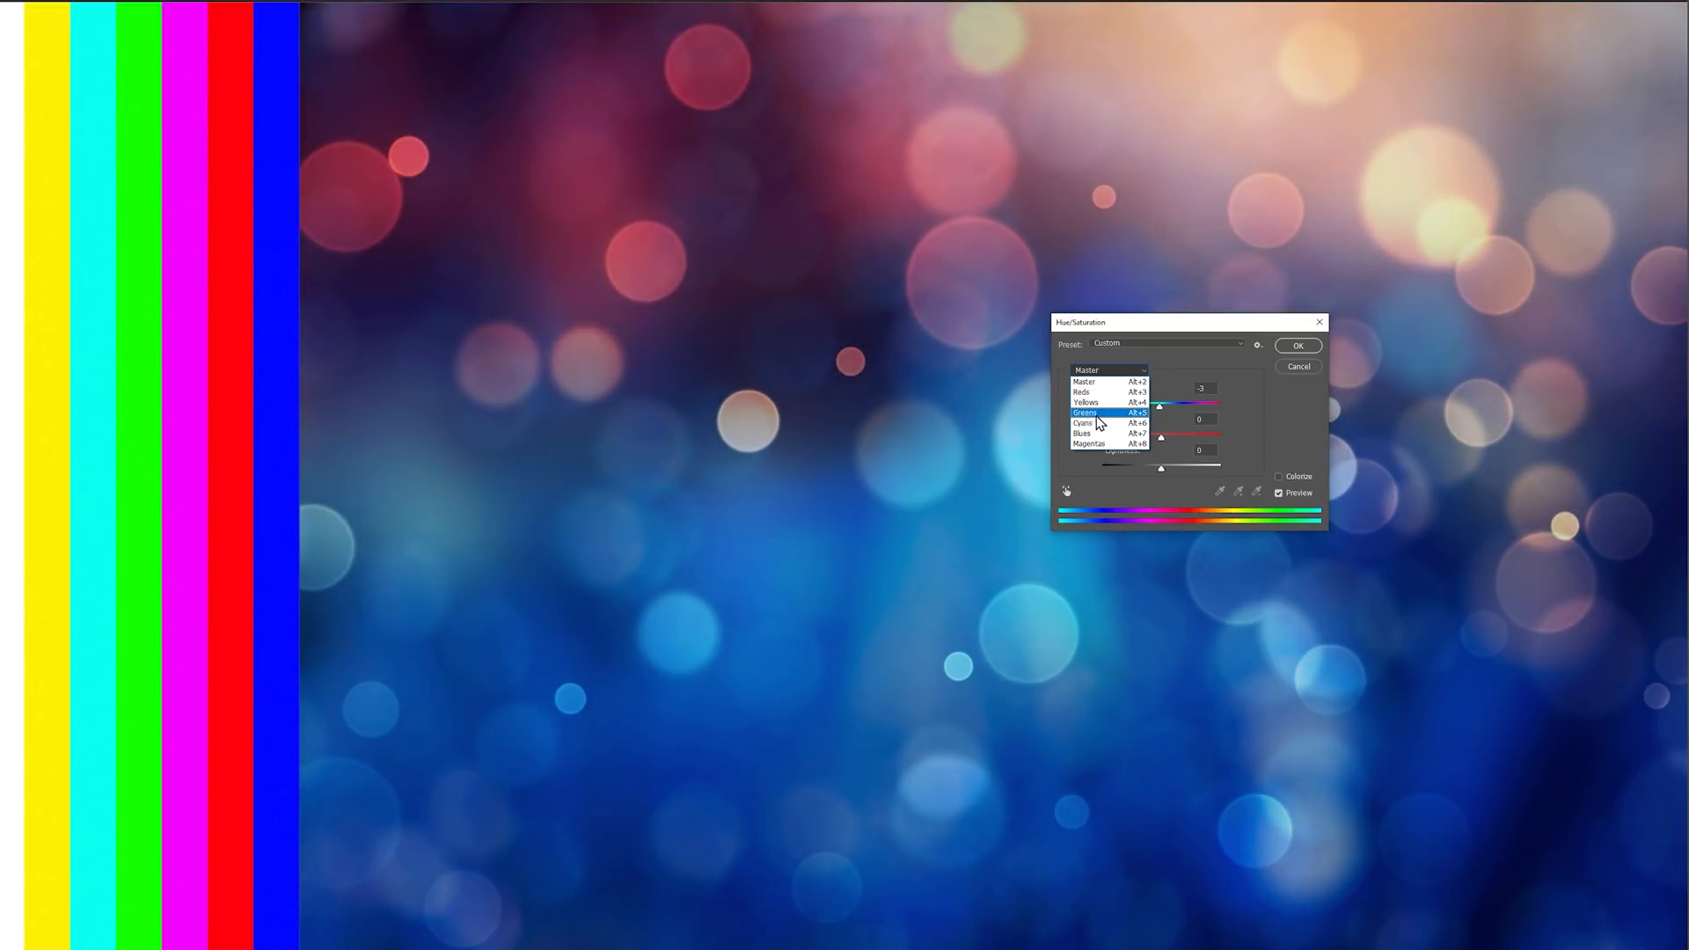
click(1086, 422)
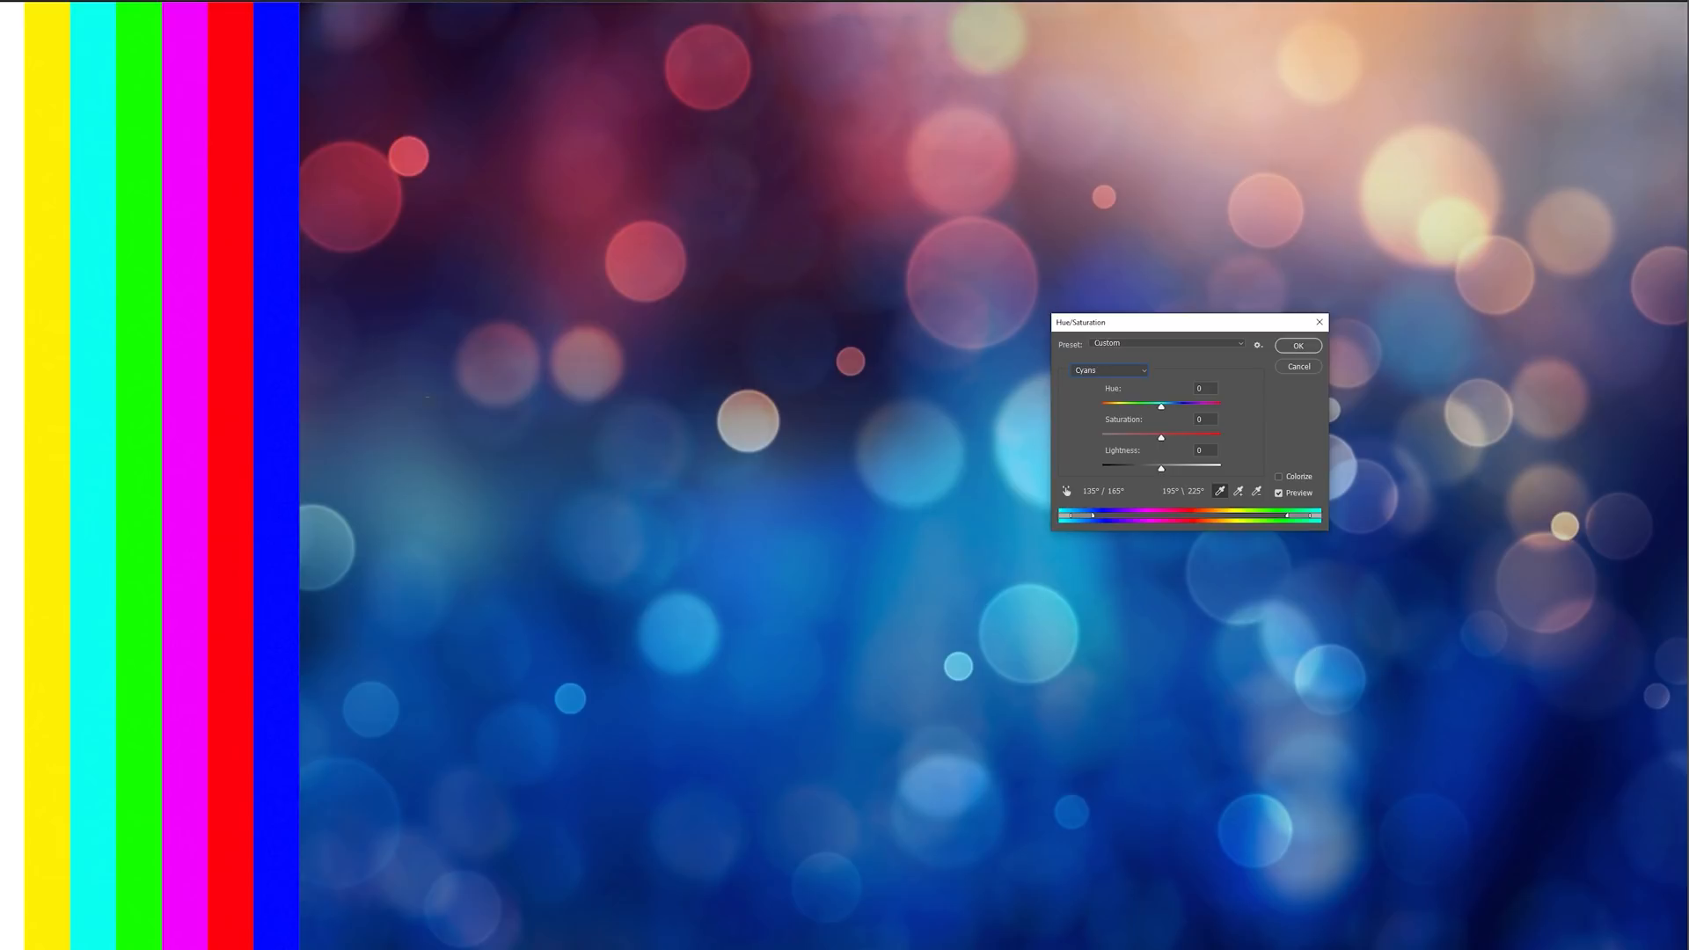
mouse_move(1166, 415)
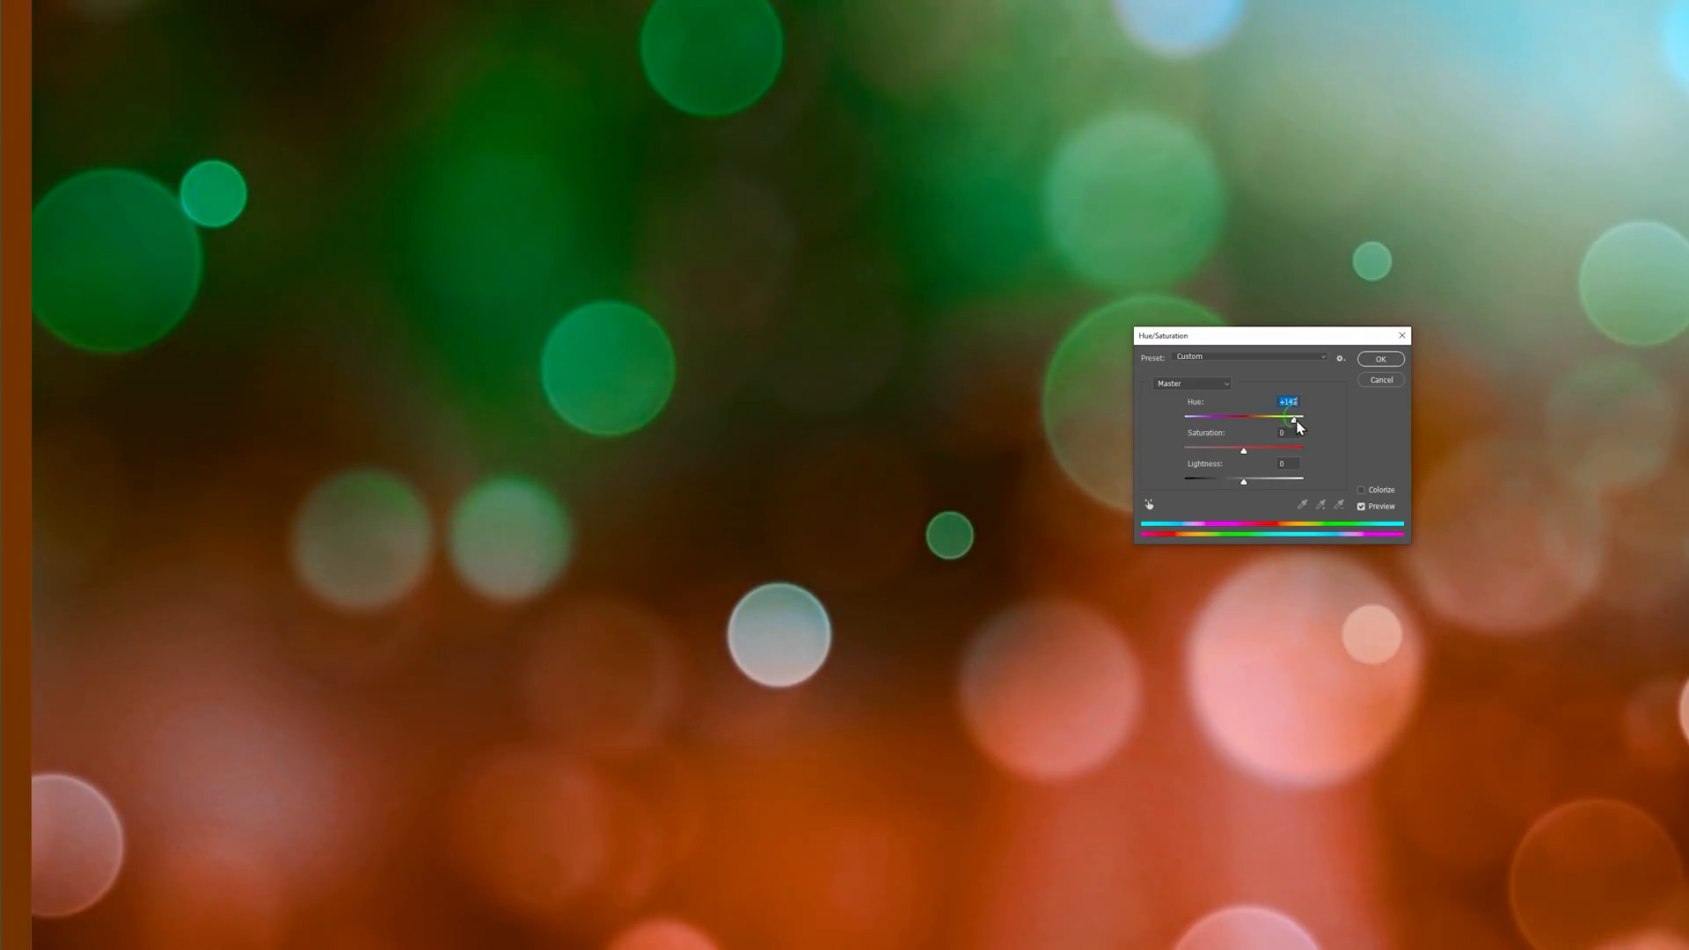
Push the Master Hue slider to its extreme so blues become greens and oranges
click(1382, 357)
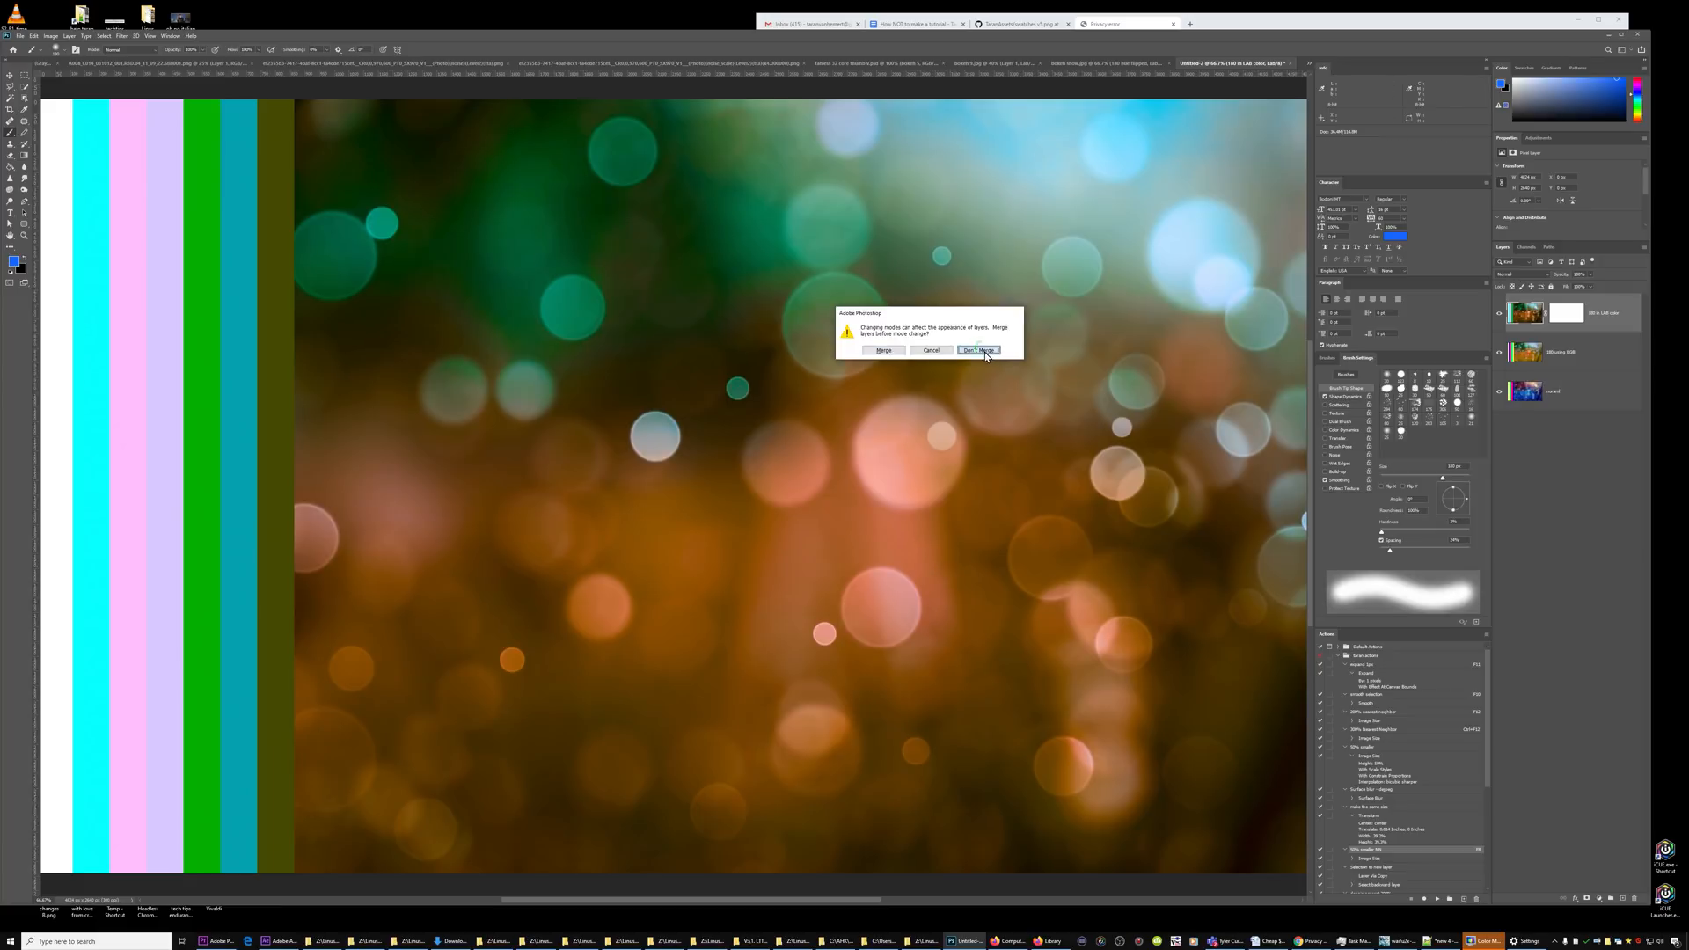
Change mode without merging layers, then bring up a Google search for 'lab color space'
click(978, 351)
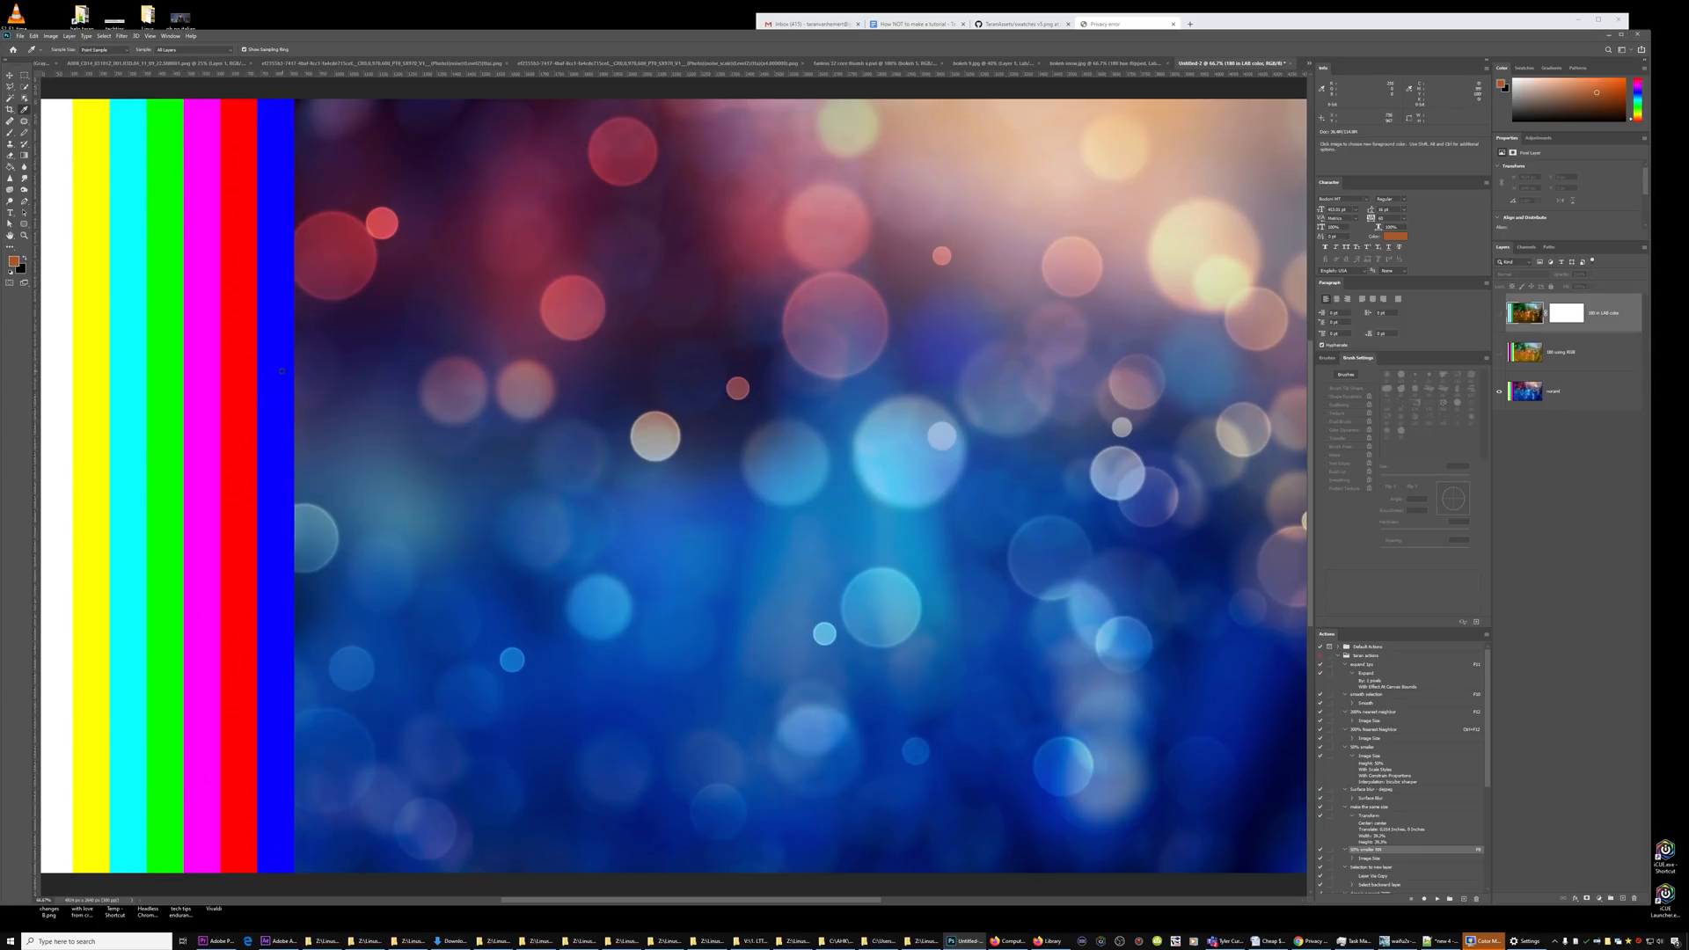
mouse_move(85, 345)
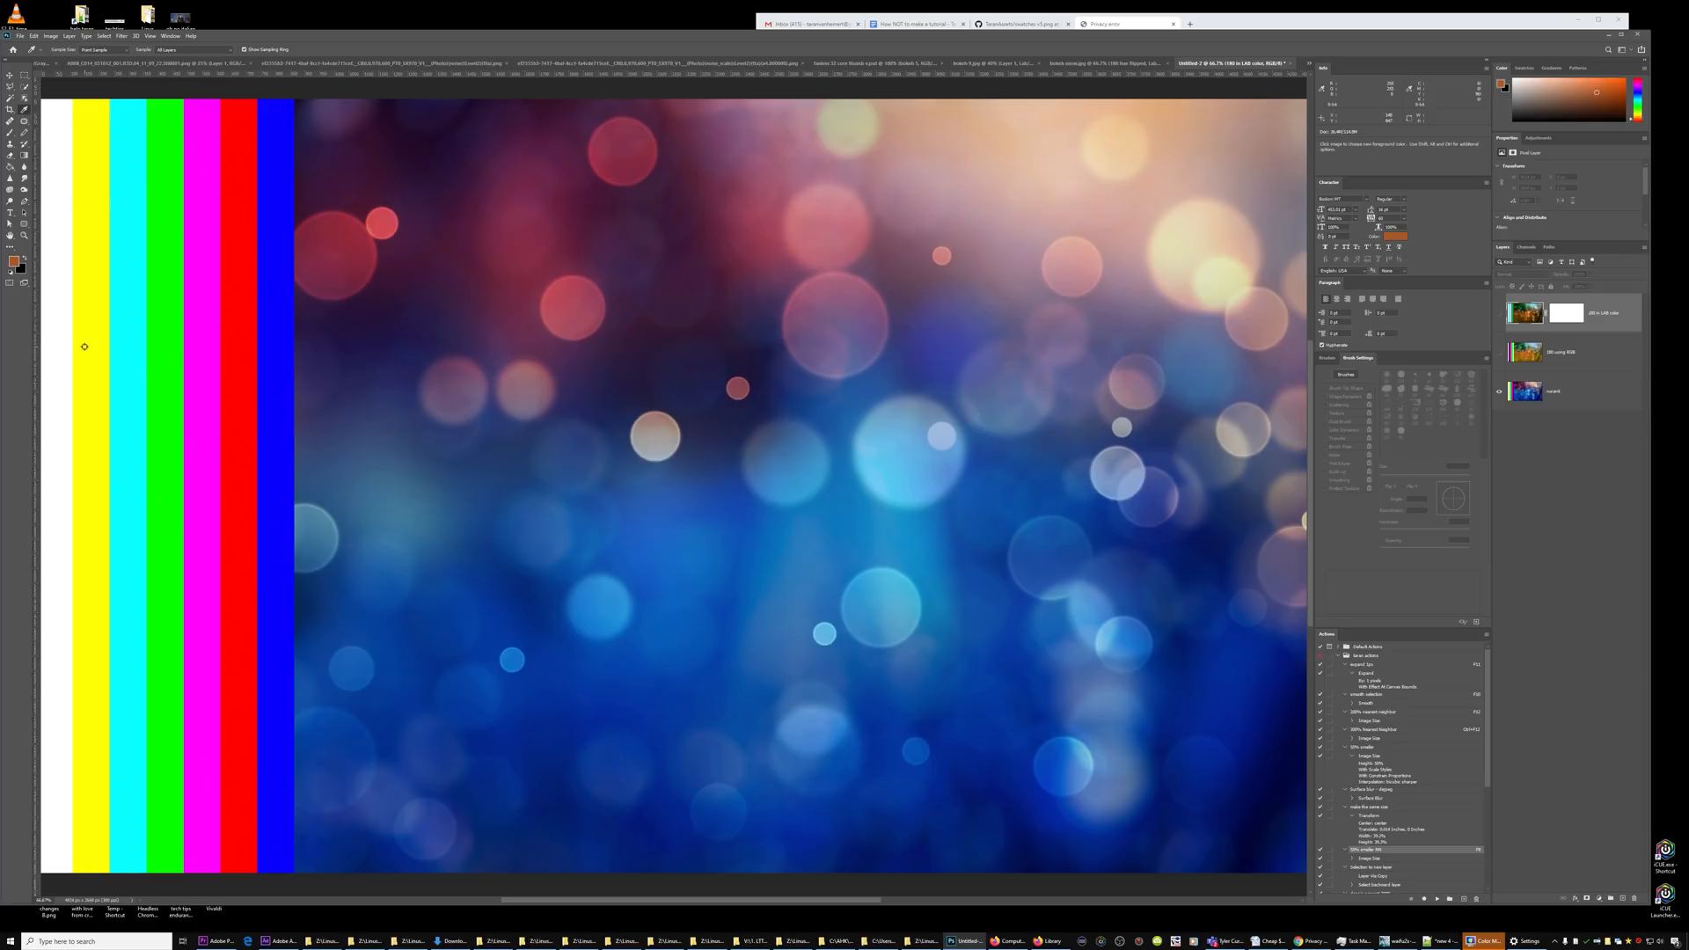
mouse_move(90, 334)
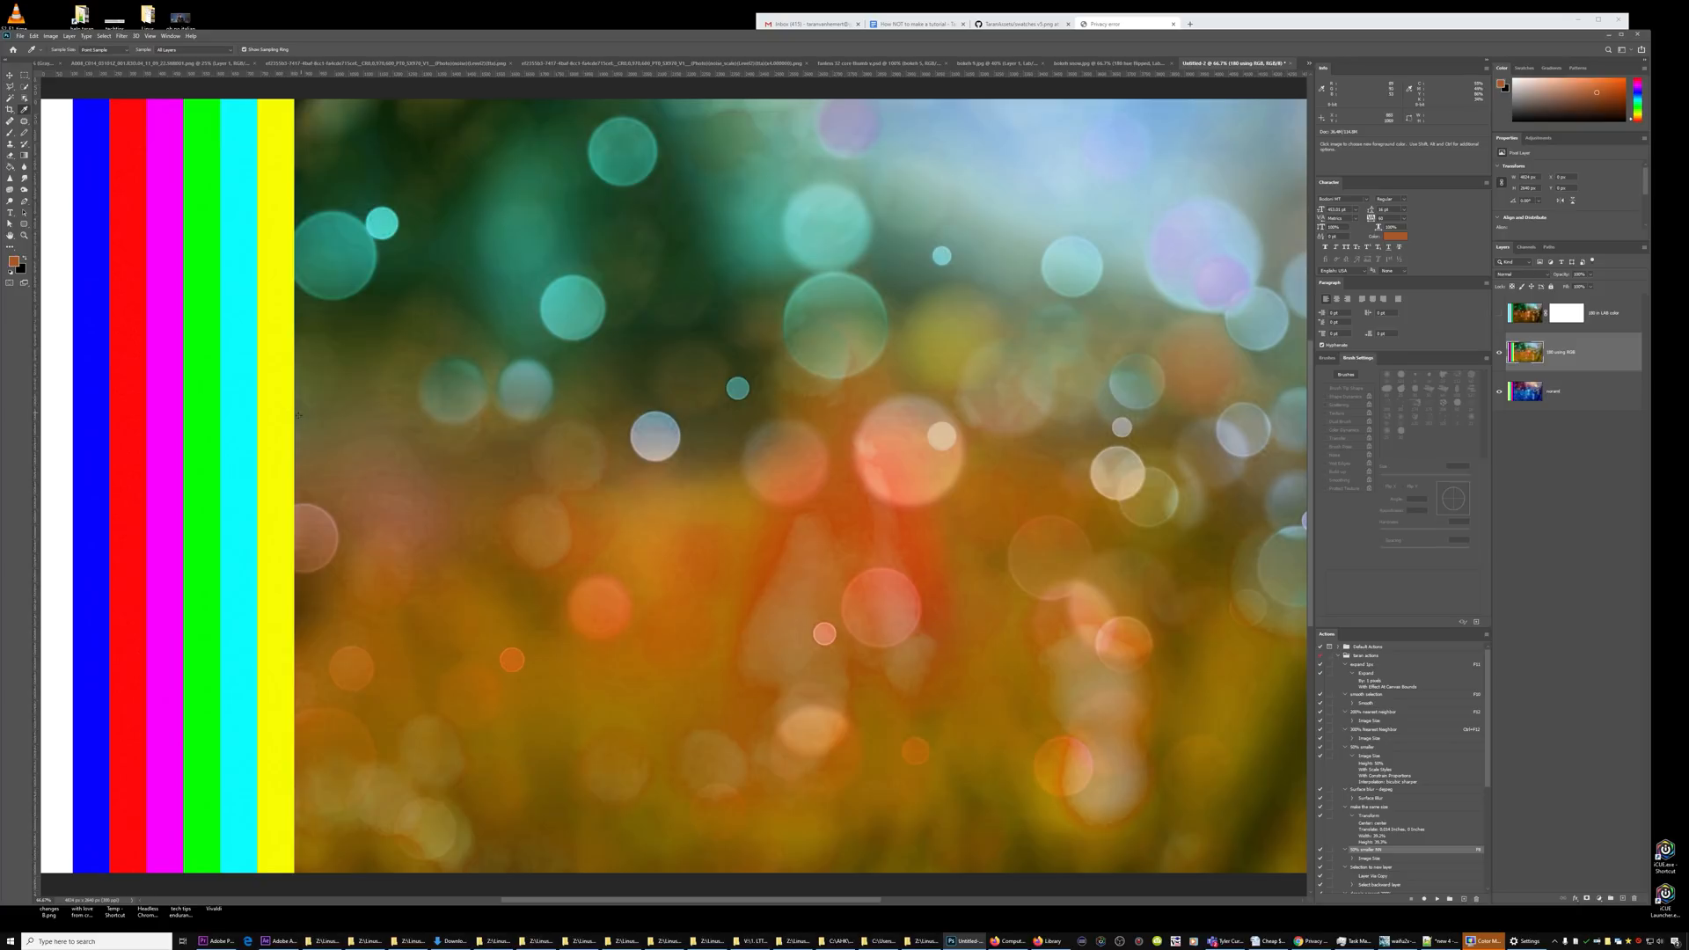
click(9, 99)
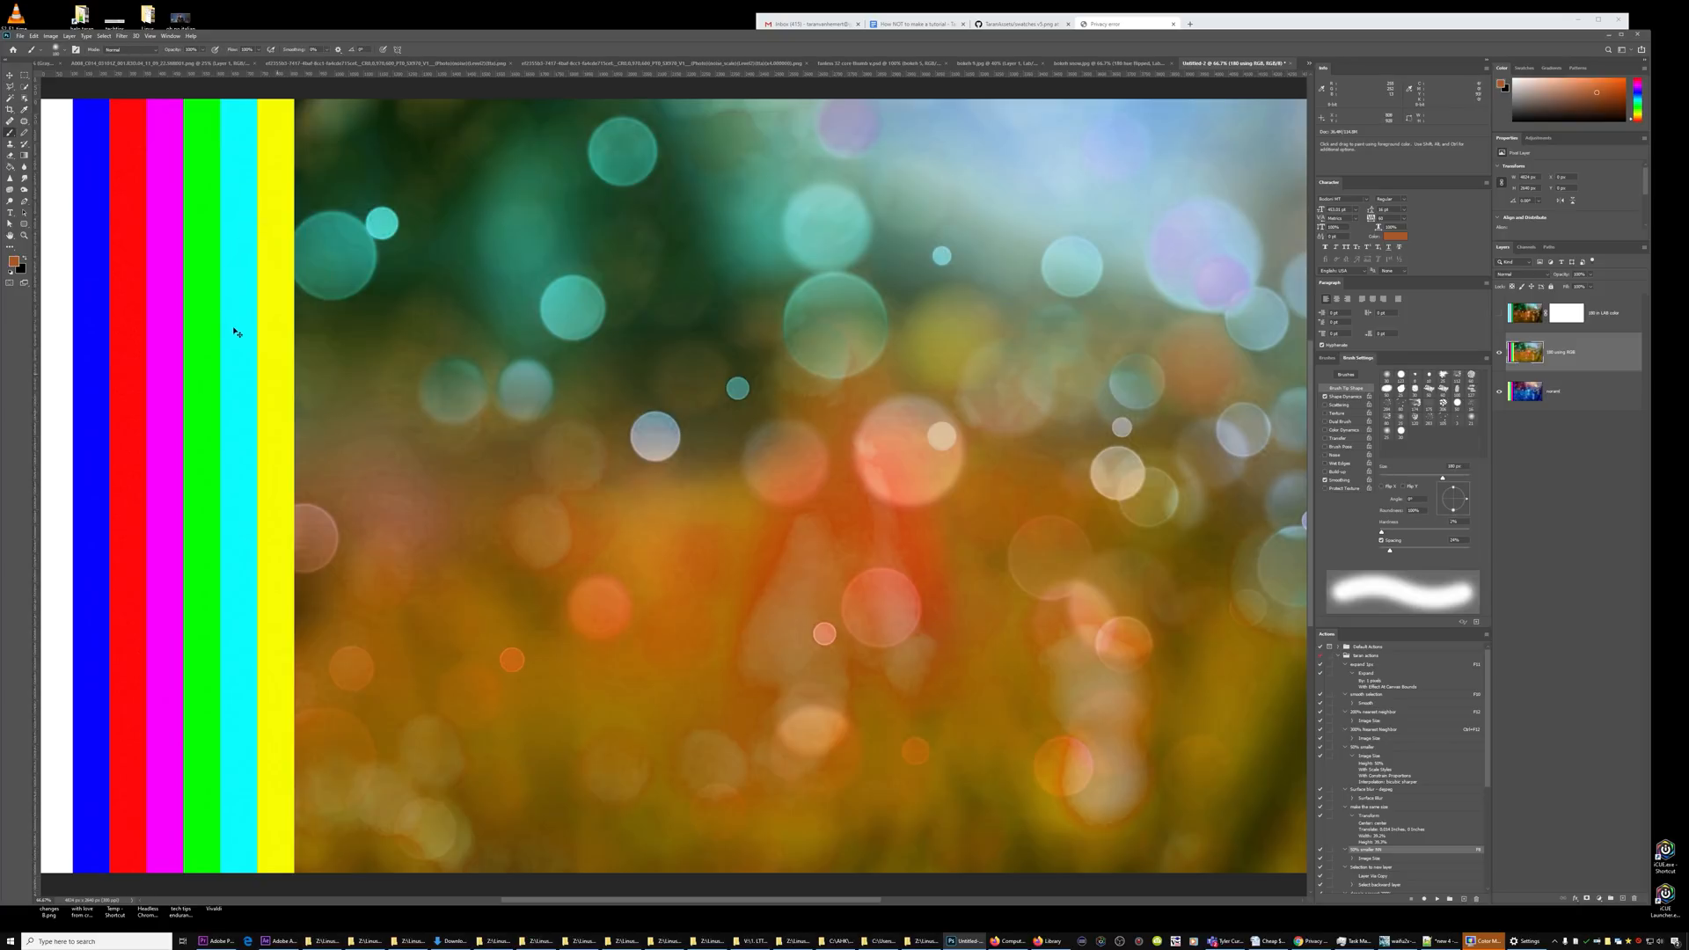
click(1573, 92)
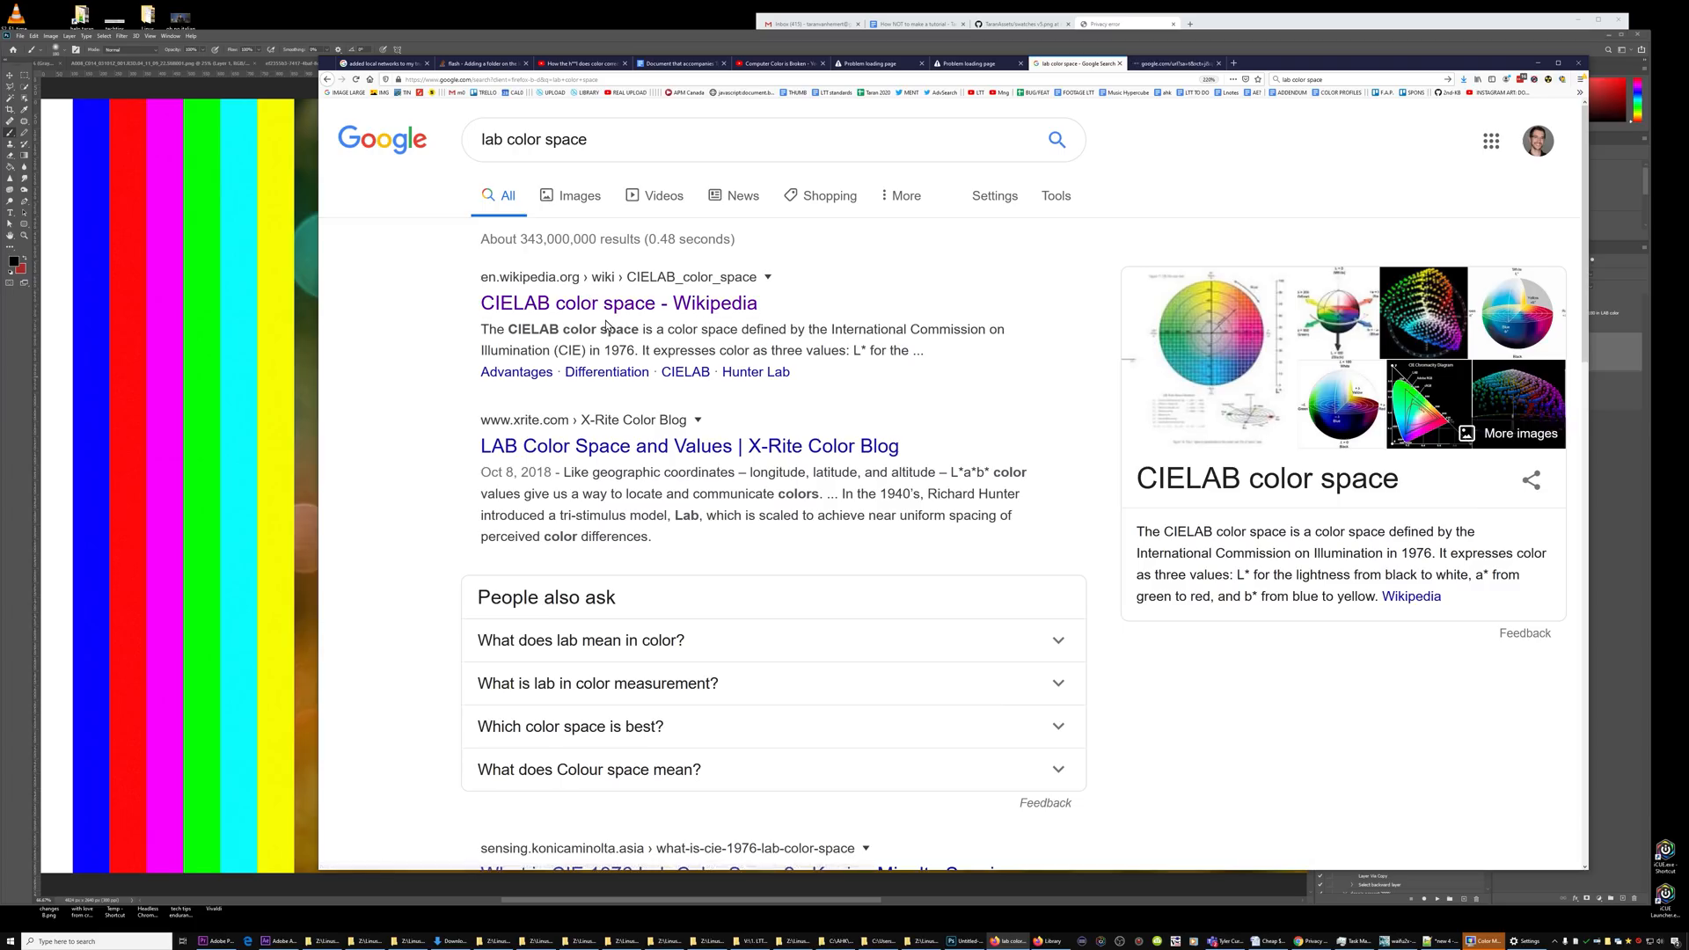
Read the CIELAB Wikipedia article and return to the hue-shifted bokeh document
click(617, 303)
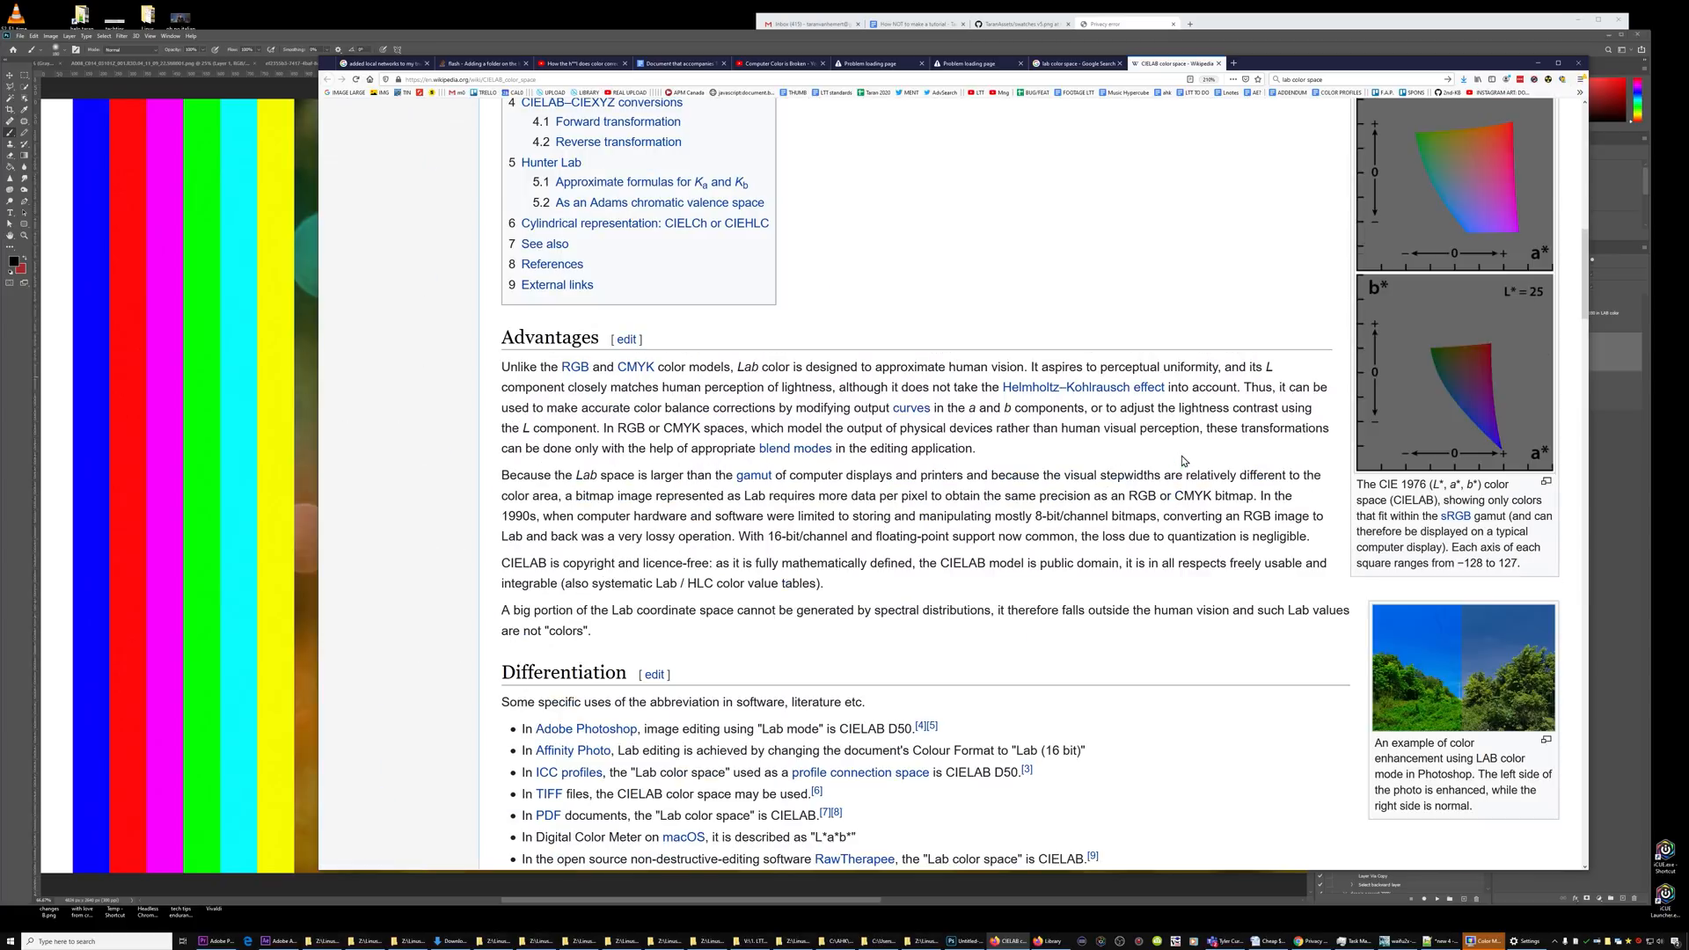
scroll(down, 3)
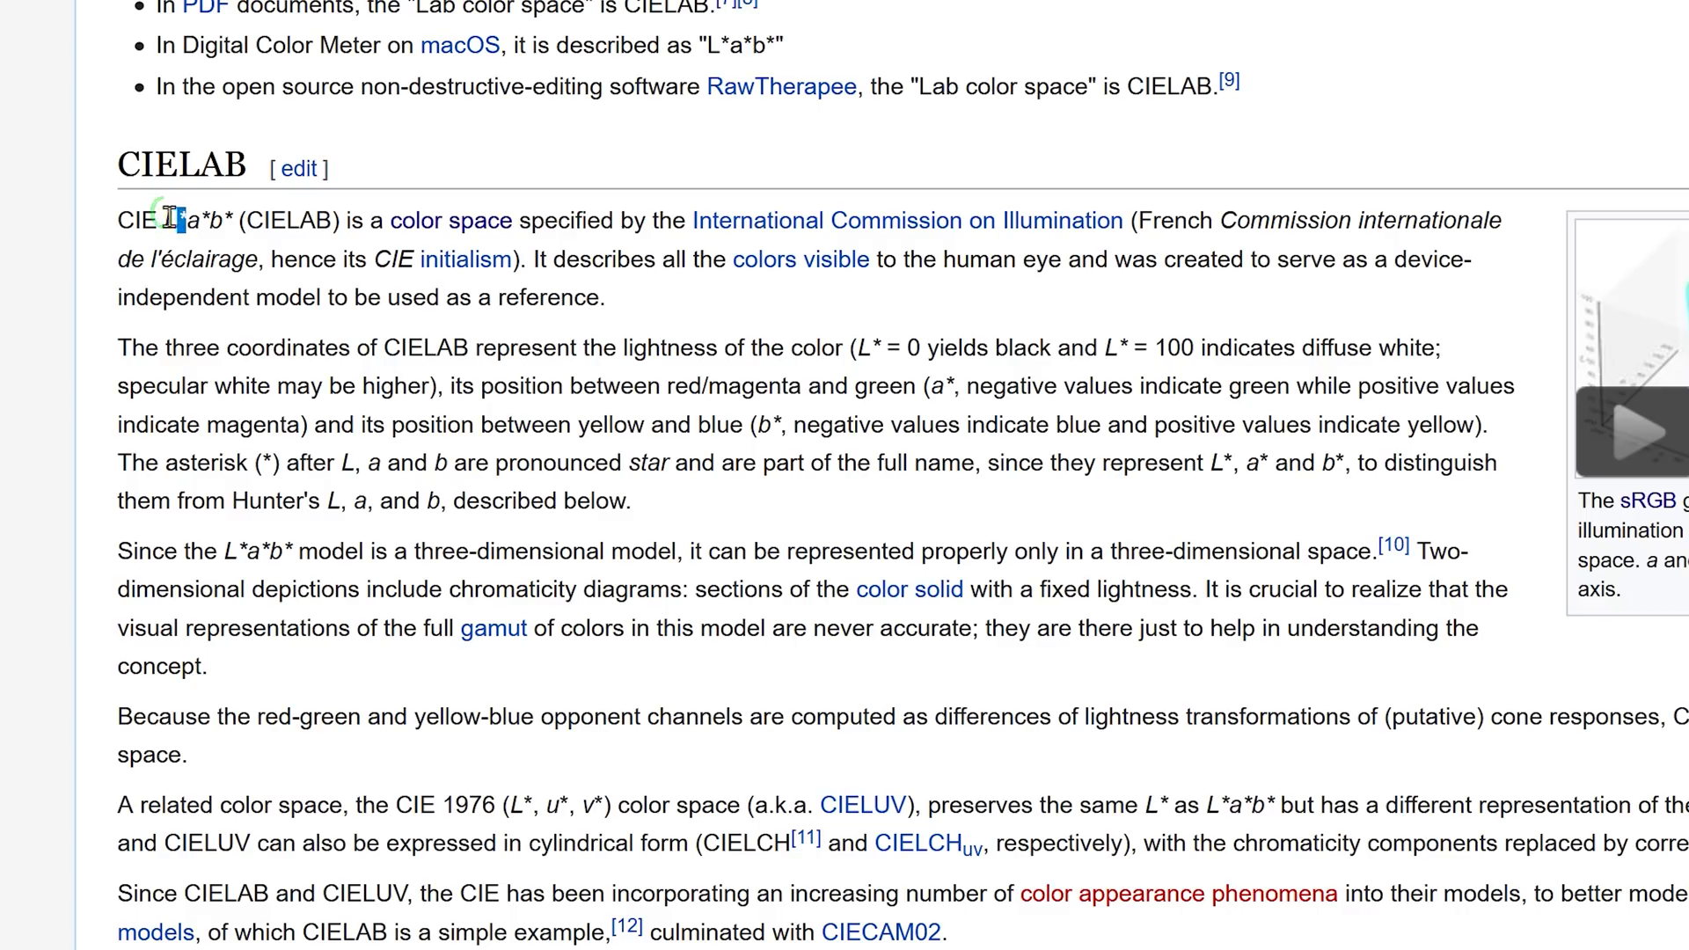
double_click(671, 348)
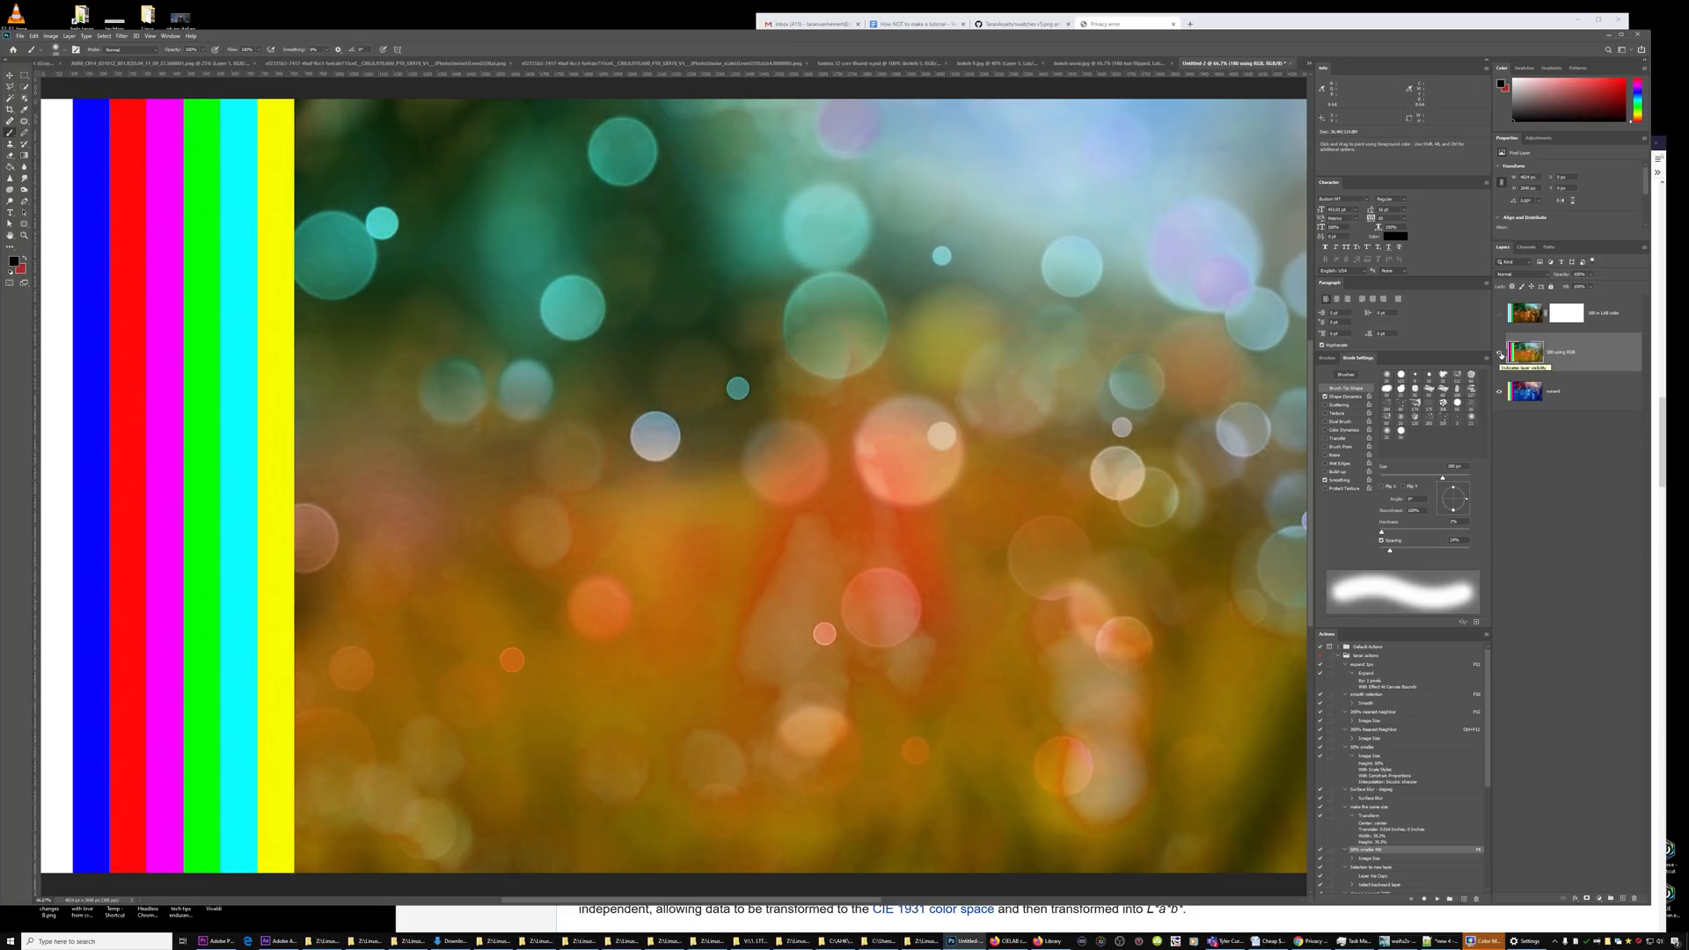
click(1499, 313)
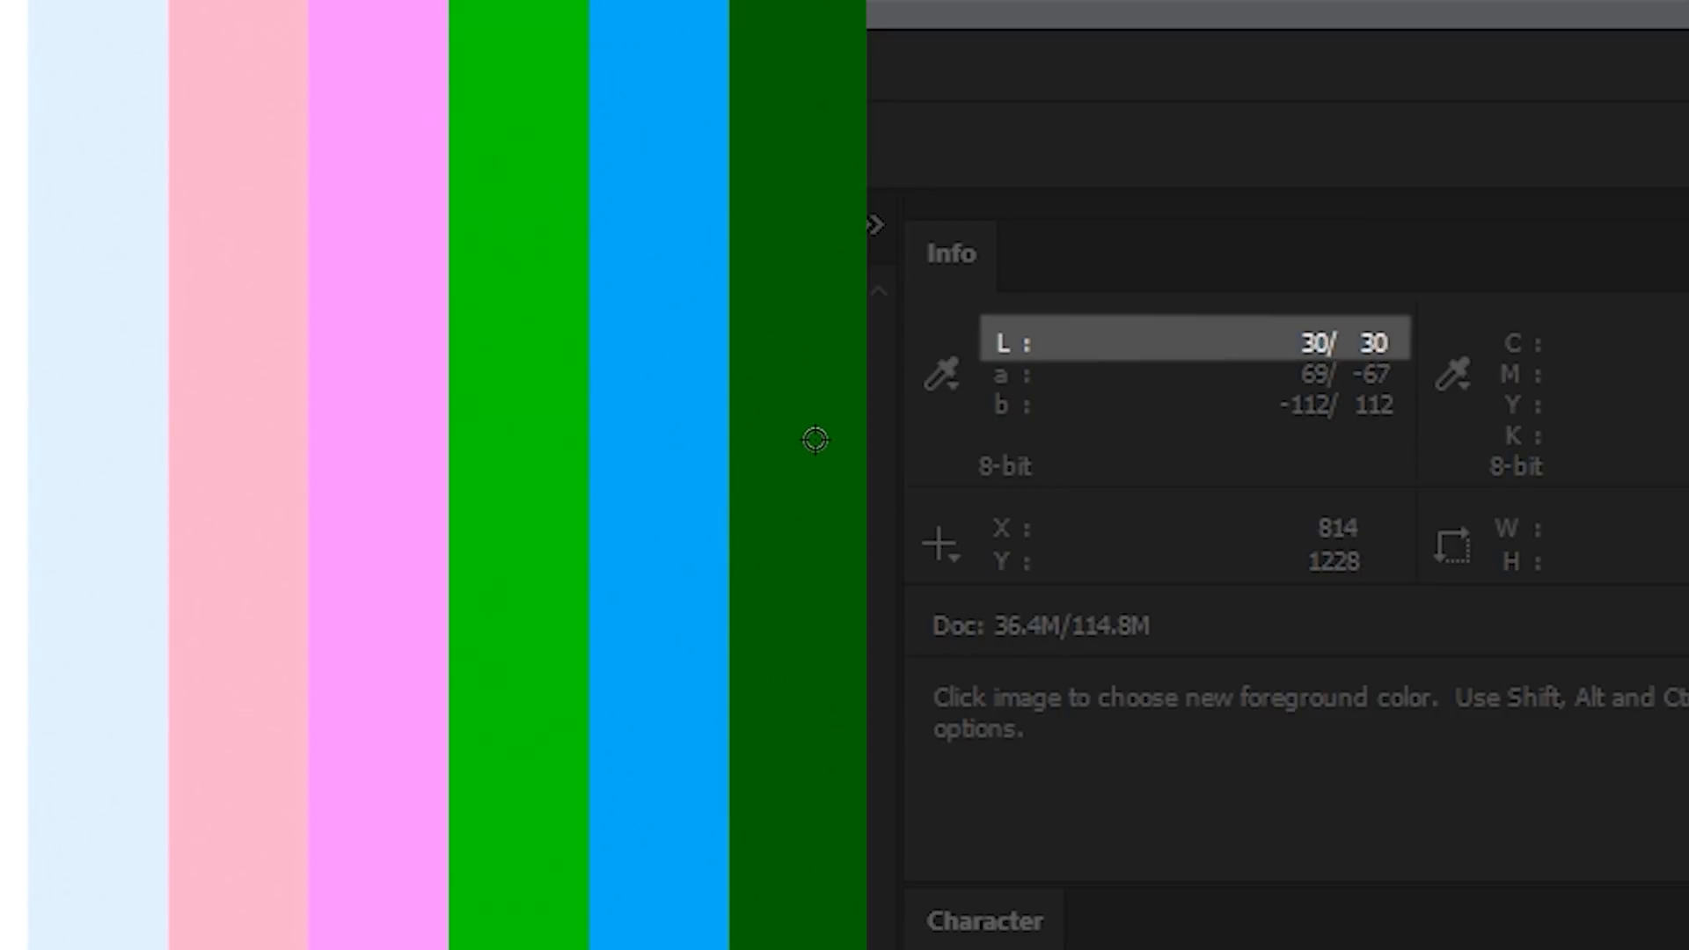
mouse_move(113, 433)
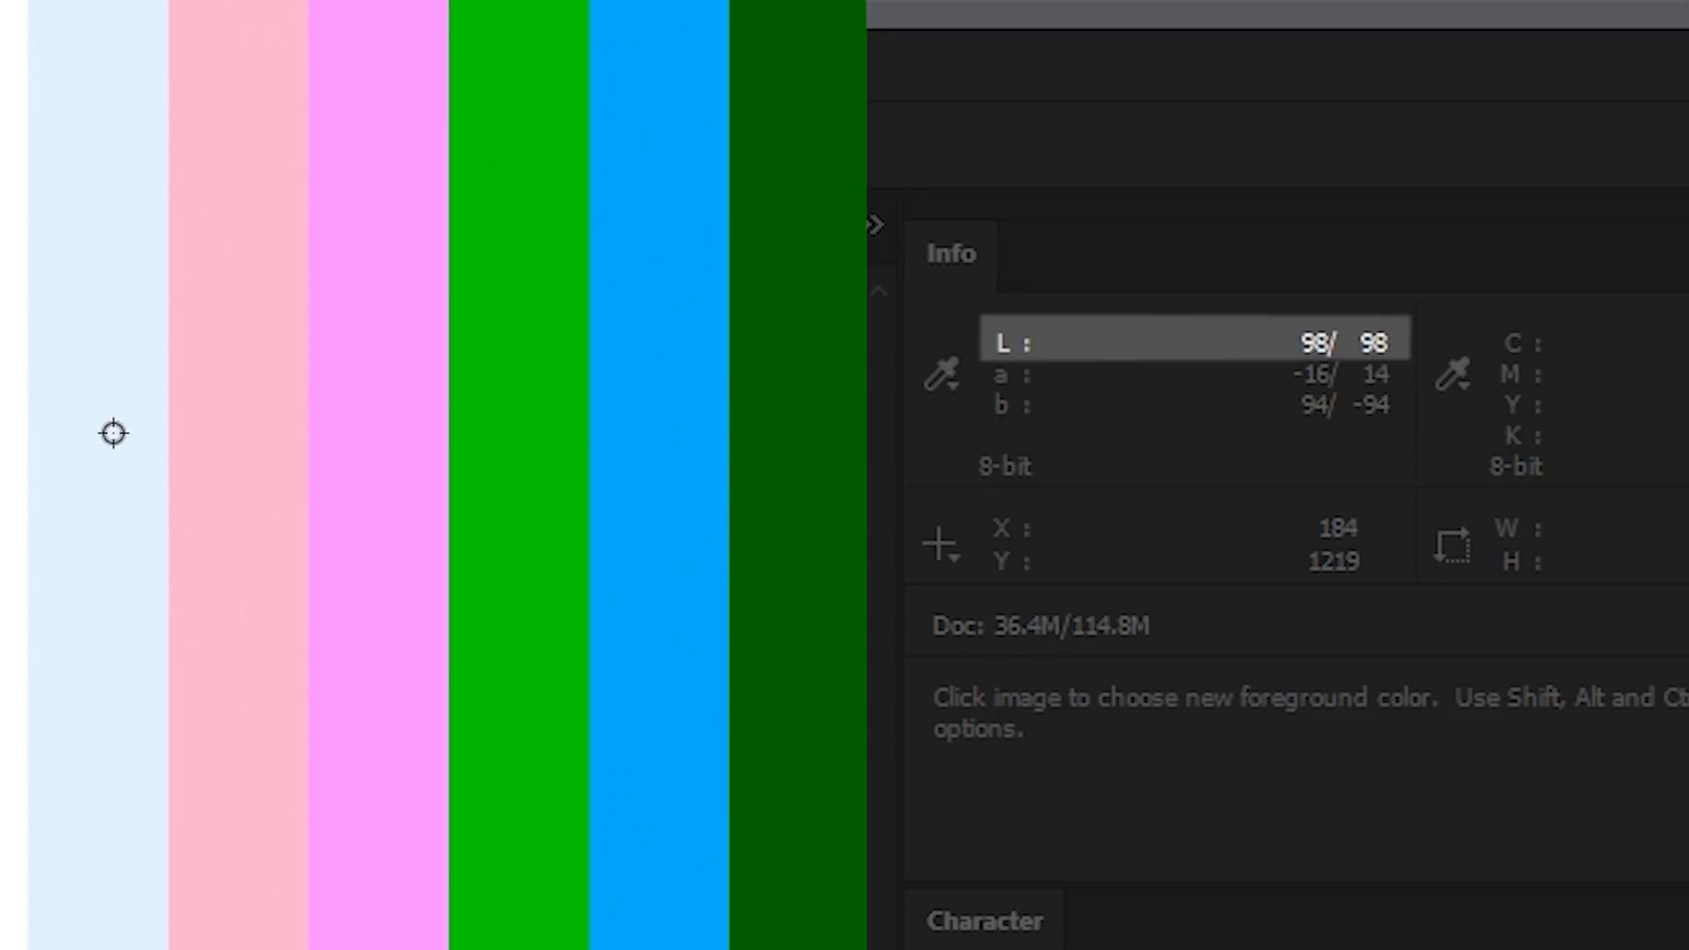
mouse_move(160, 429)
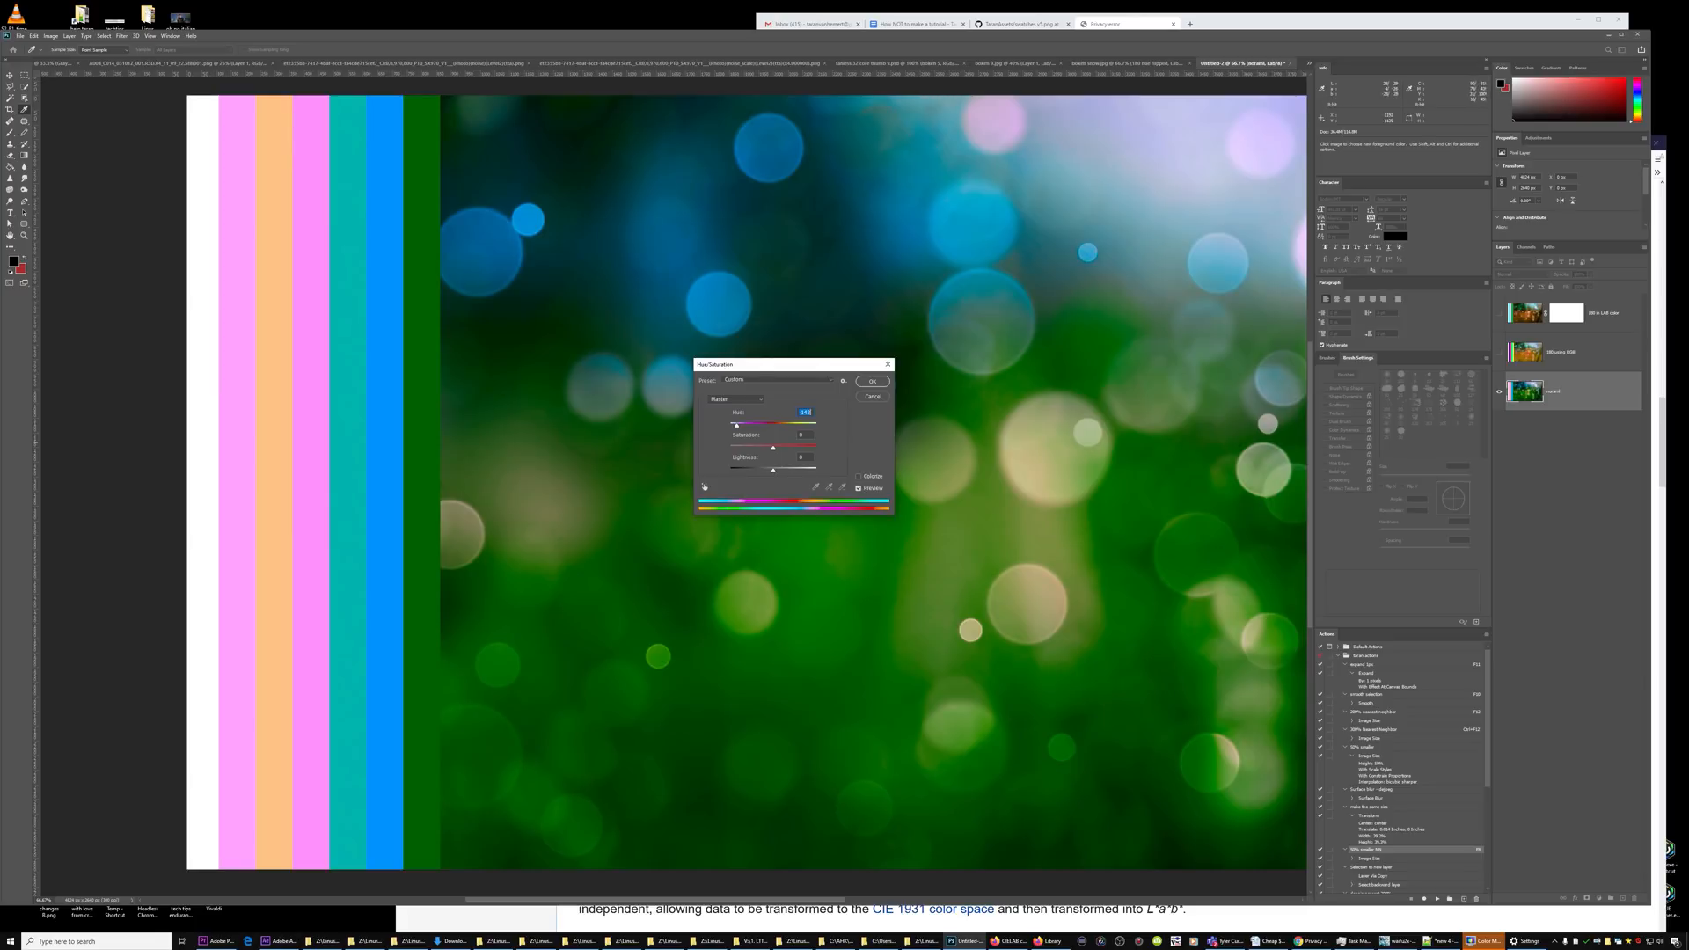
click(873, 382)
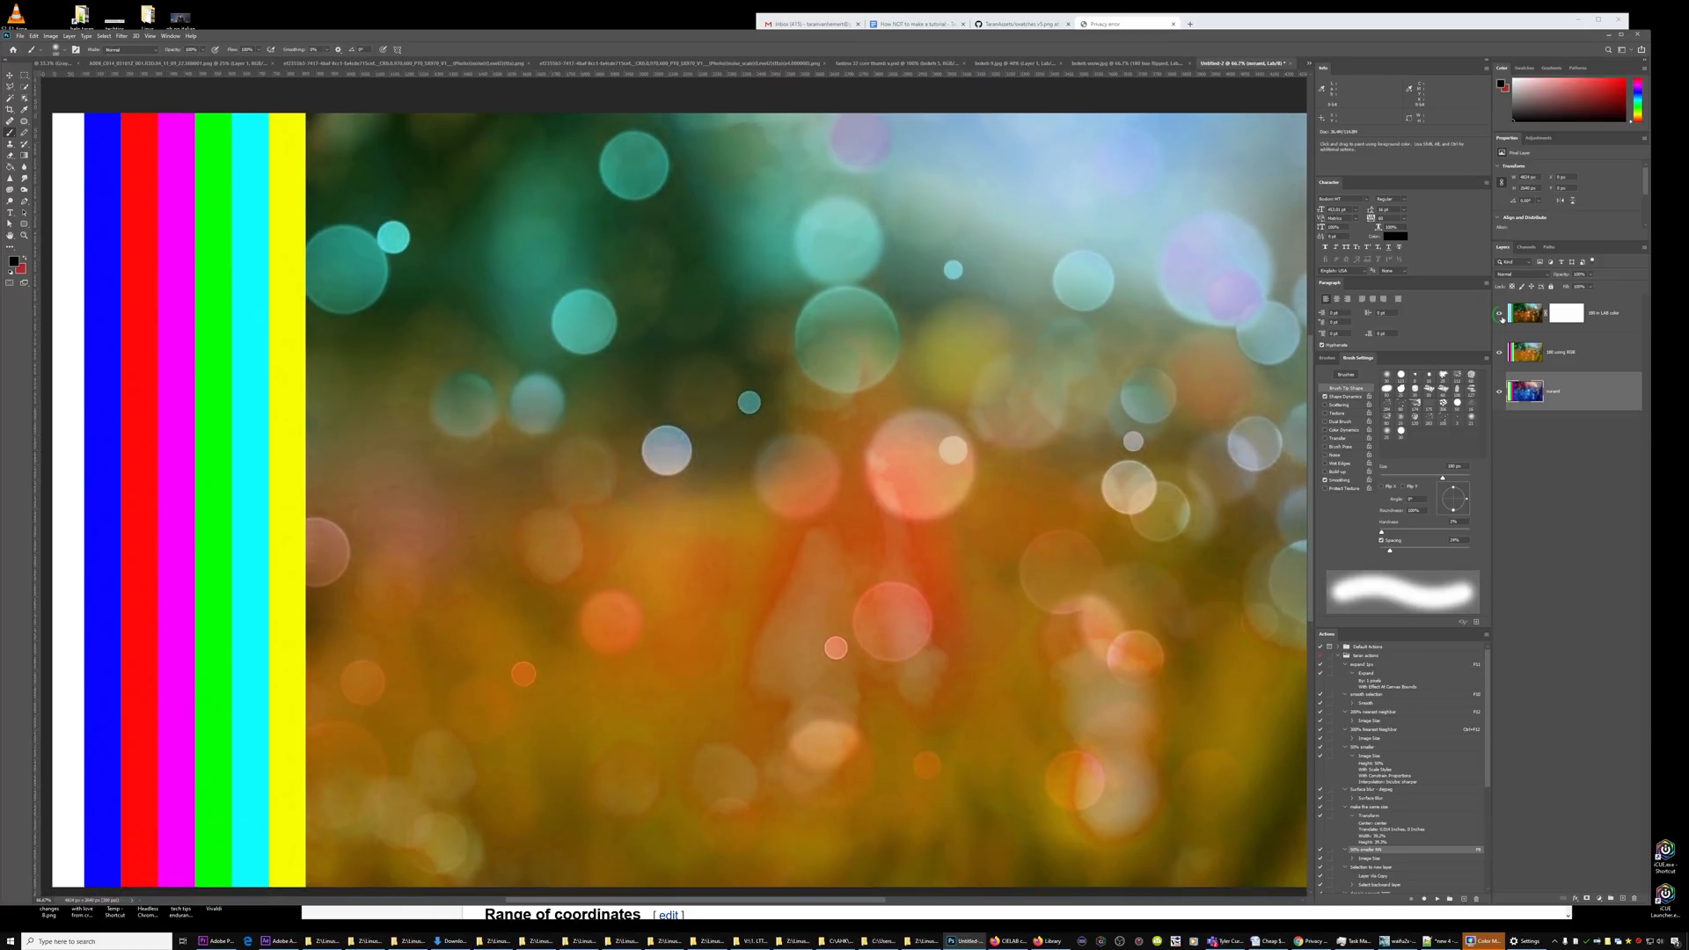
click(1501, 313)
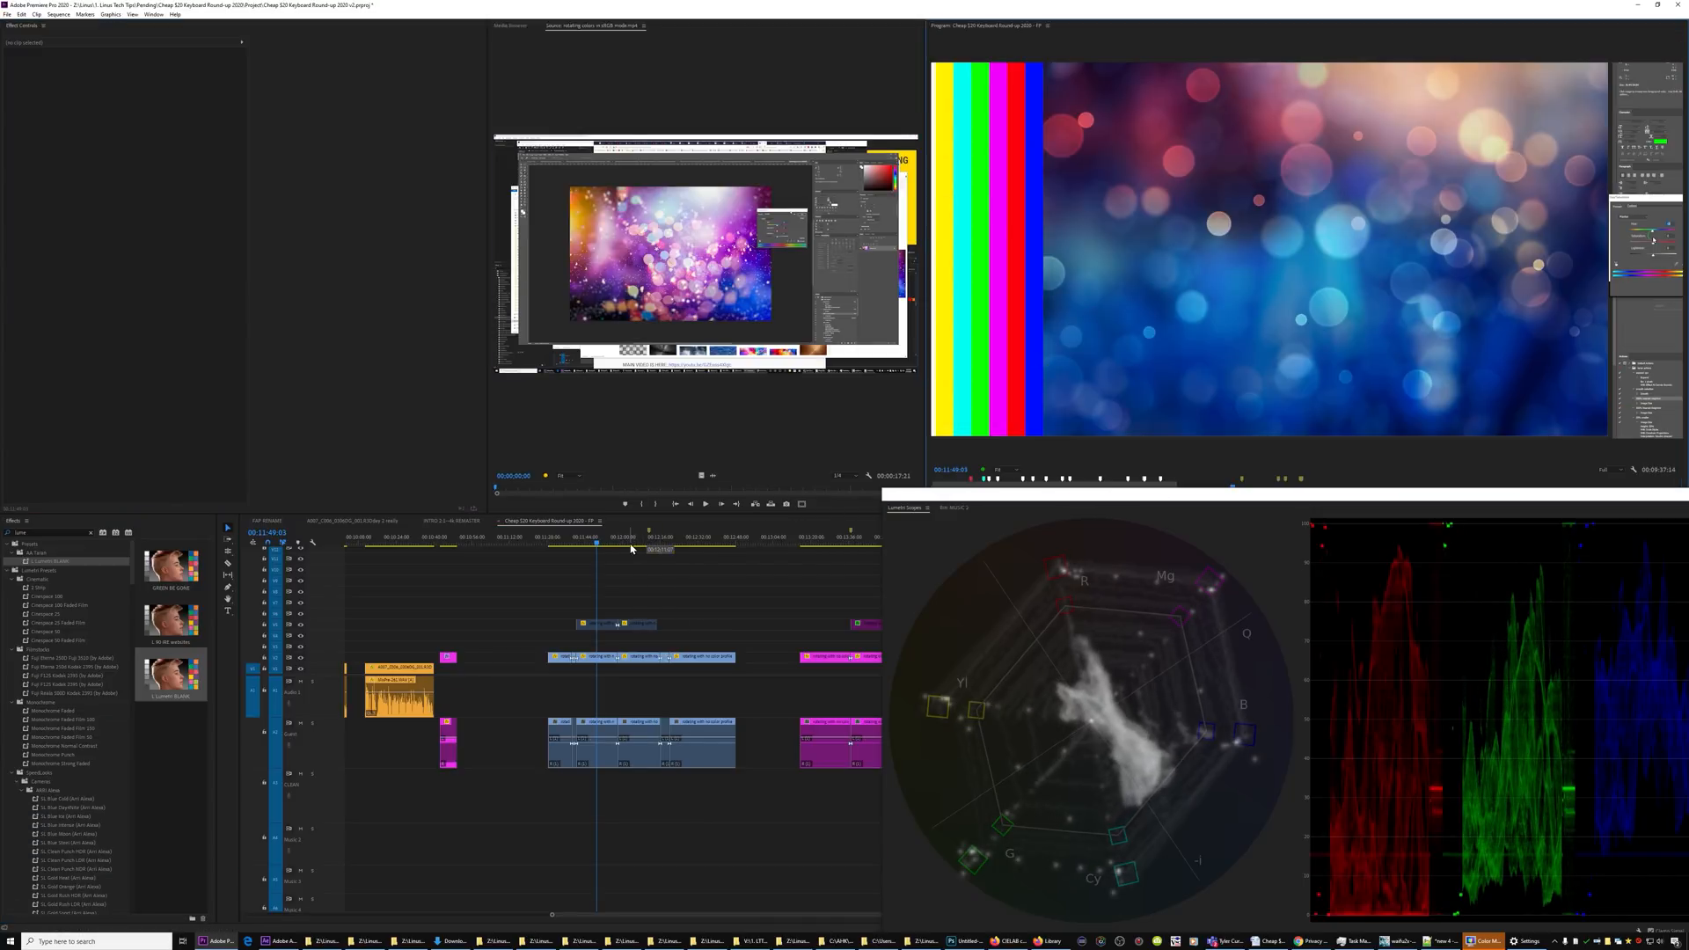
Move the playhead onto the hue-shifted bokeh clip to view it on the scopes
click(617, 542)
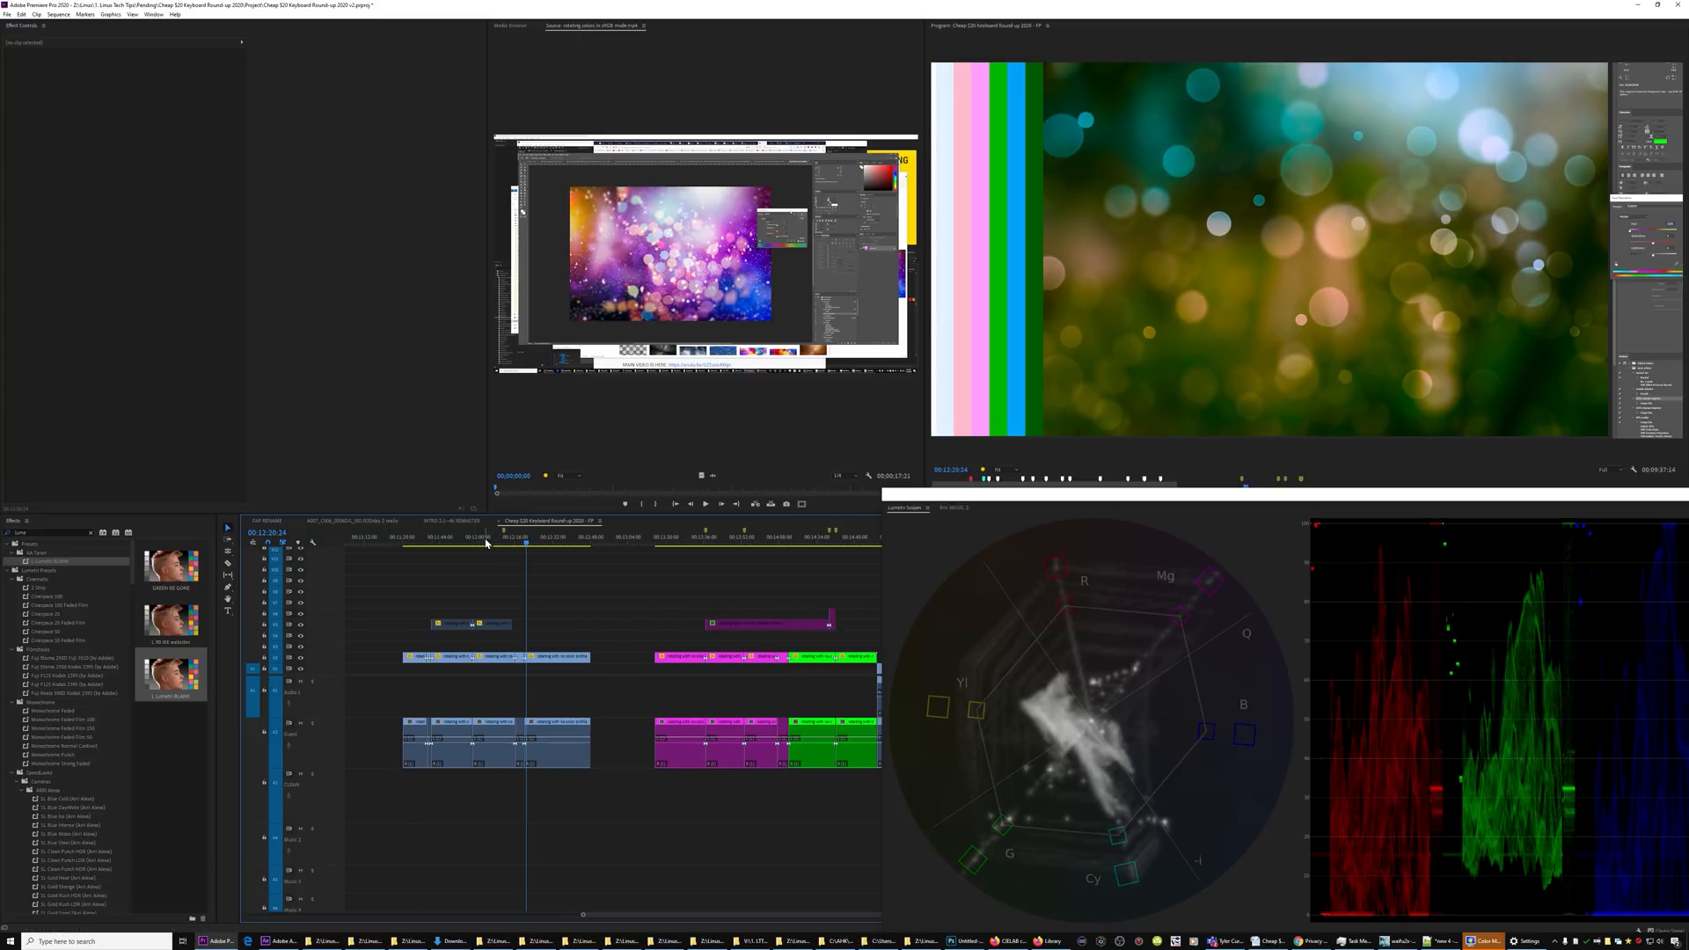
Return to the original bokeh clip, then show the hue-rotated version in the monitor
key(ctrl+s)
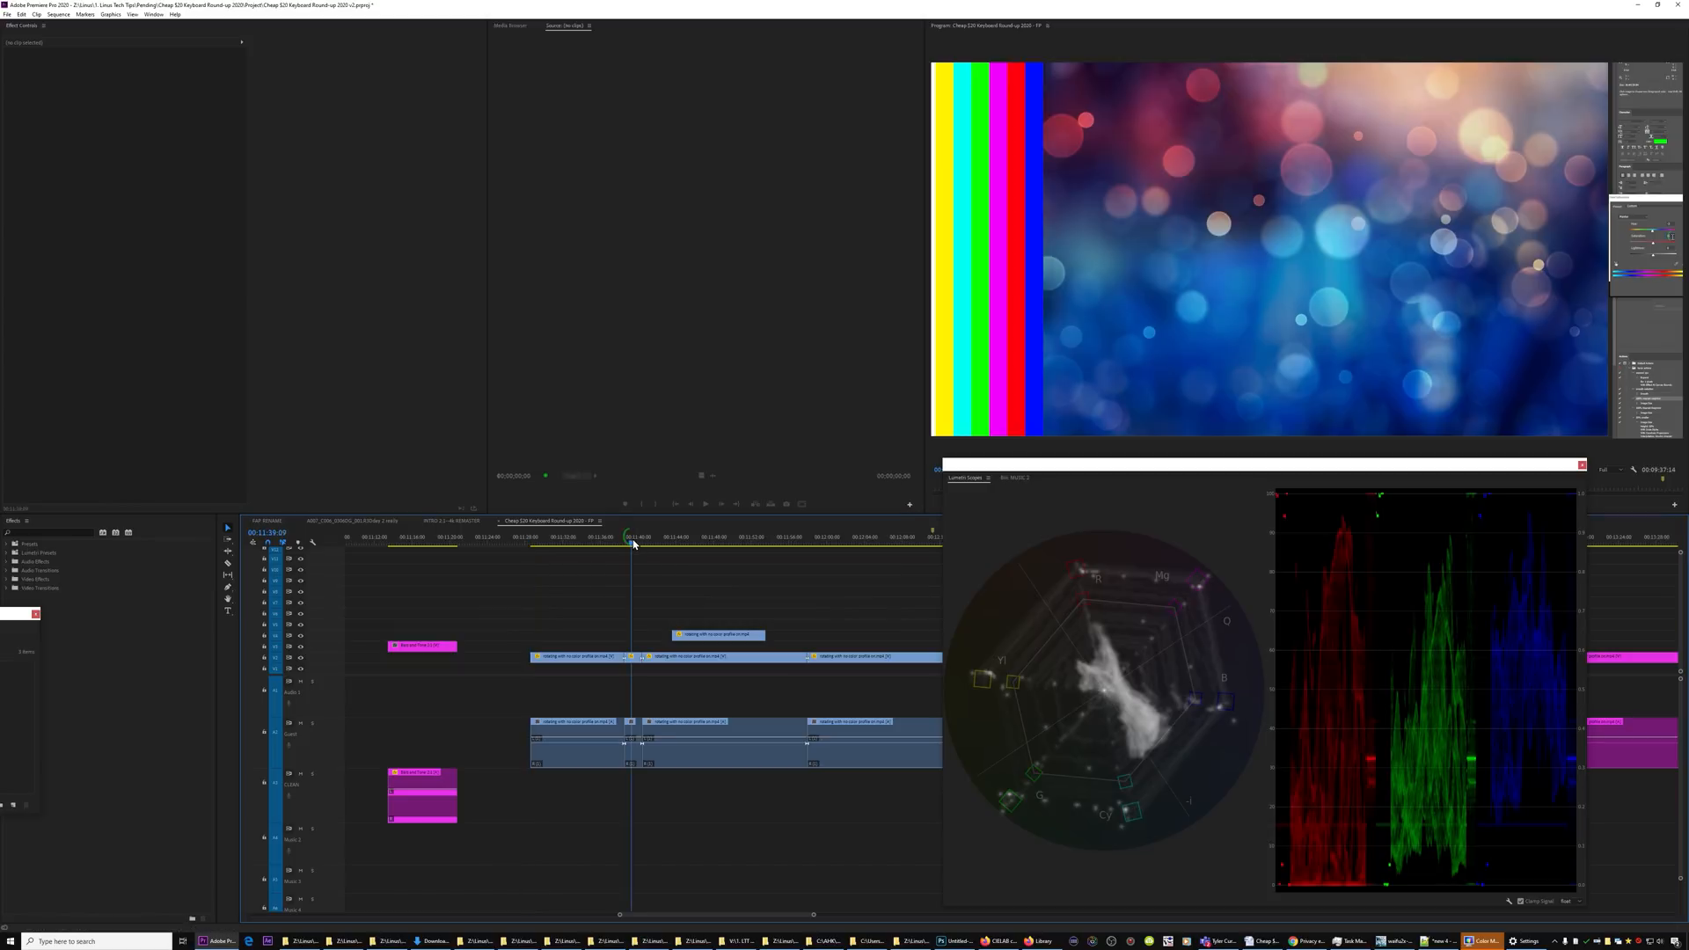
click(623, 544)
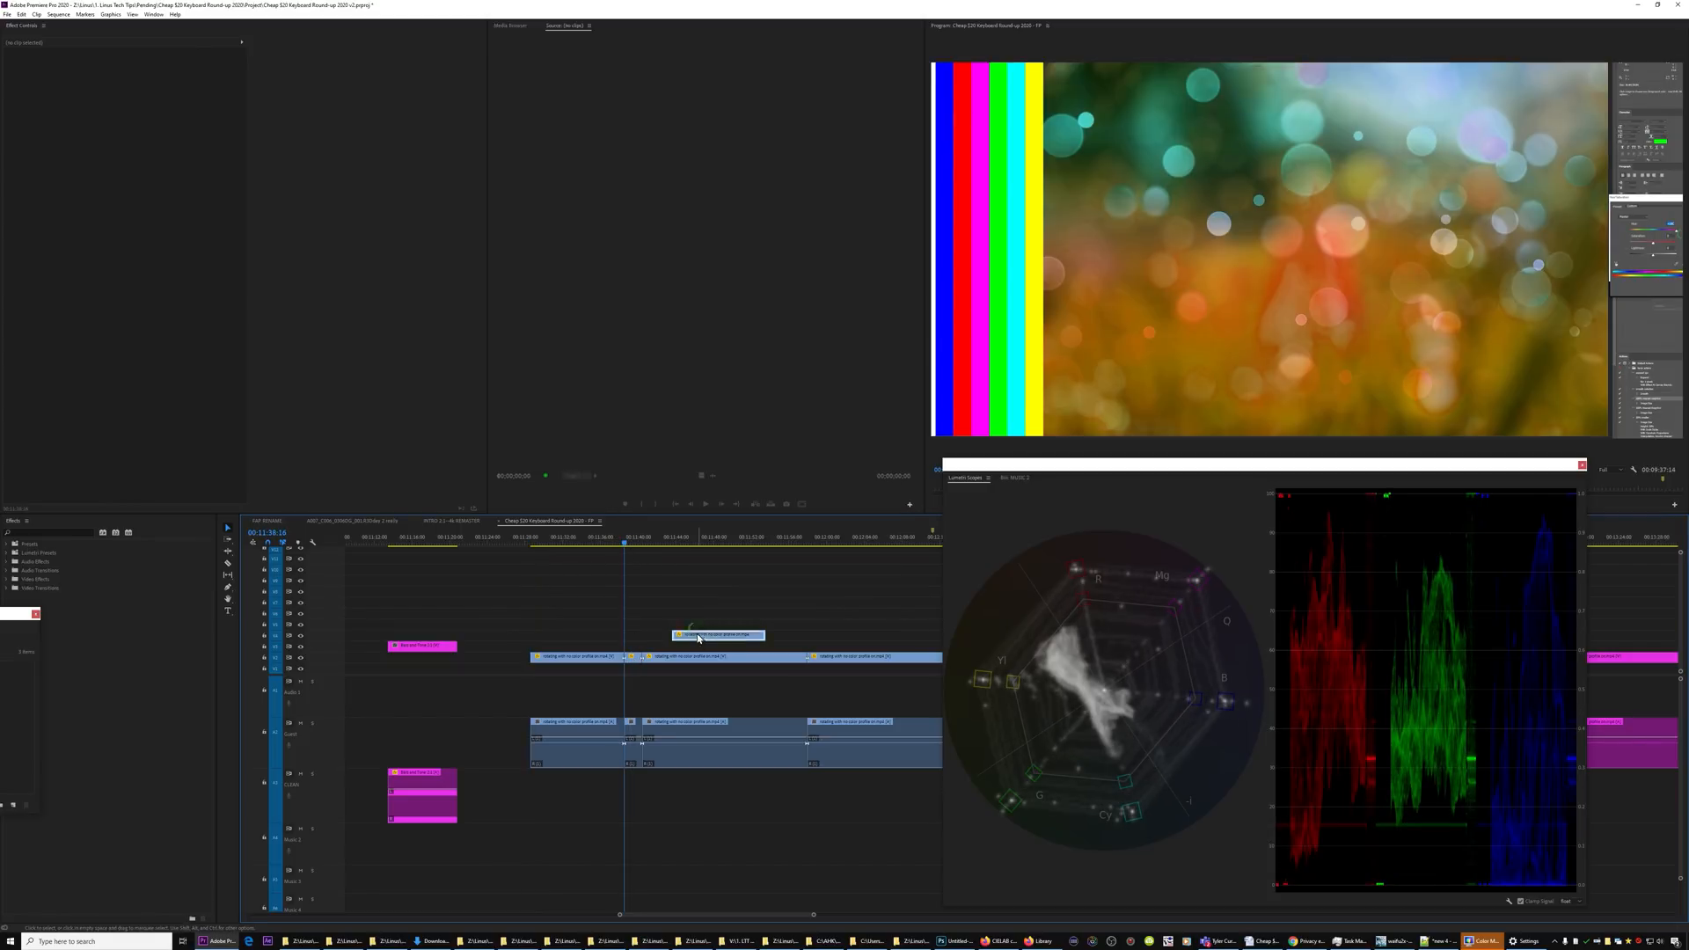
Apply Fast Color Corrector to the original bokeh clip, rotating its blues to orange
click(671, 636)
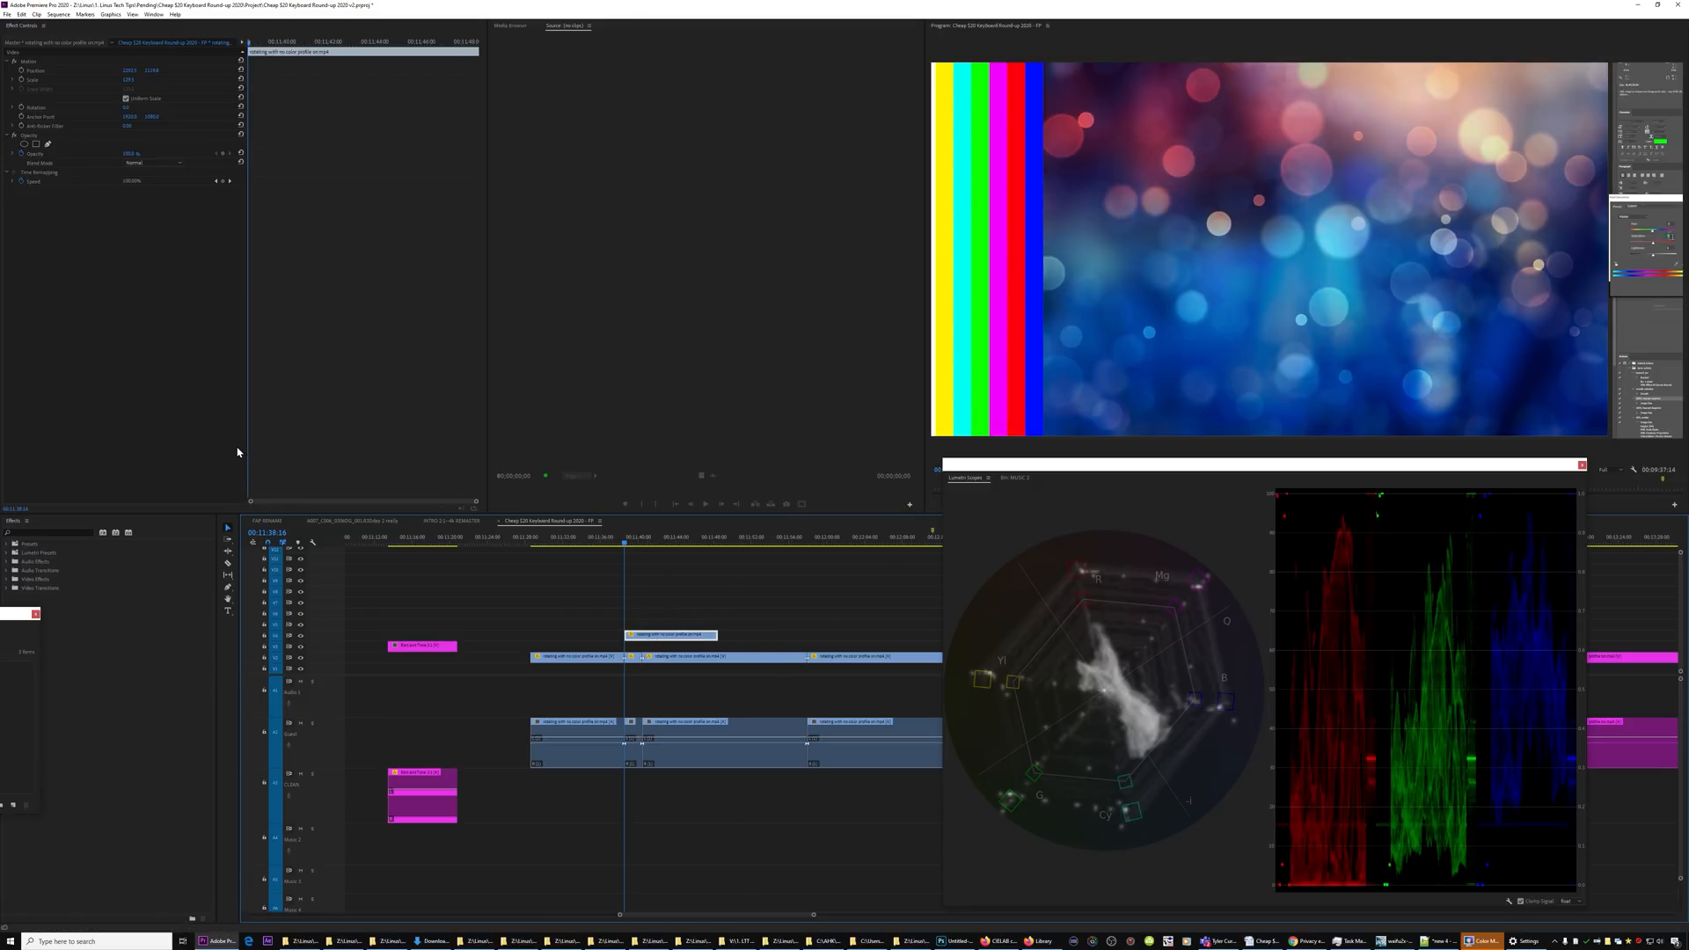
text(fast c)
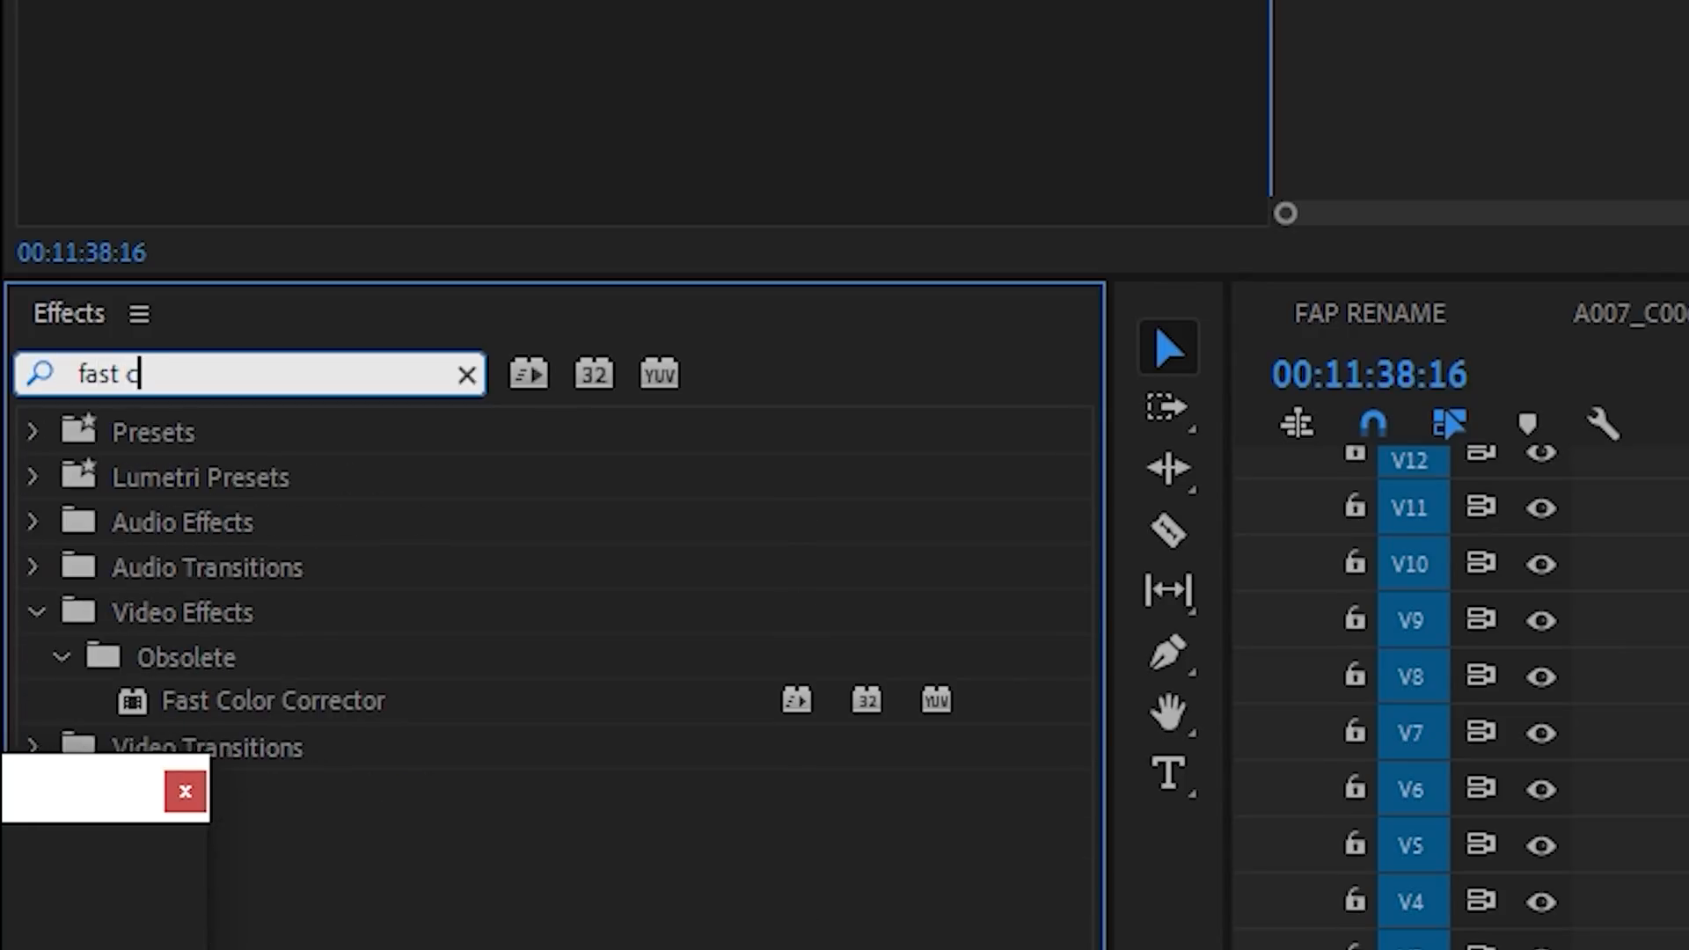
text(olo)
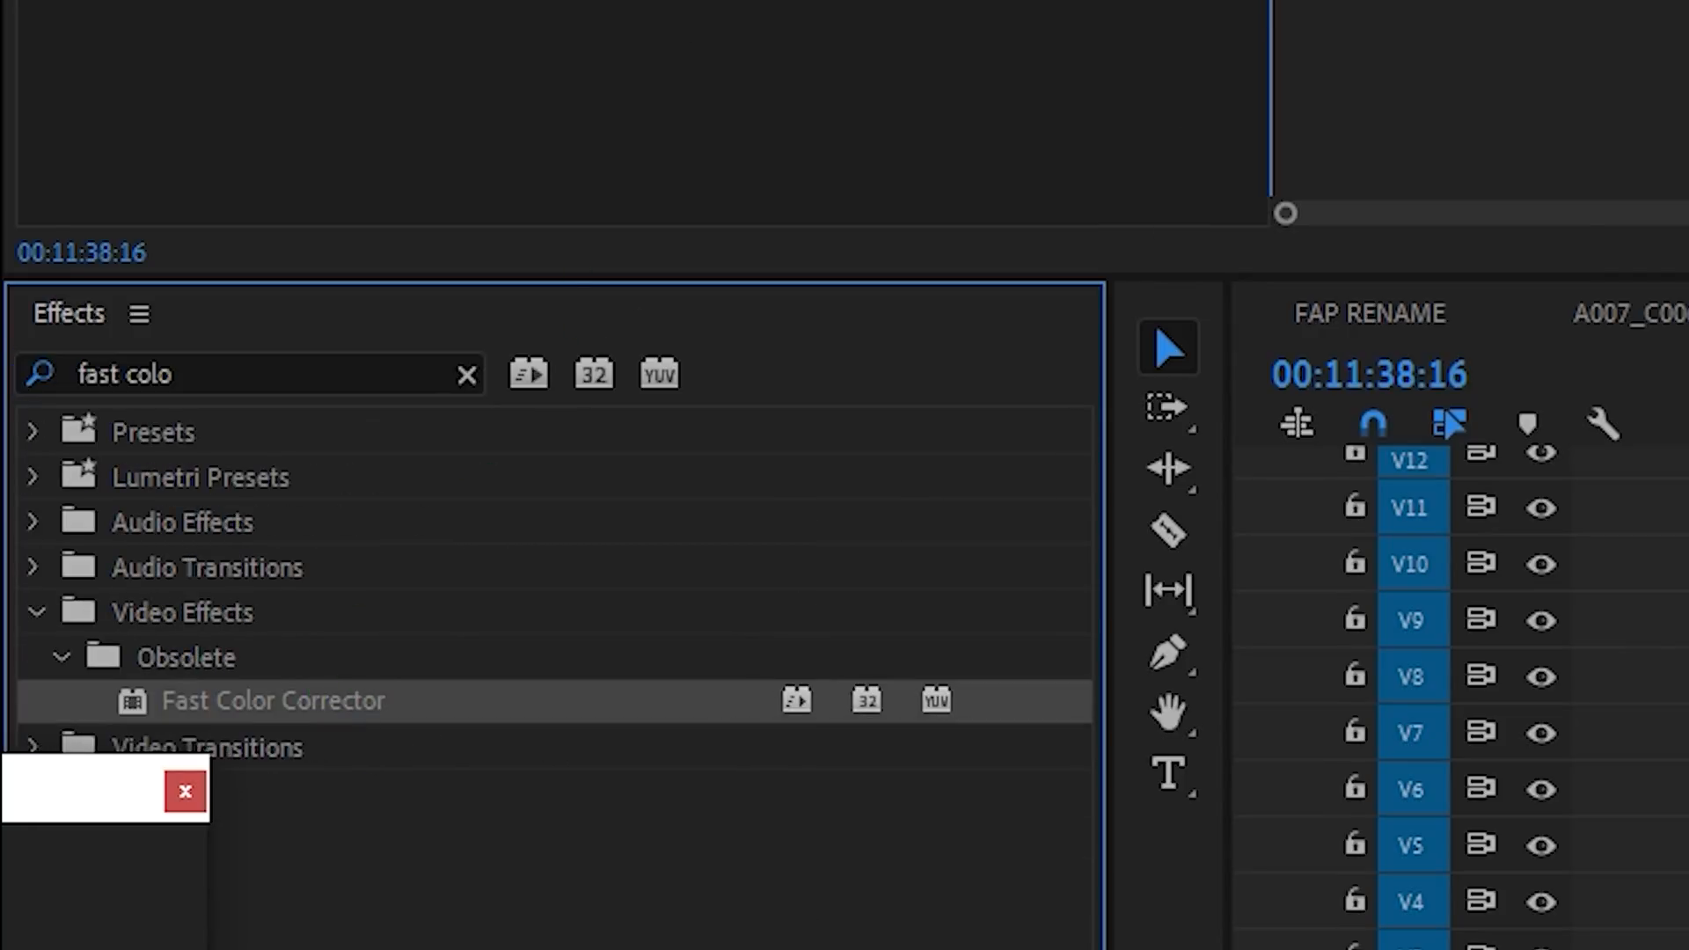
double_click(275, 700)
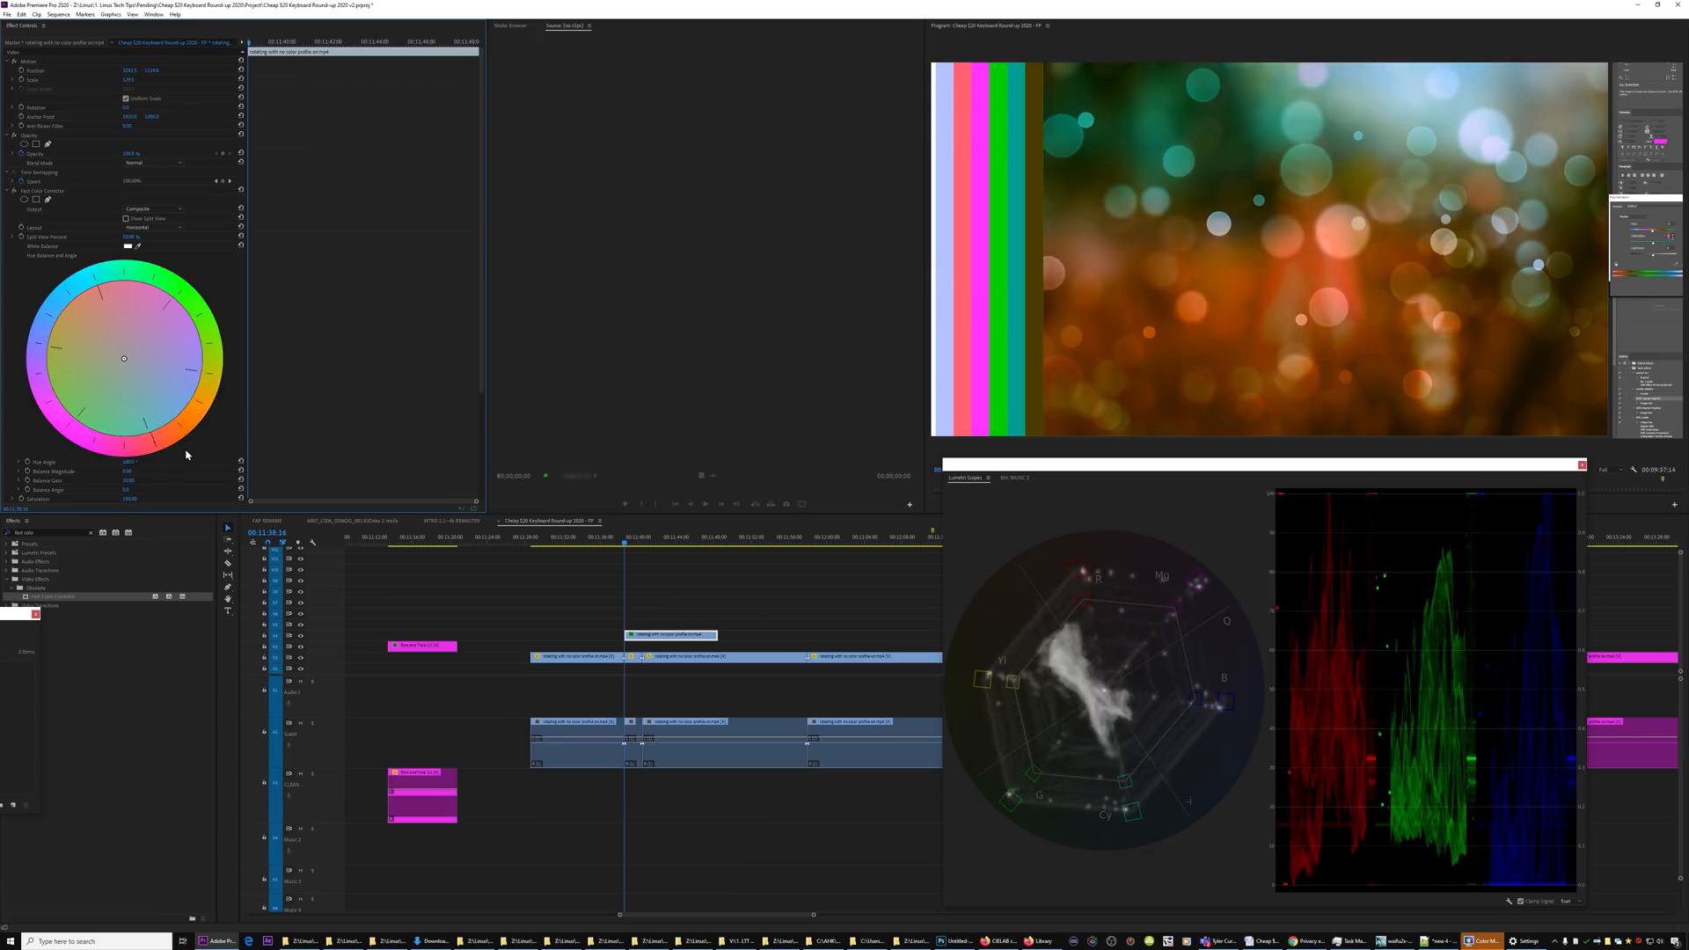
click(762, 617)
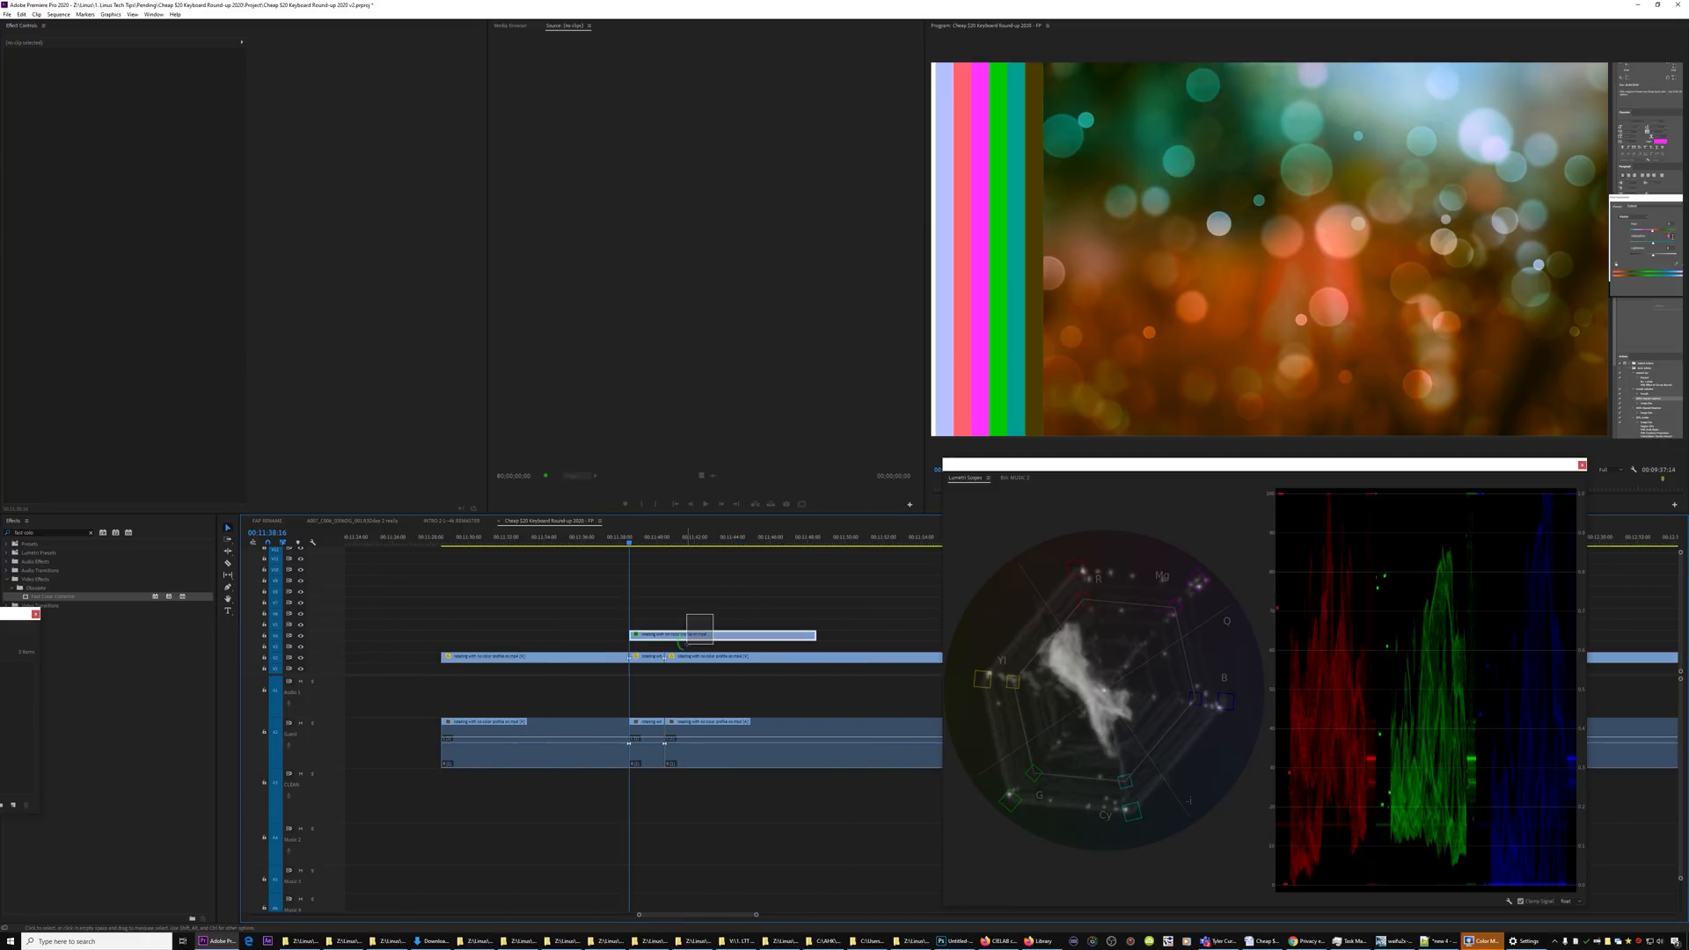
click(722, 635)
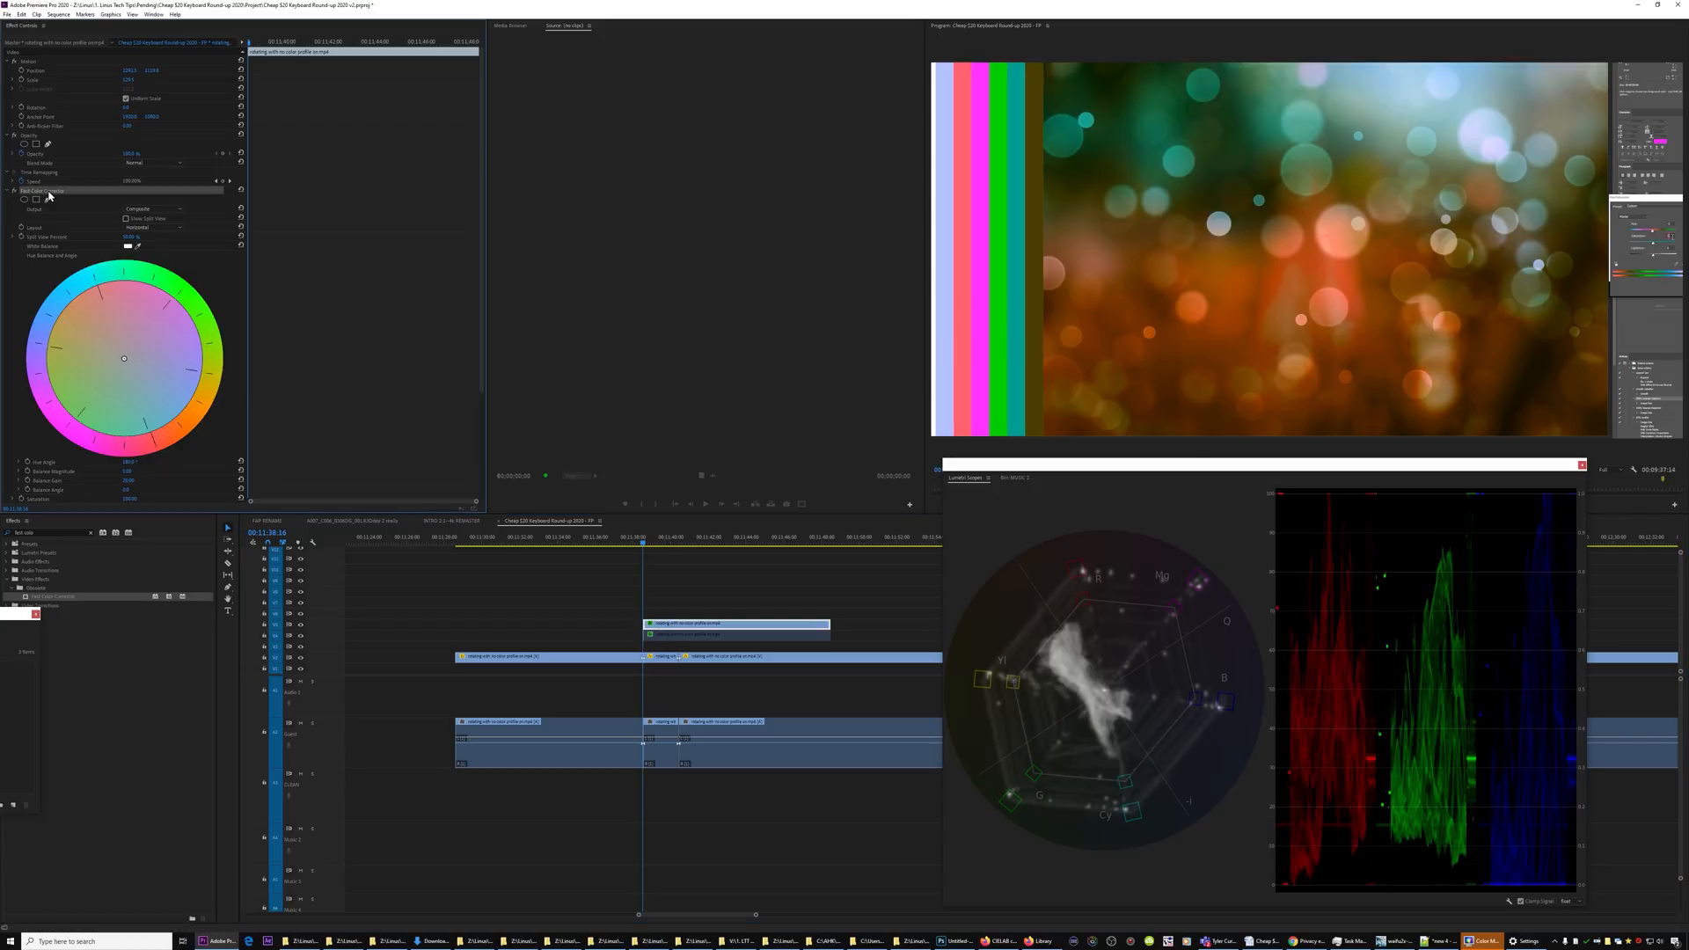
Apply the blank Lumetri Color preset to the bokeh clip and reach its Hue vs Hue curve
click(7, 190)
text(lumet)
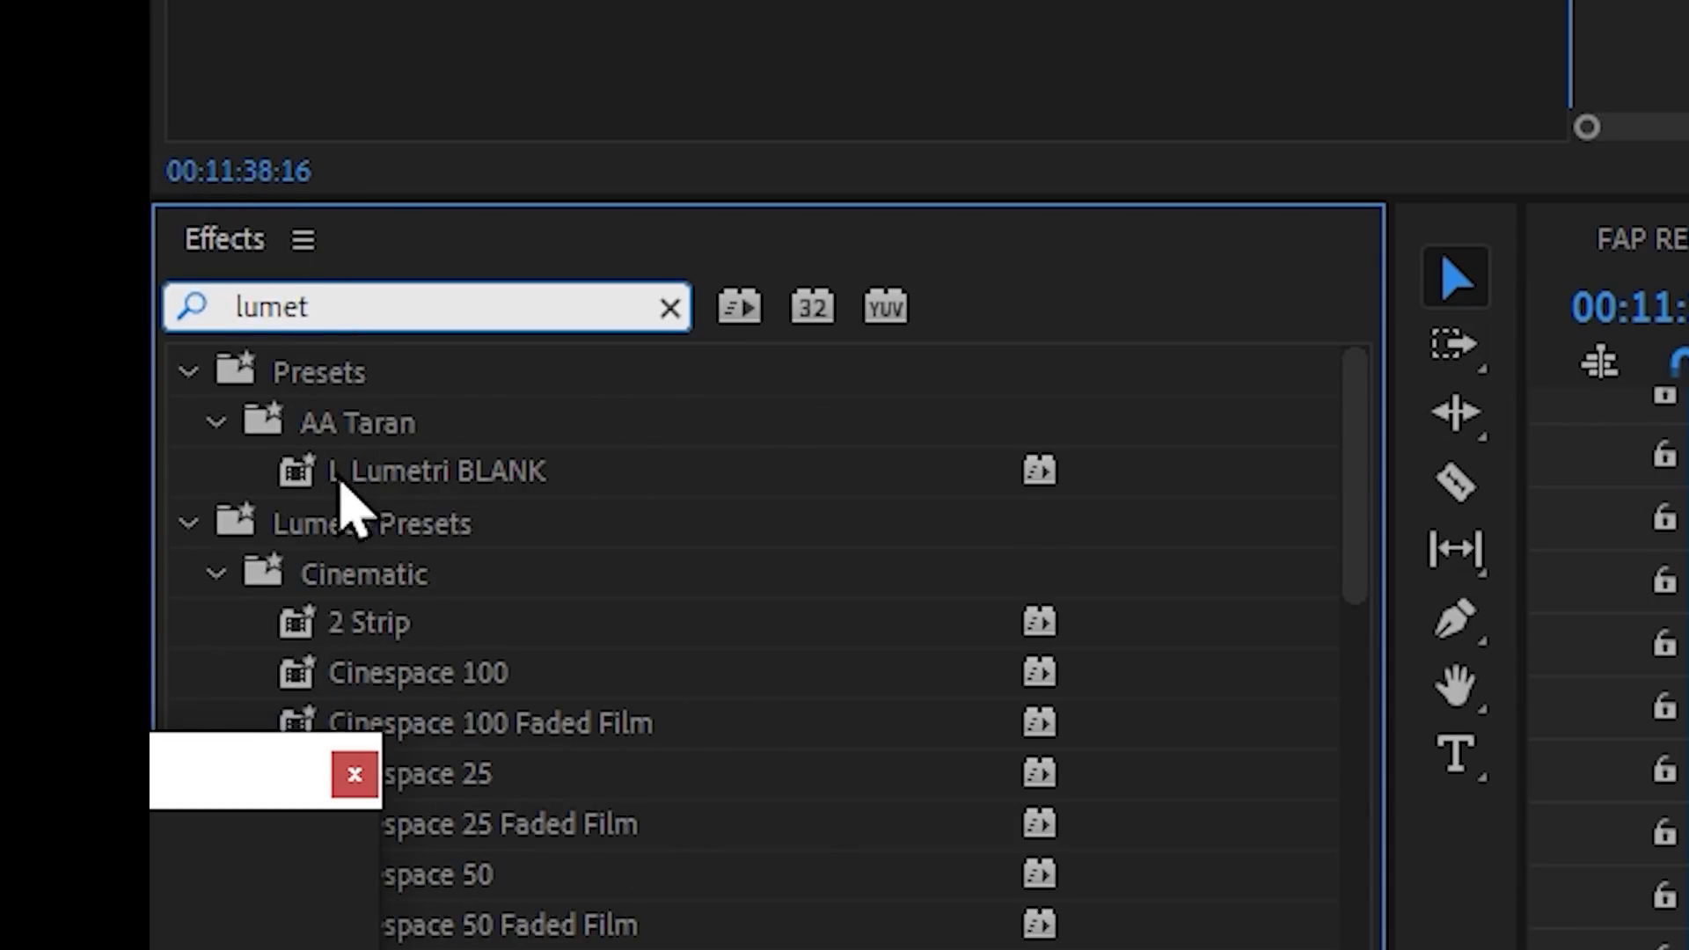
double_click(437, 470)
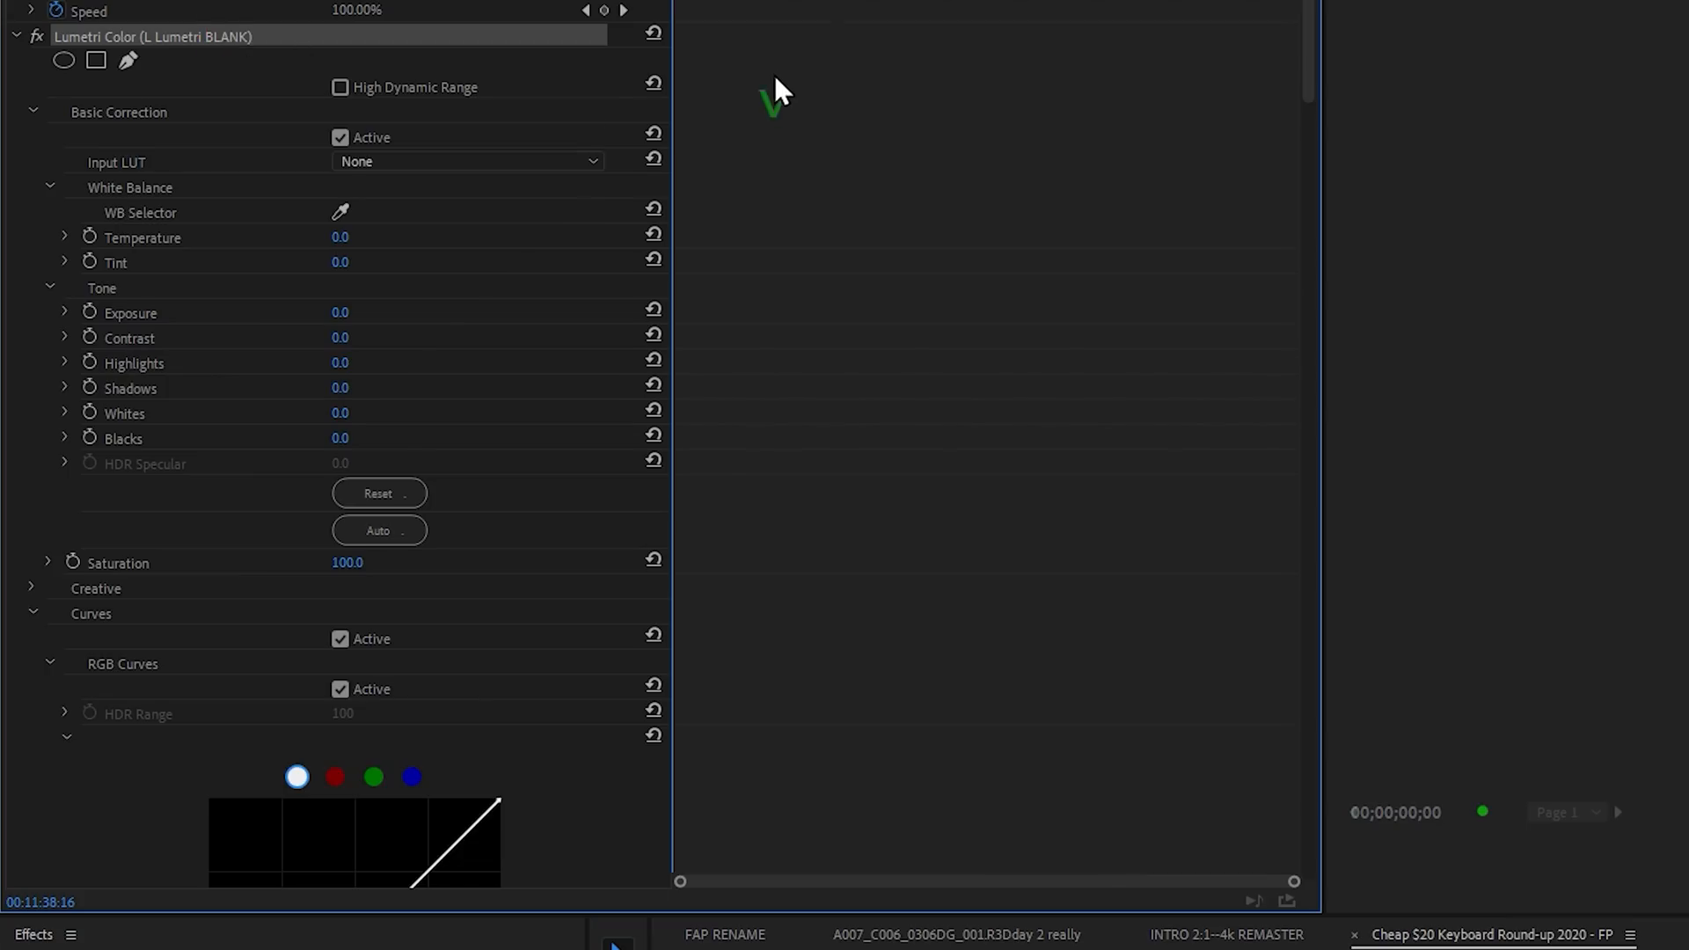
scroll(down, 3)
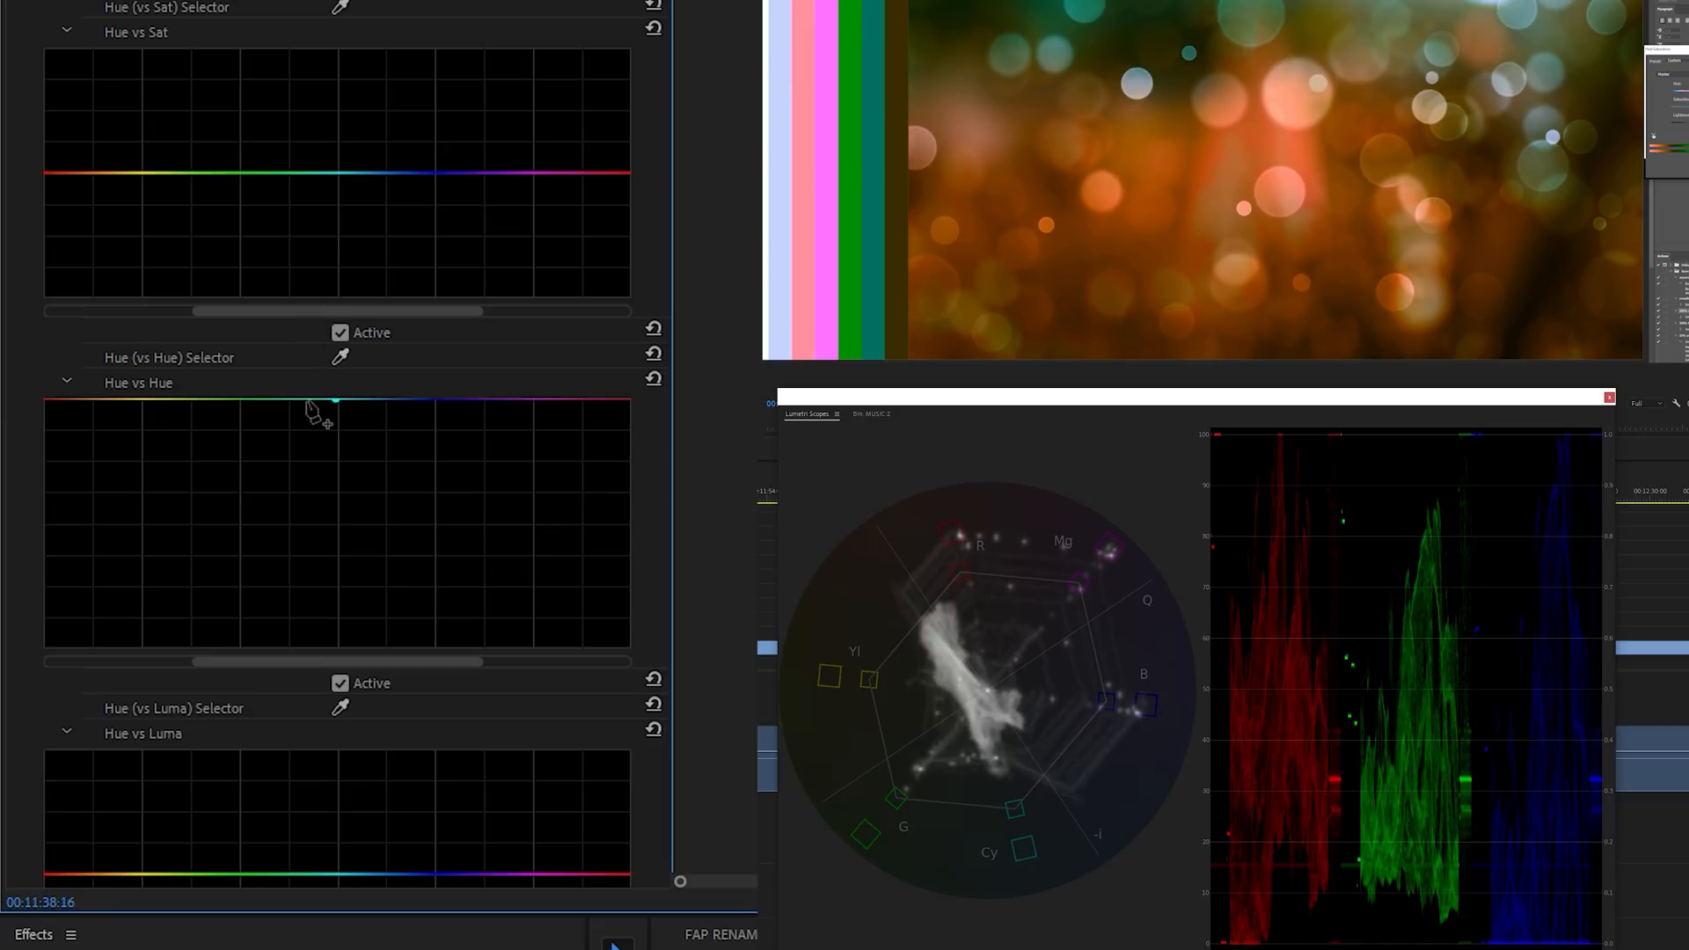
mouse_move(132, 461)
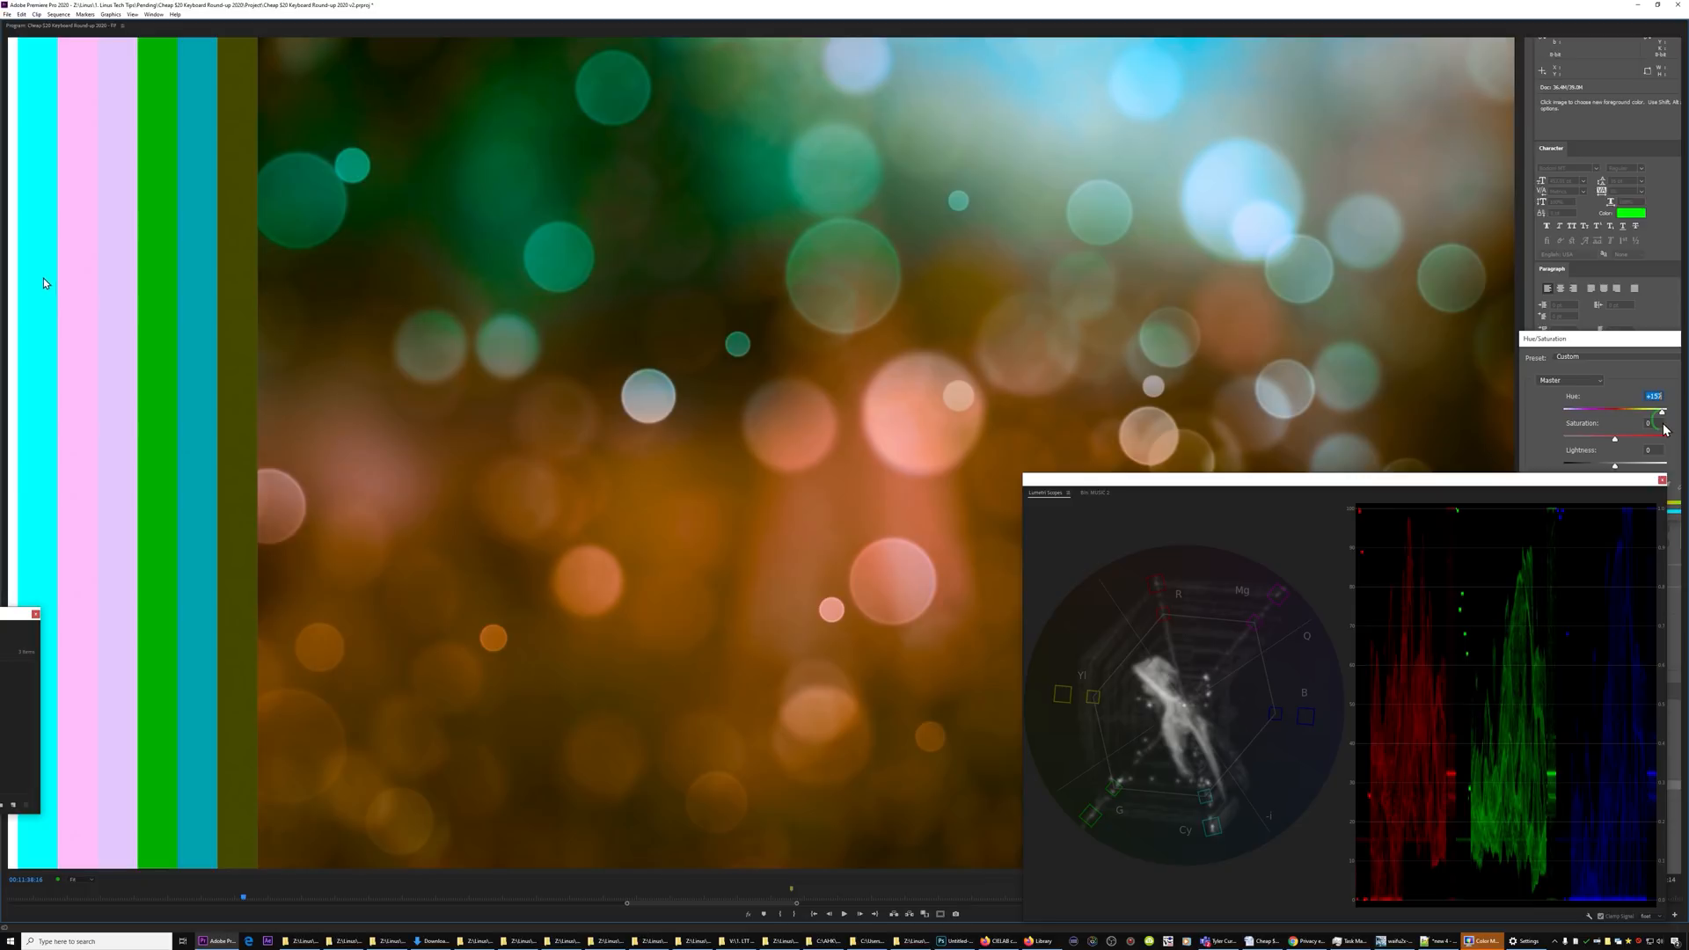
mouse_move(16, 220)
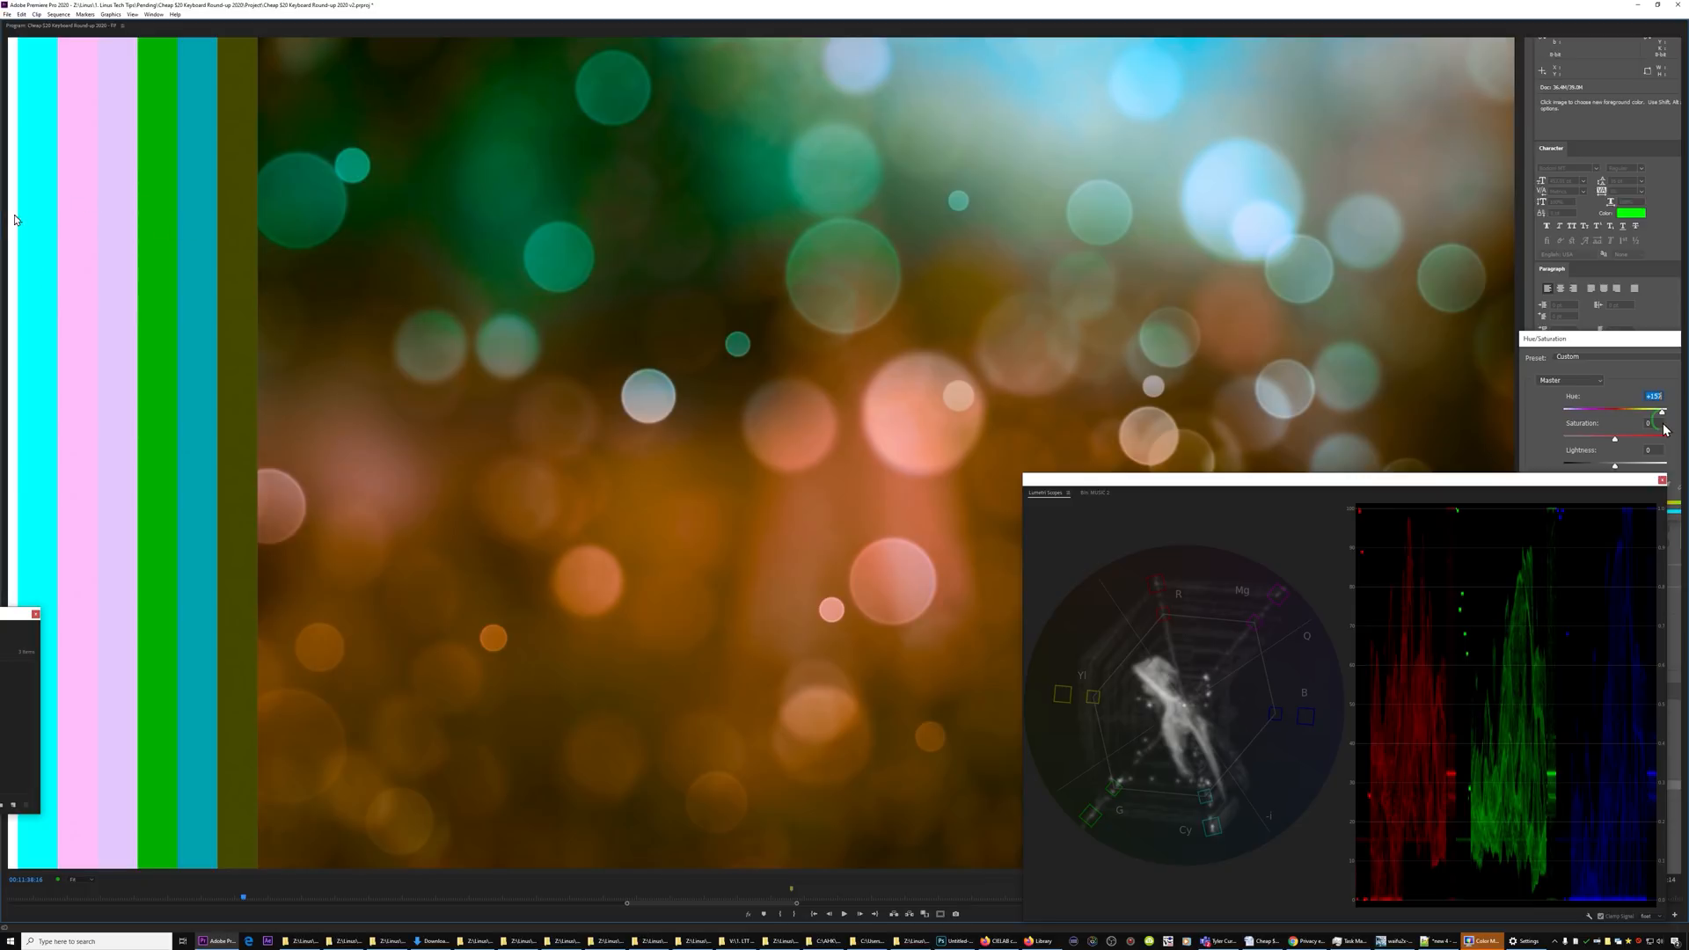
mouse_move(466, 83)
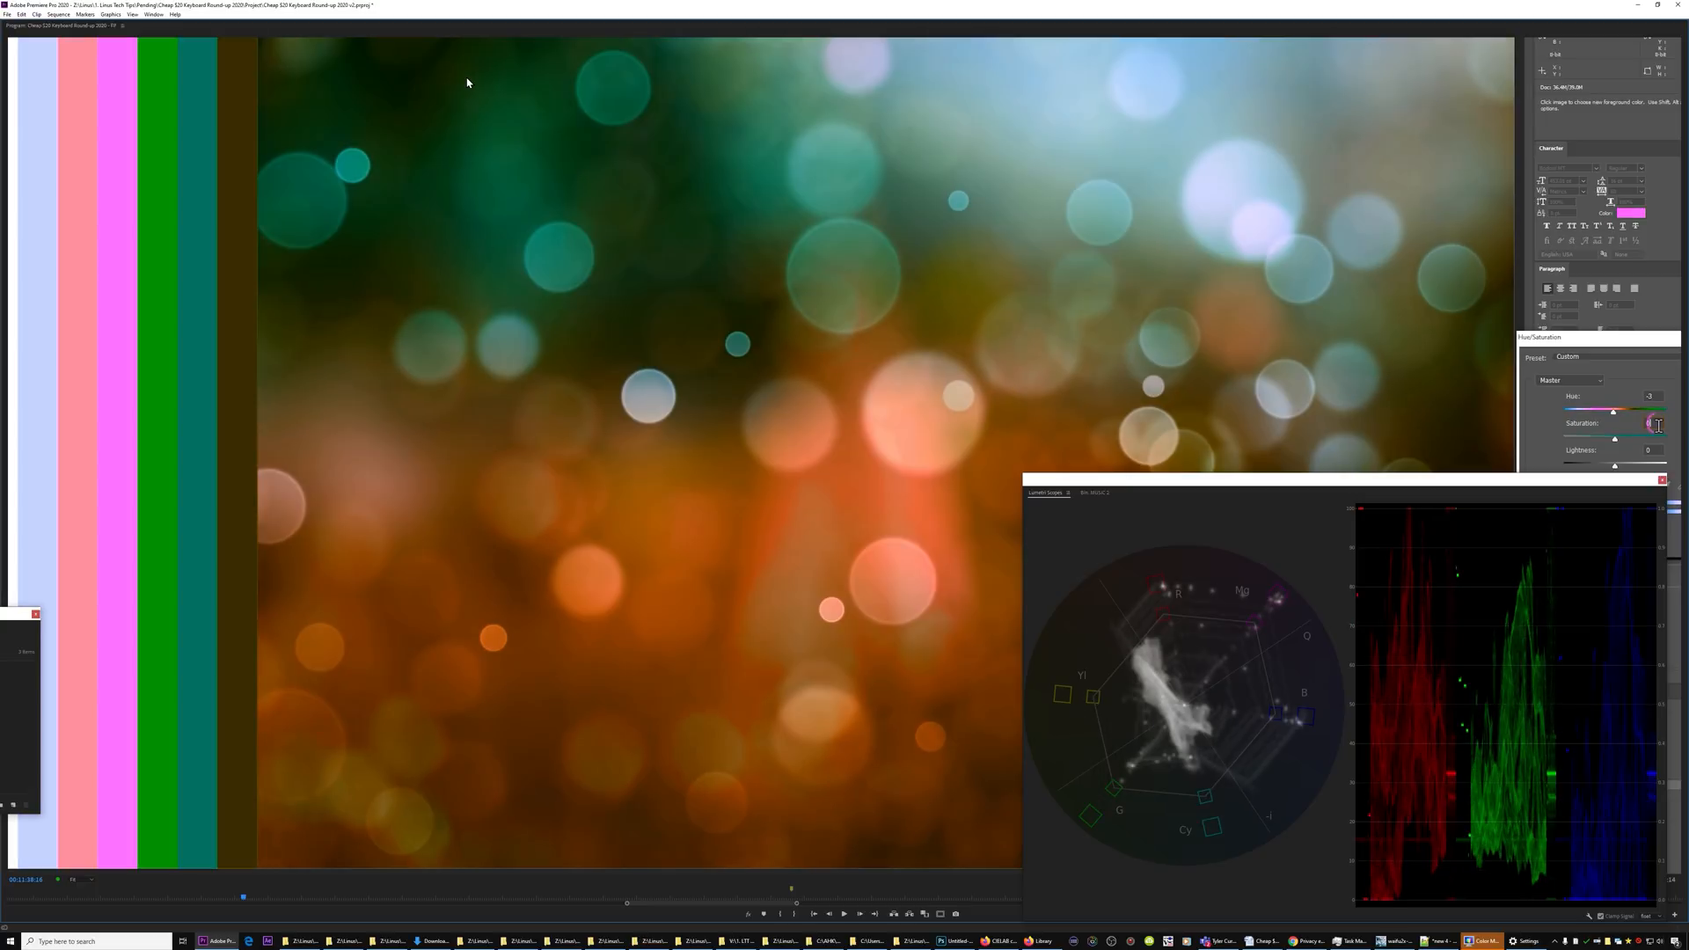
mouse_move(737, 632)
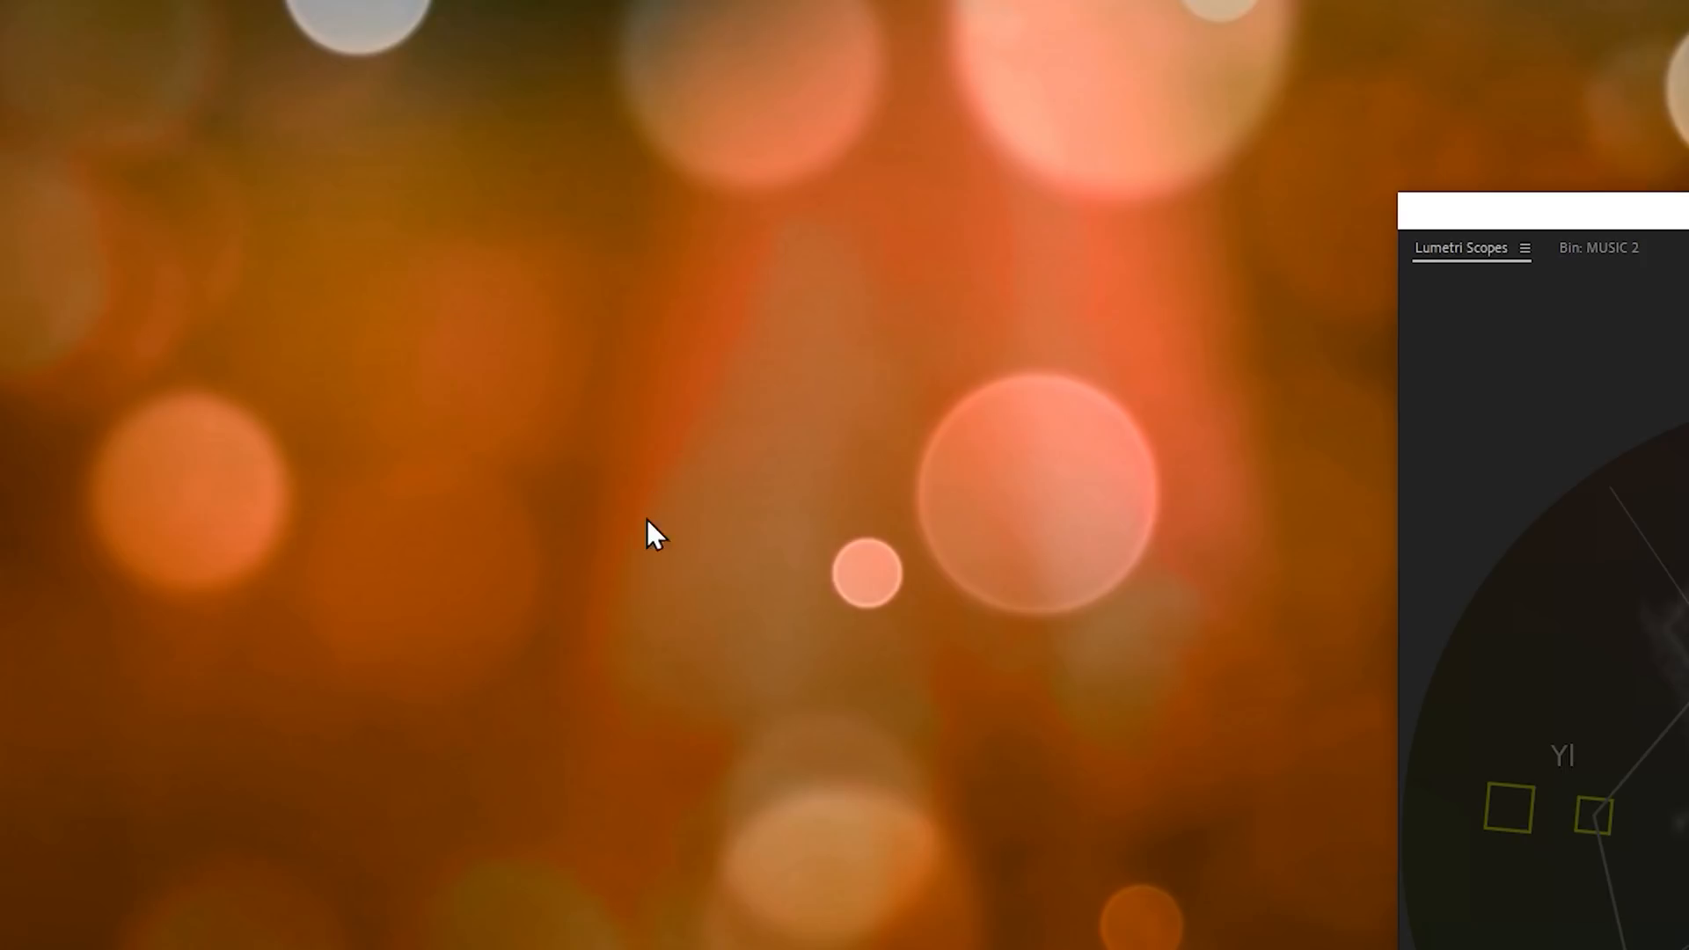
mouse_move(1142, 13)
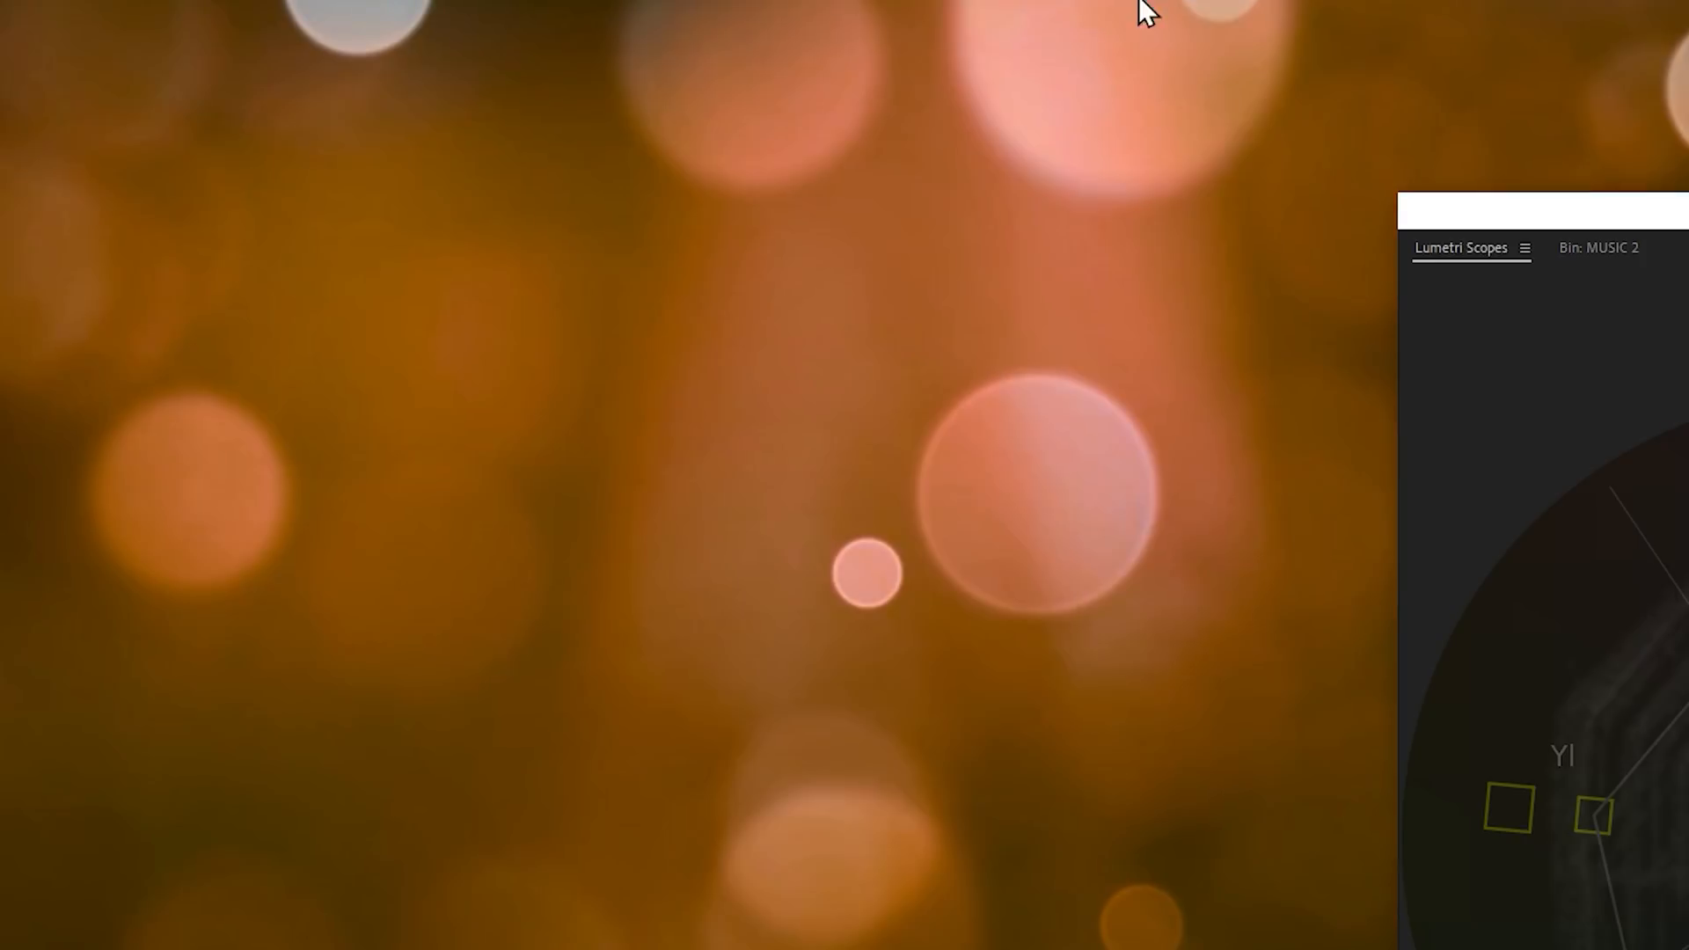
mouse_move(636, 692)
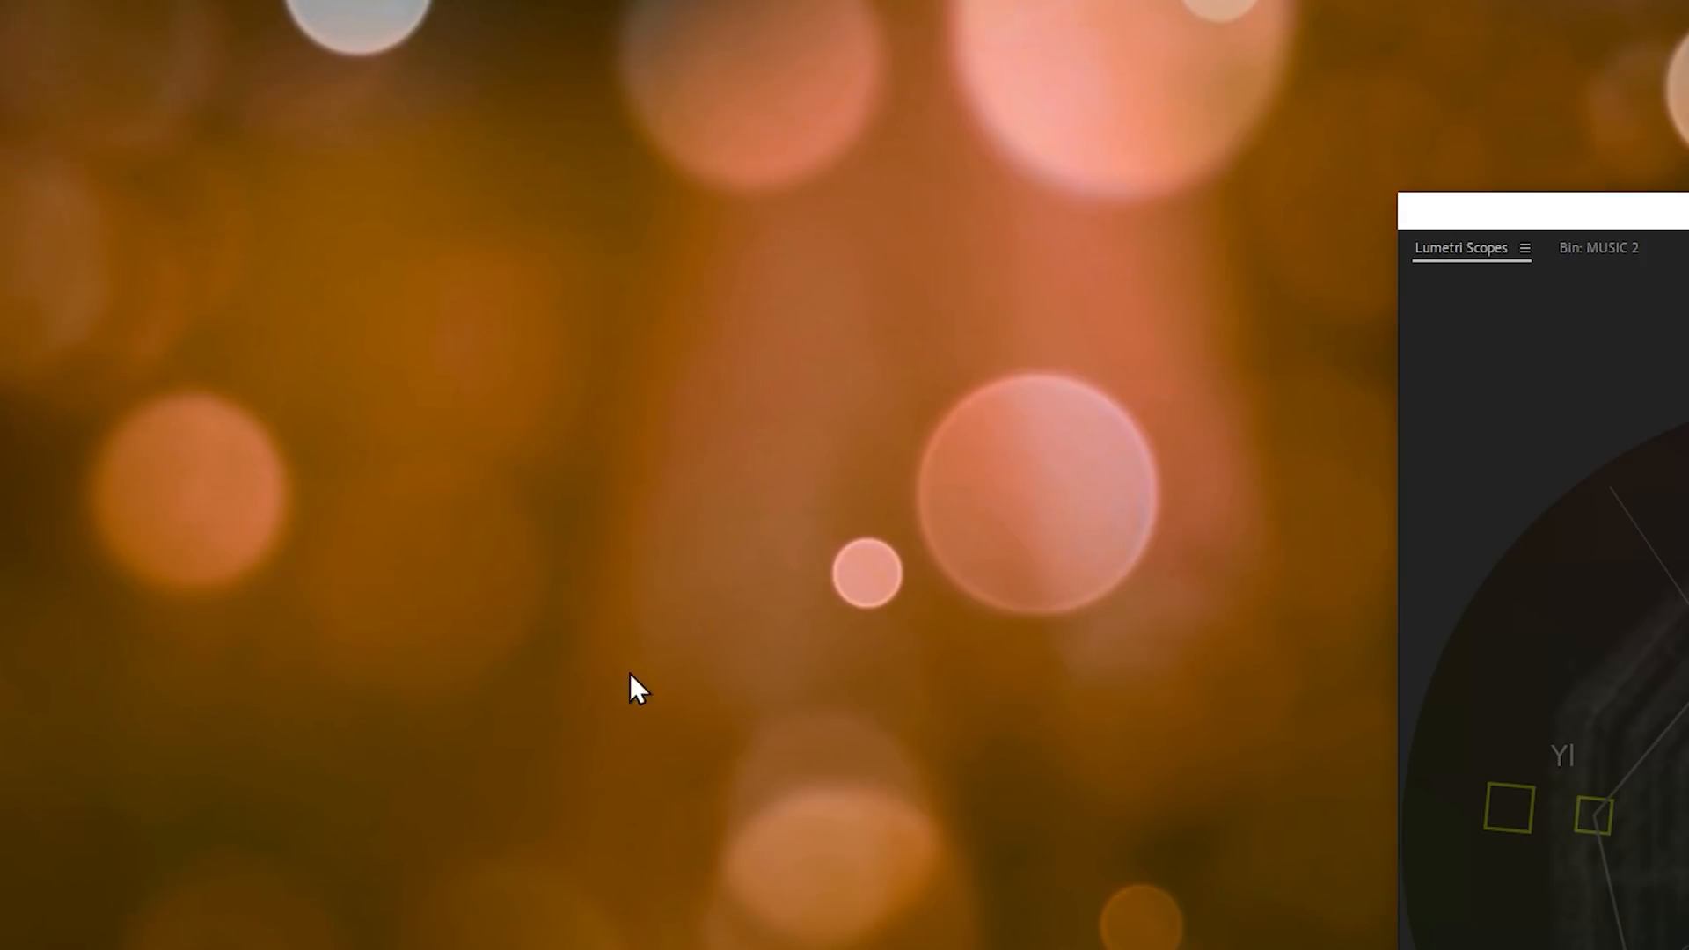
mouse_move(765, 192)
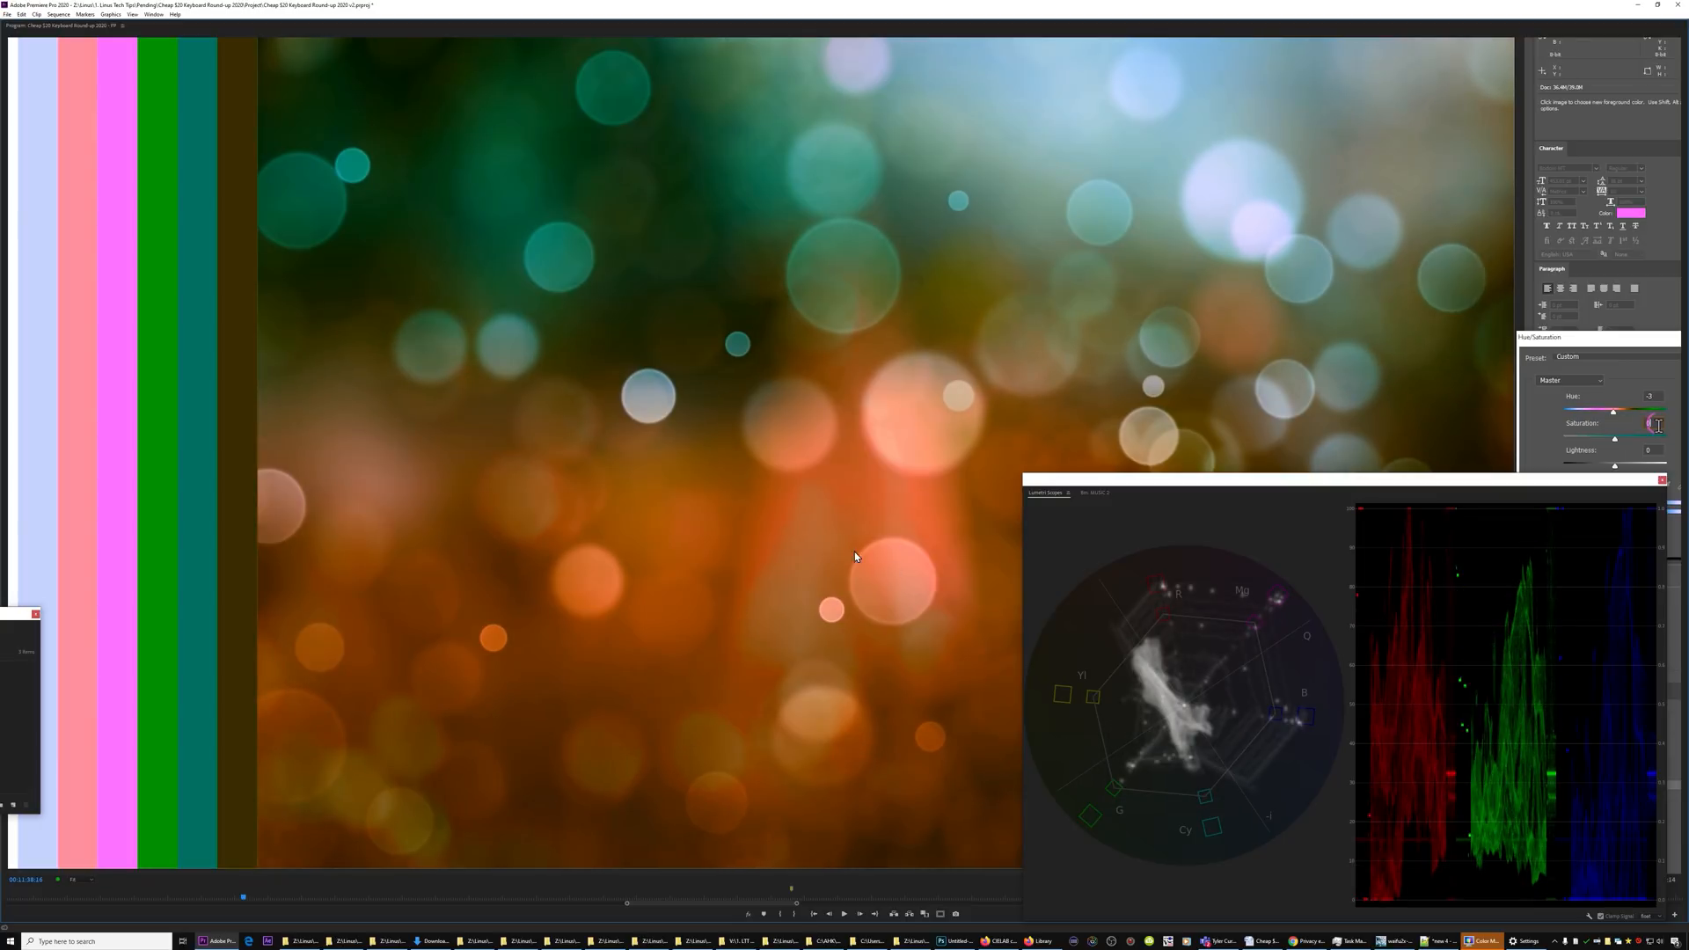
mouse_move(917, 607)
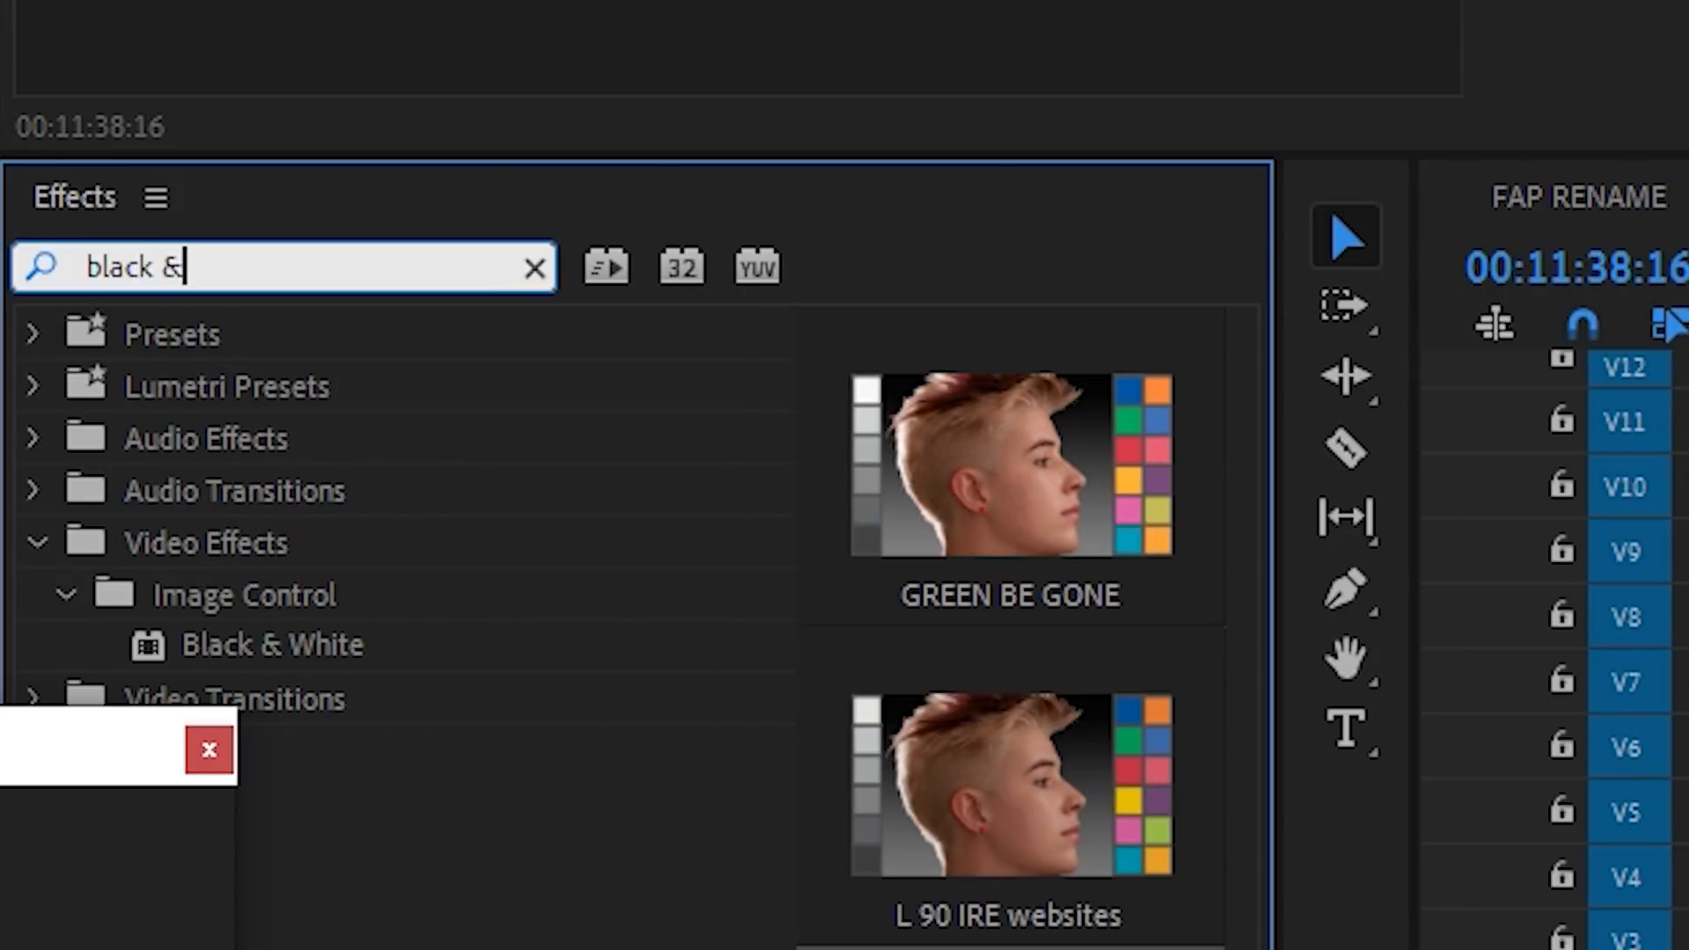
Apply the Black & White effect to the clip and show the Waveform (Luma) scope
text(whi)
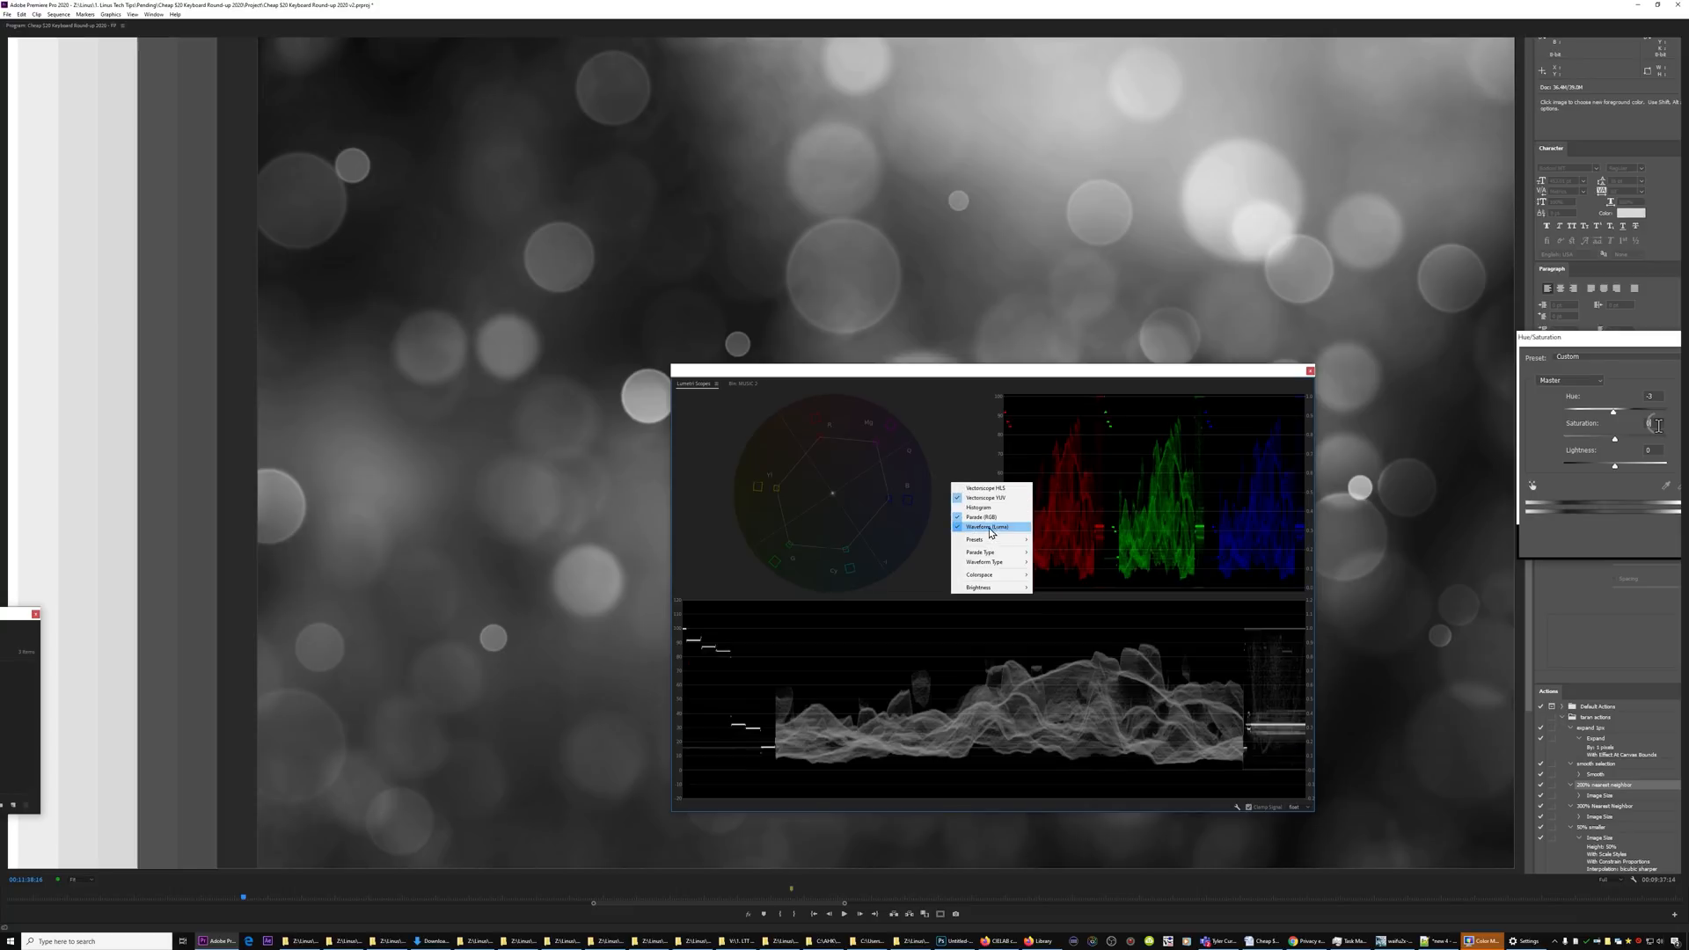
click(987, 526)
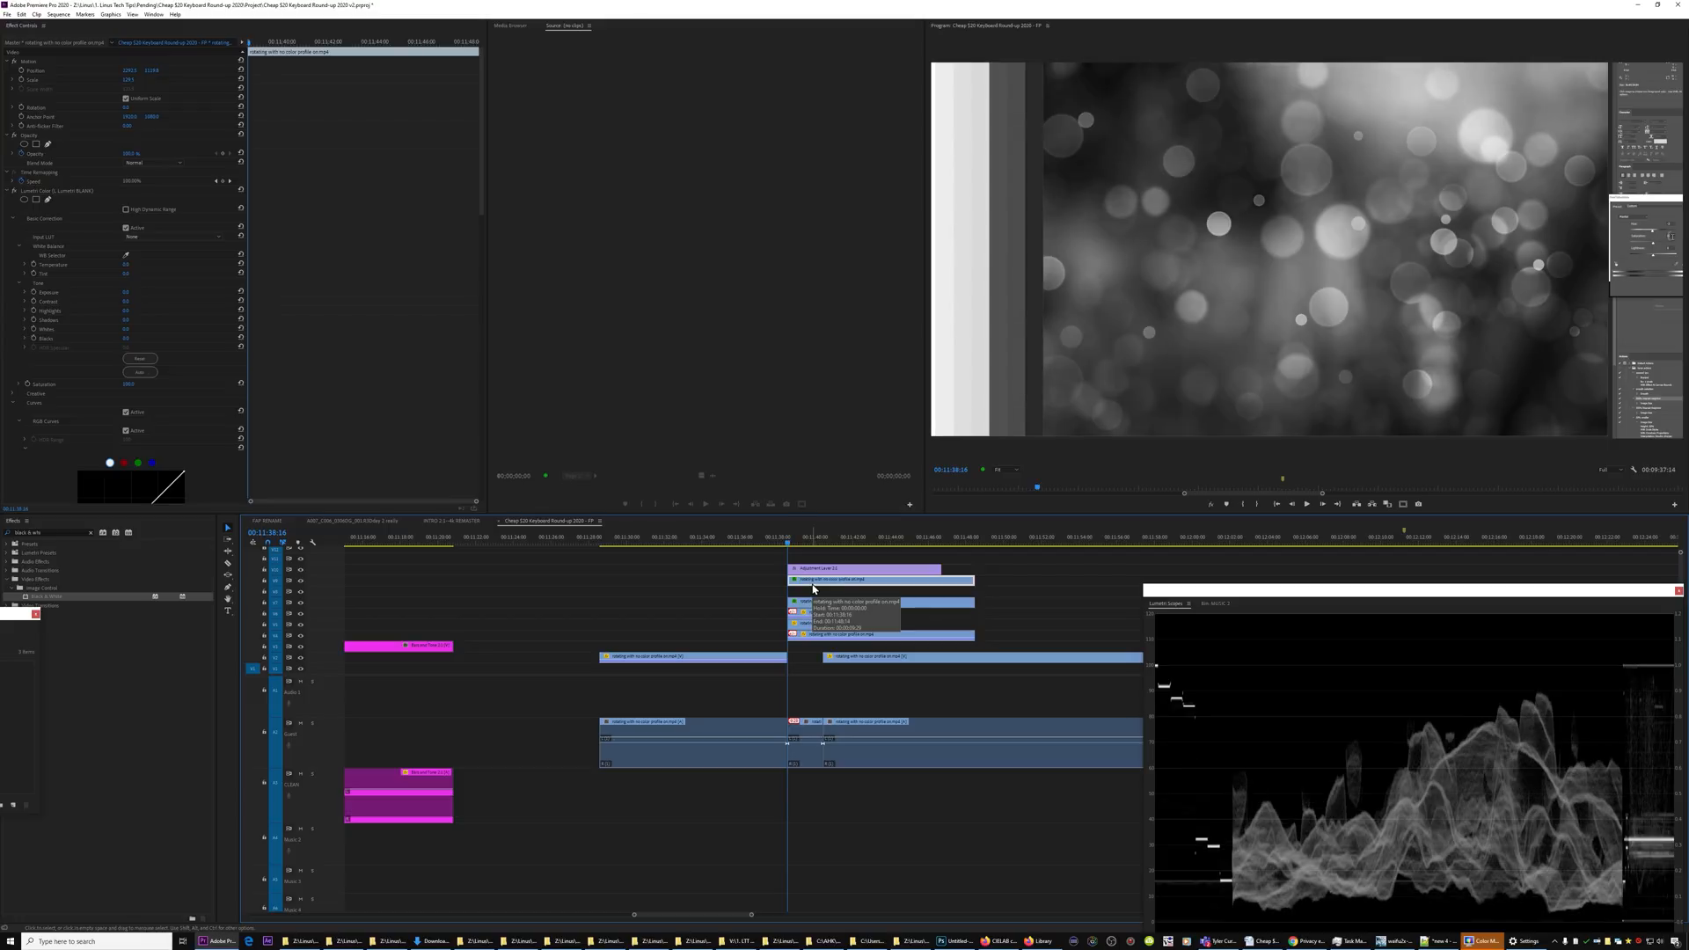
mouse_move(401, 406)
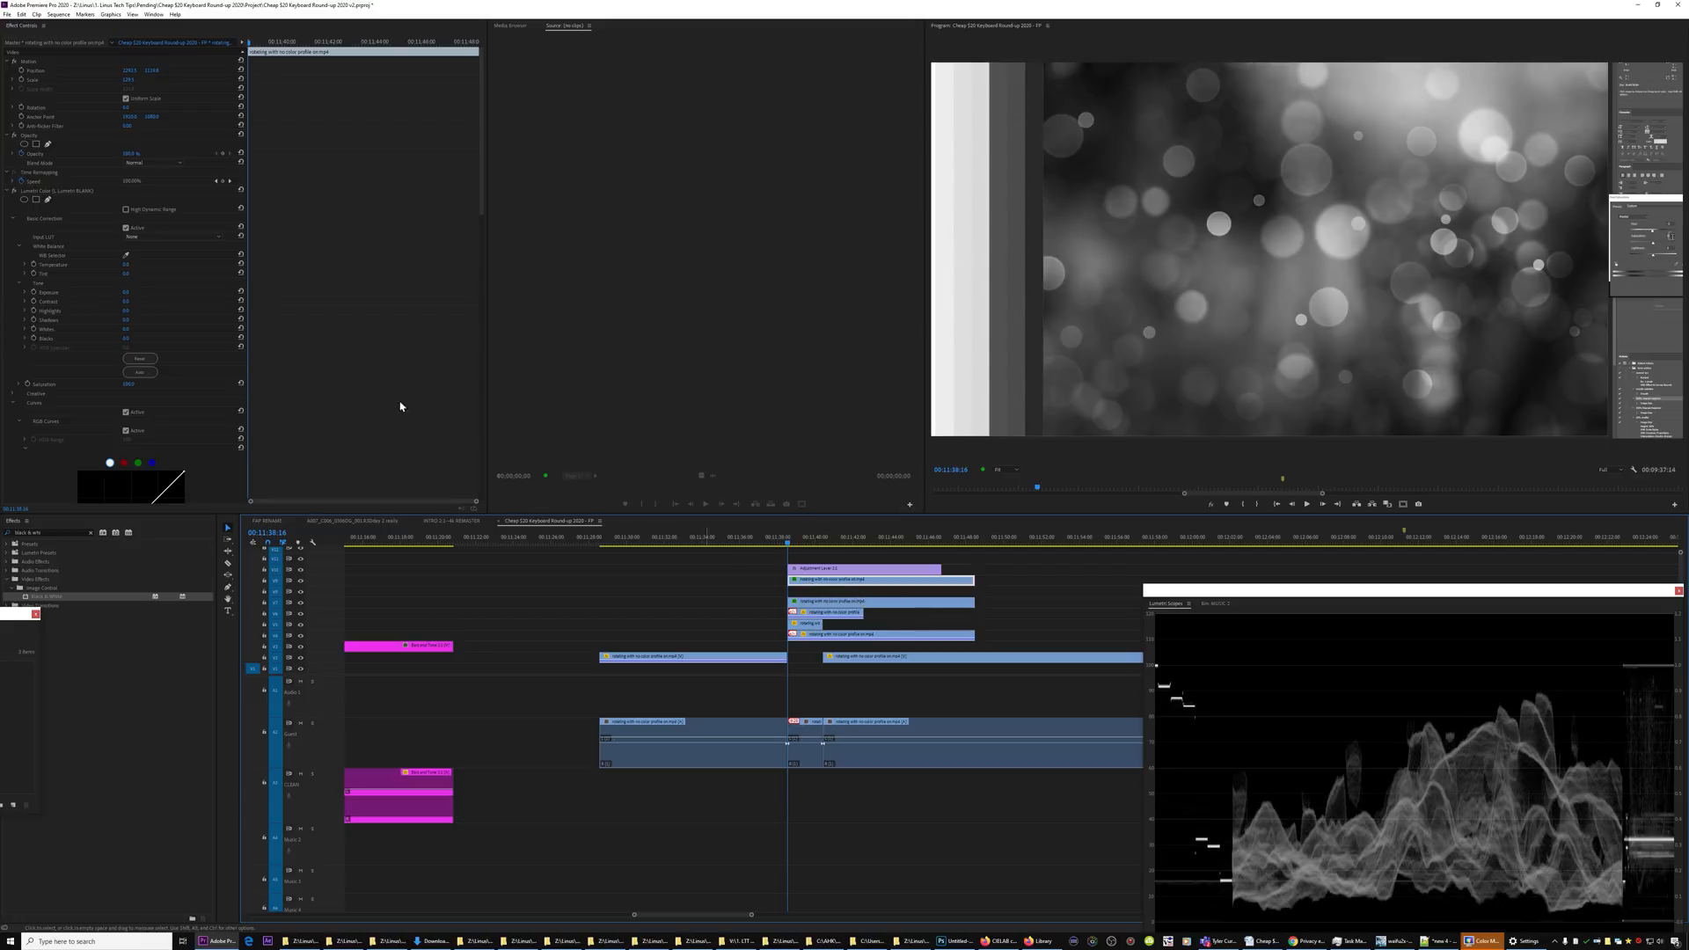
Enable the wavy Hue vs Luma curve on the bokeh, then select another stacked version in the timeline
scroll(down, 3)
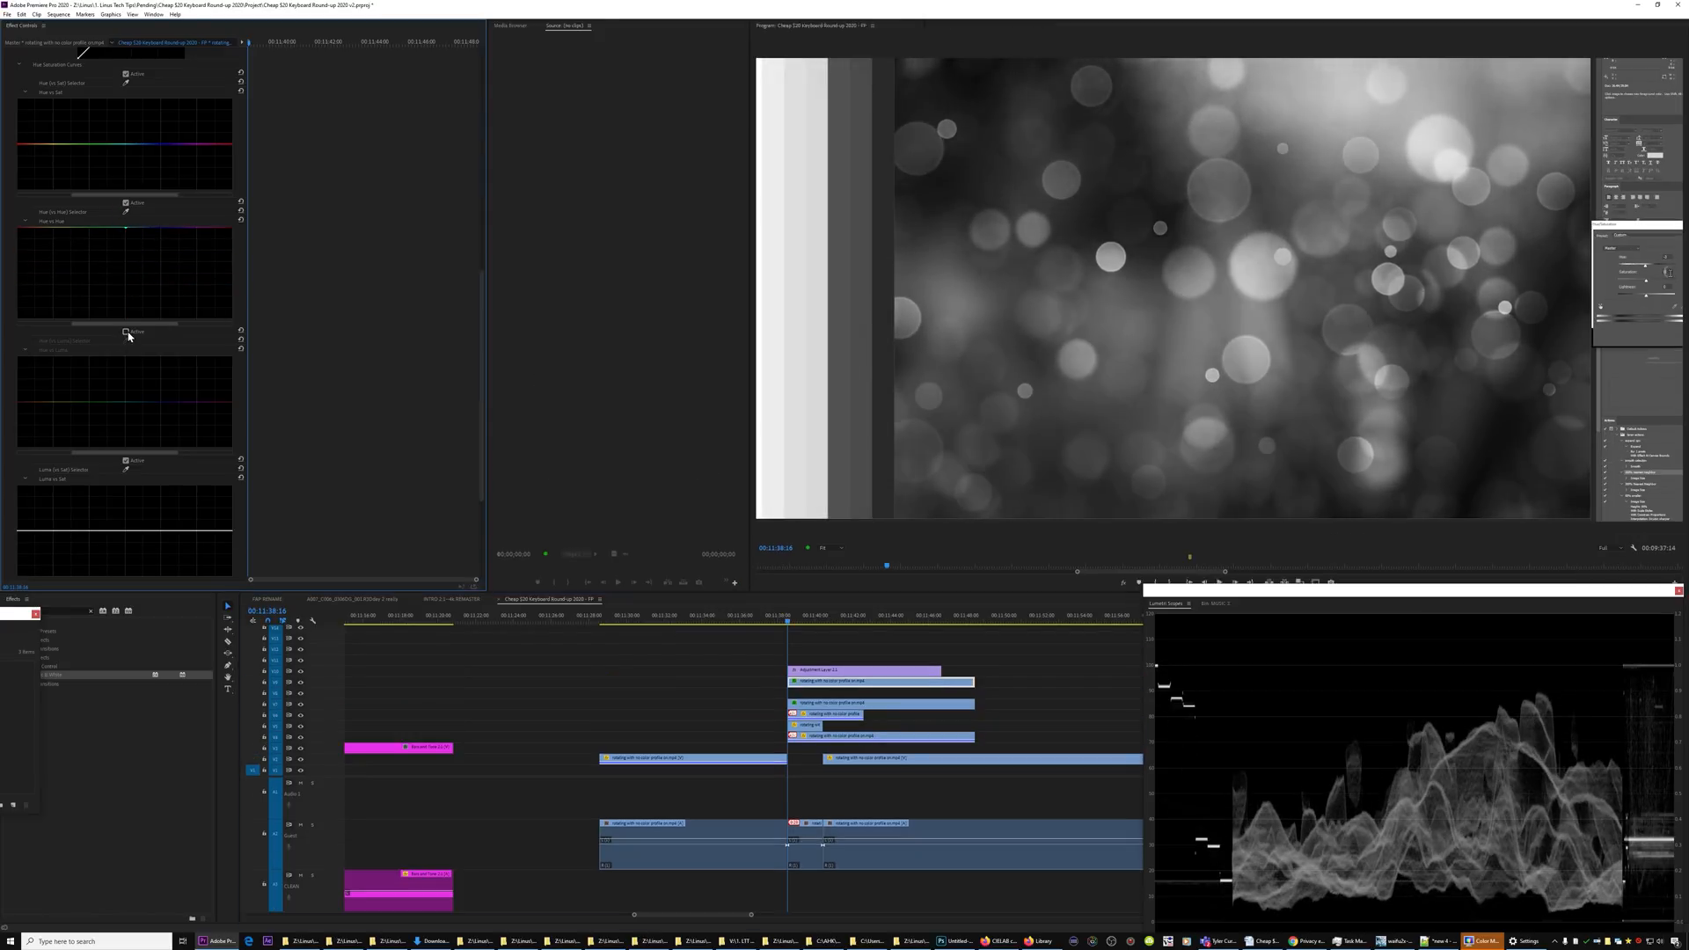
click(126, 333)
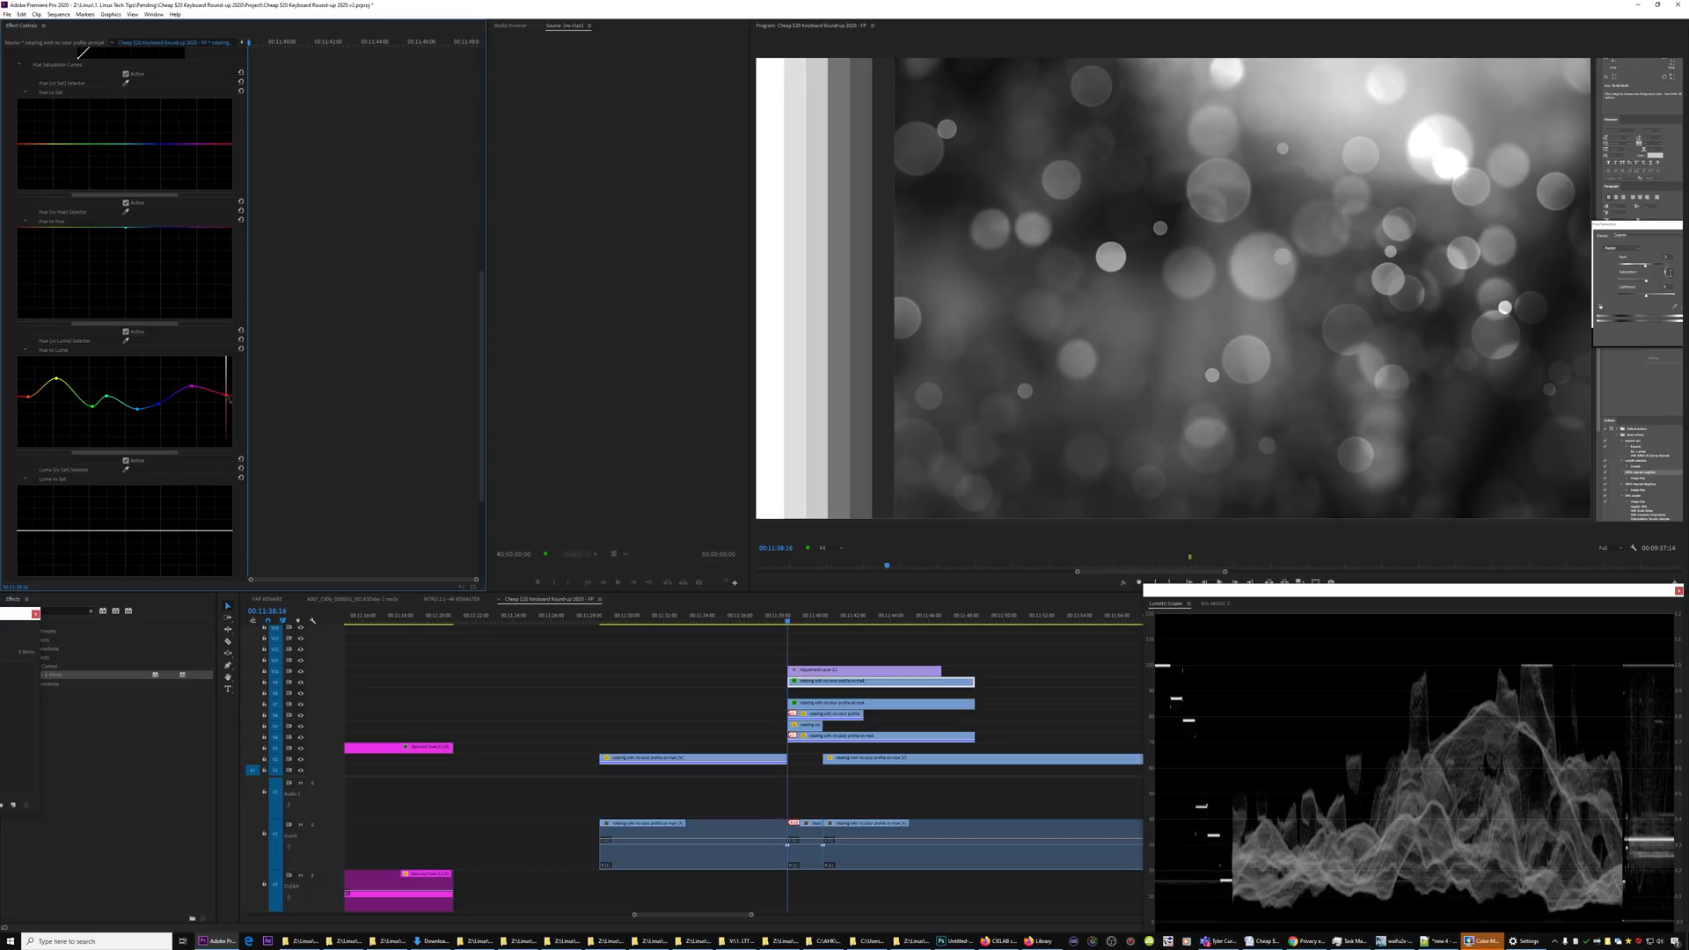
click(824, 714)
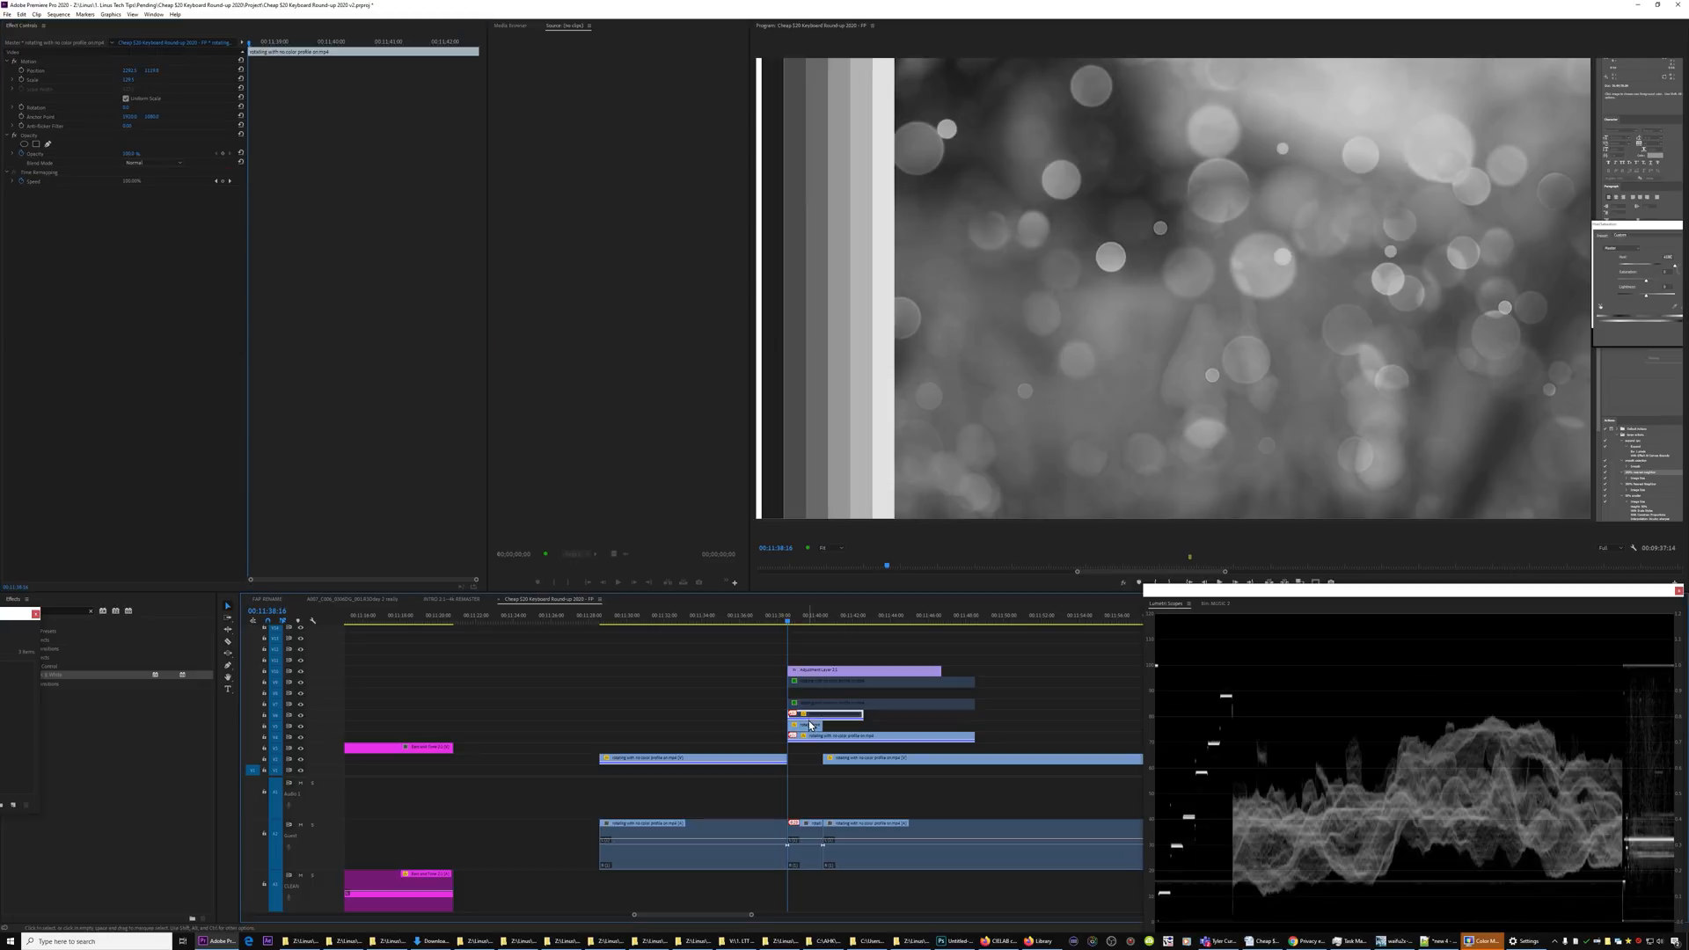
click(808, 725)
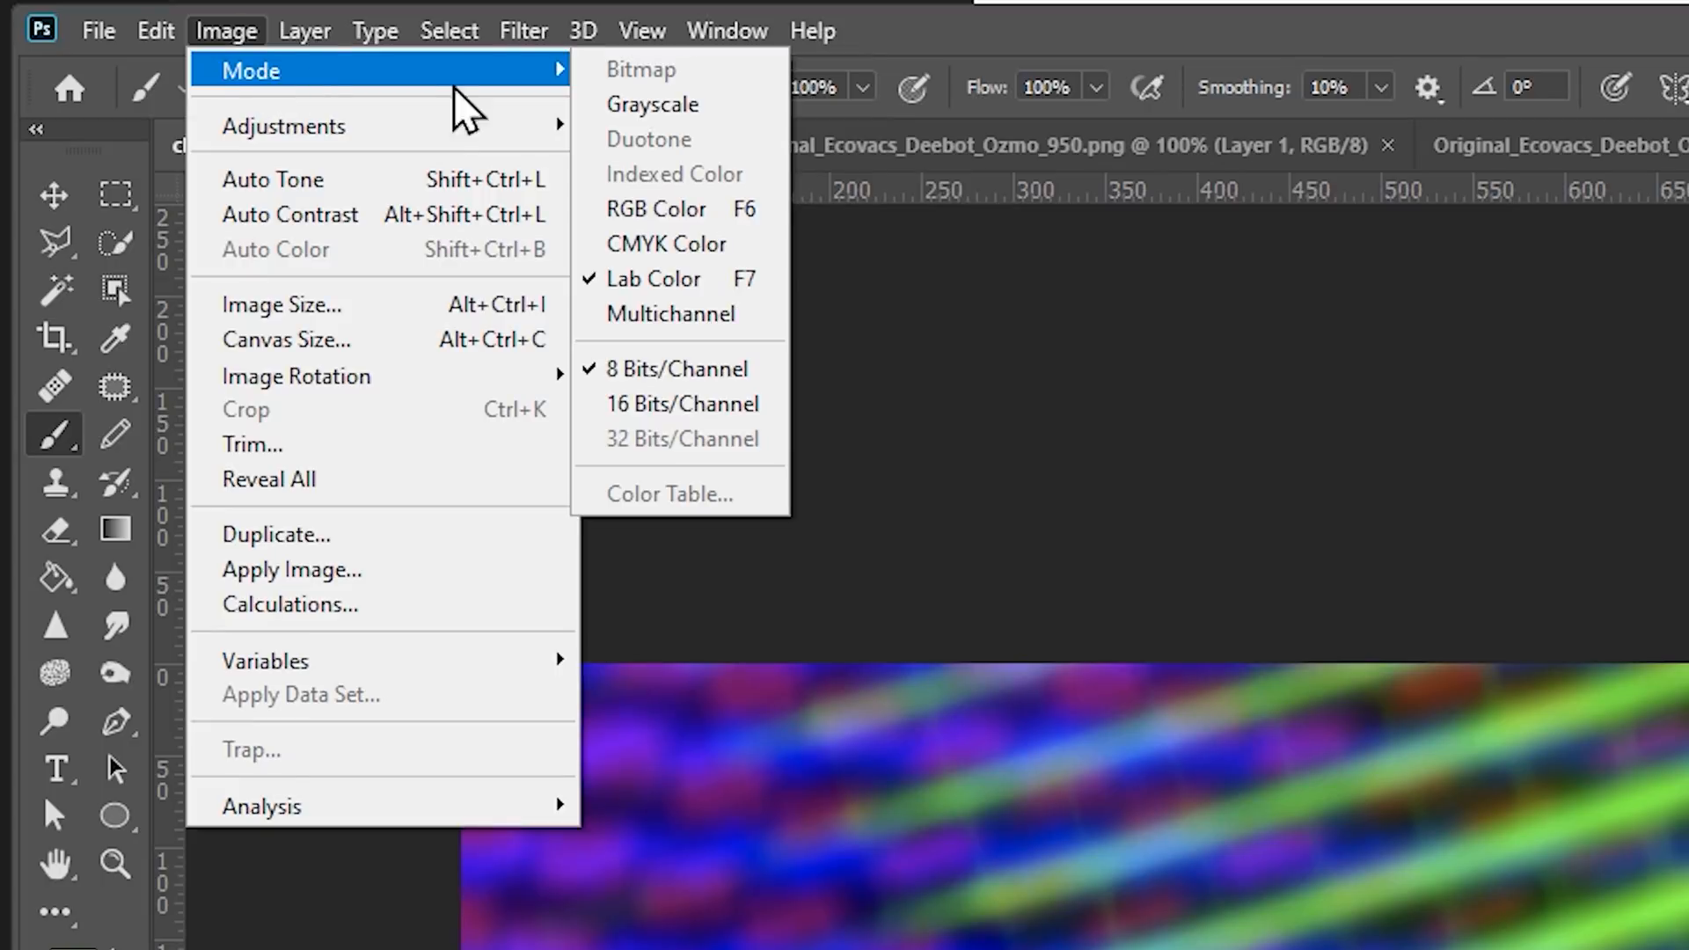
Convert the thumbnail to RGB Color mode without rasterizing smart objects, then check the Filter menu
click(522, 30)
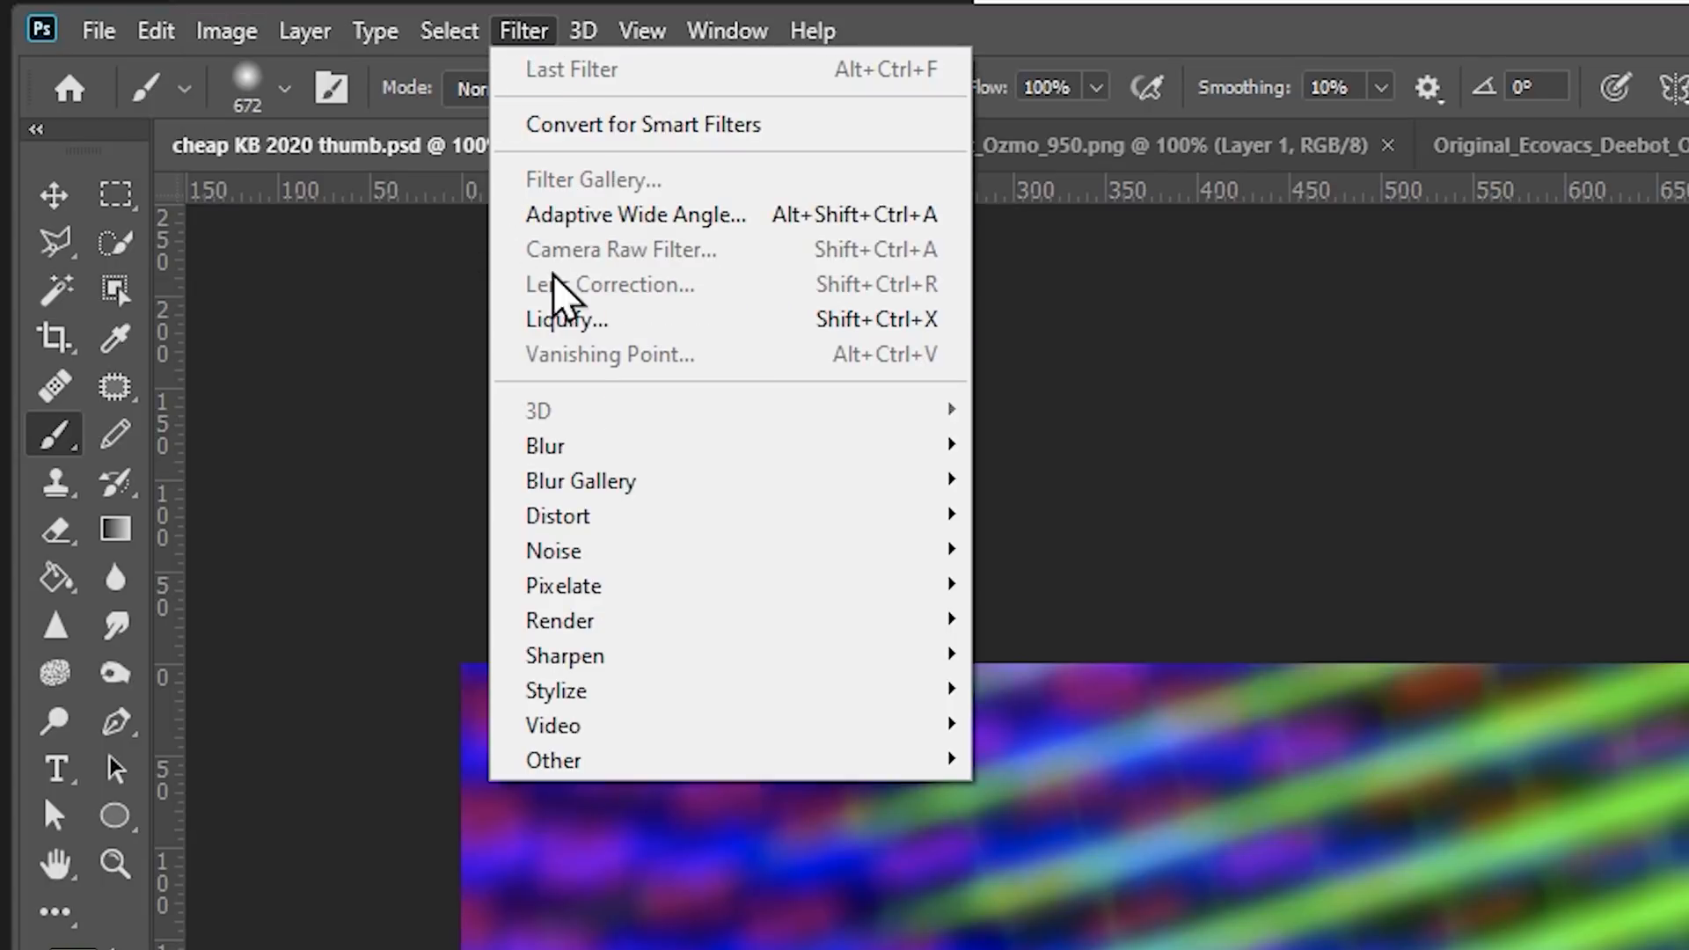
mouse_move(633, 268)
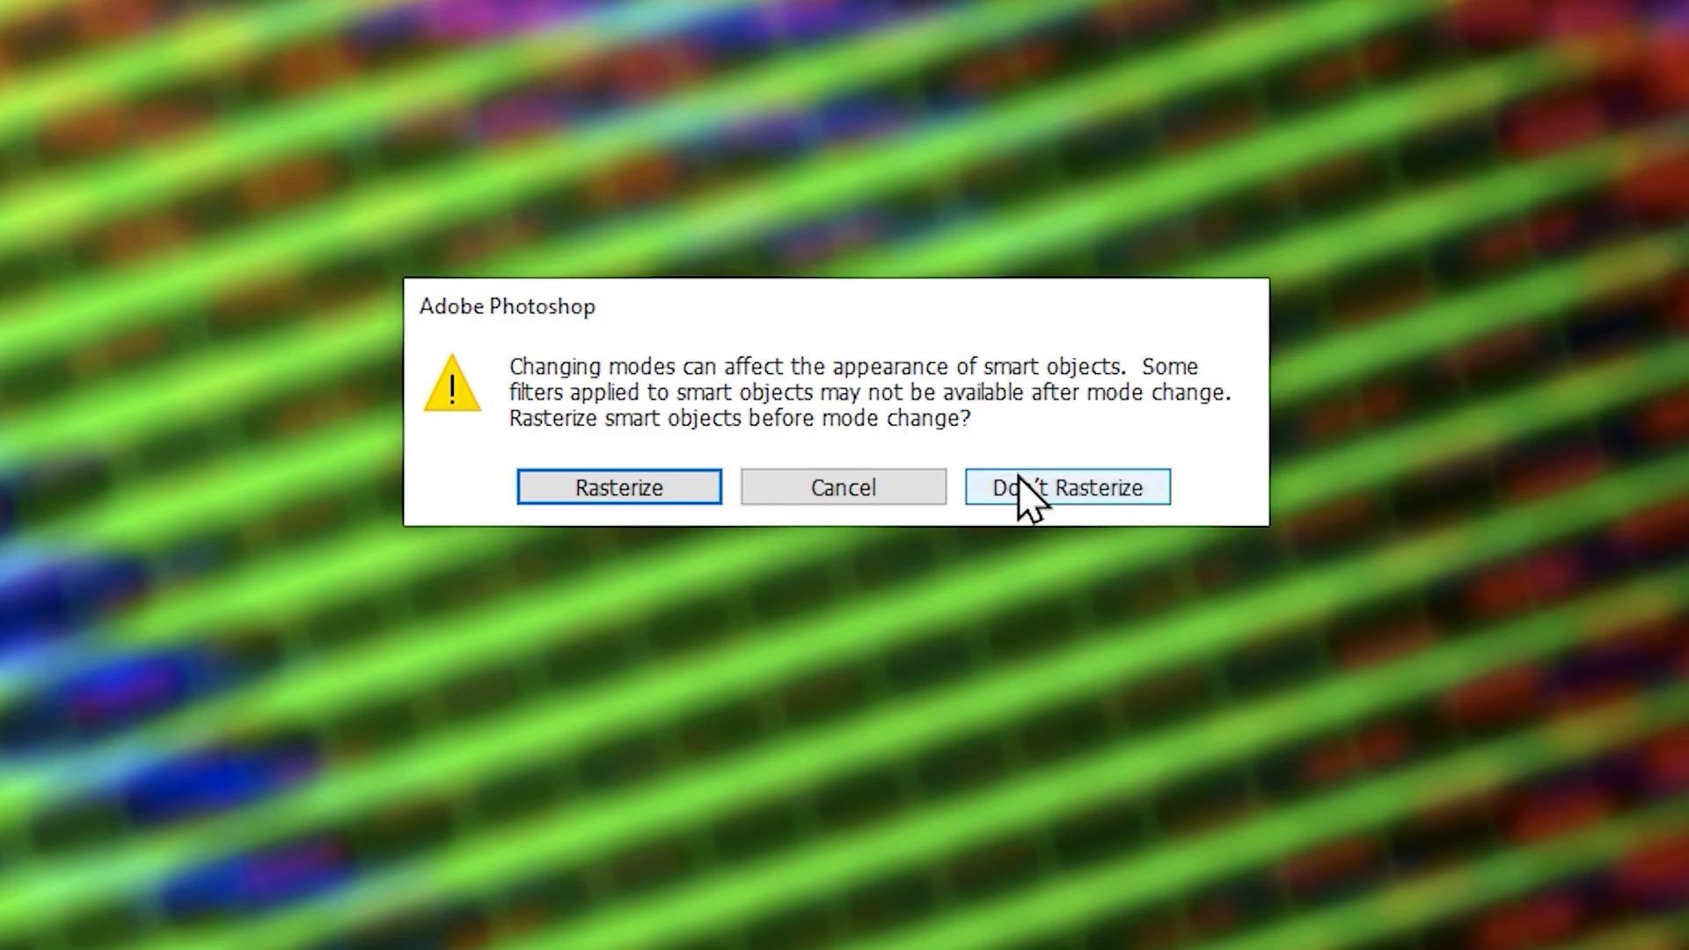
click(1066, 487)
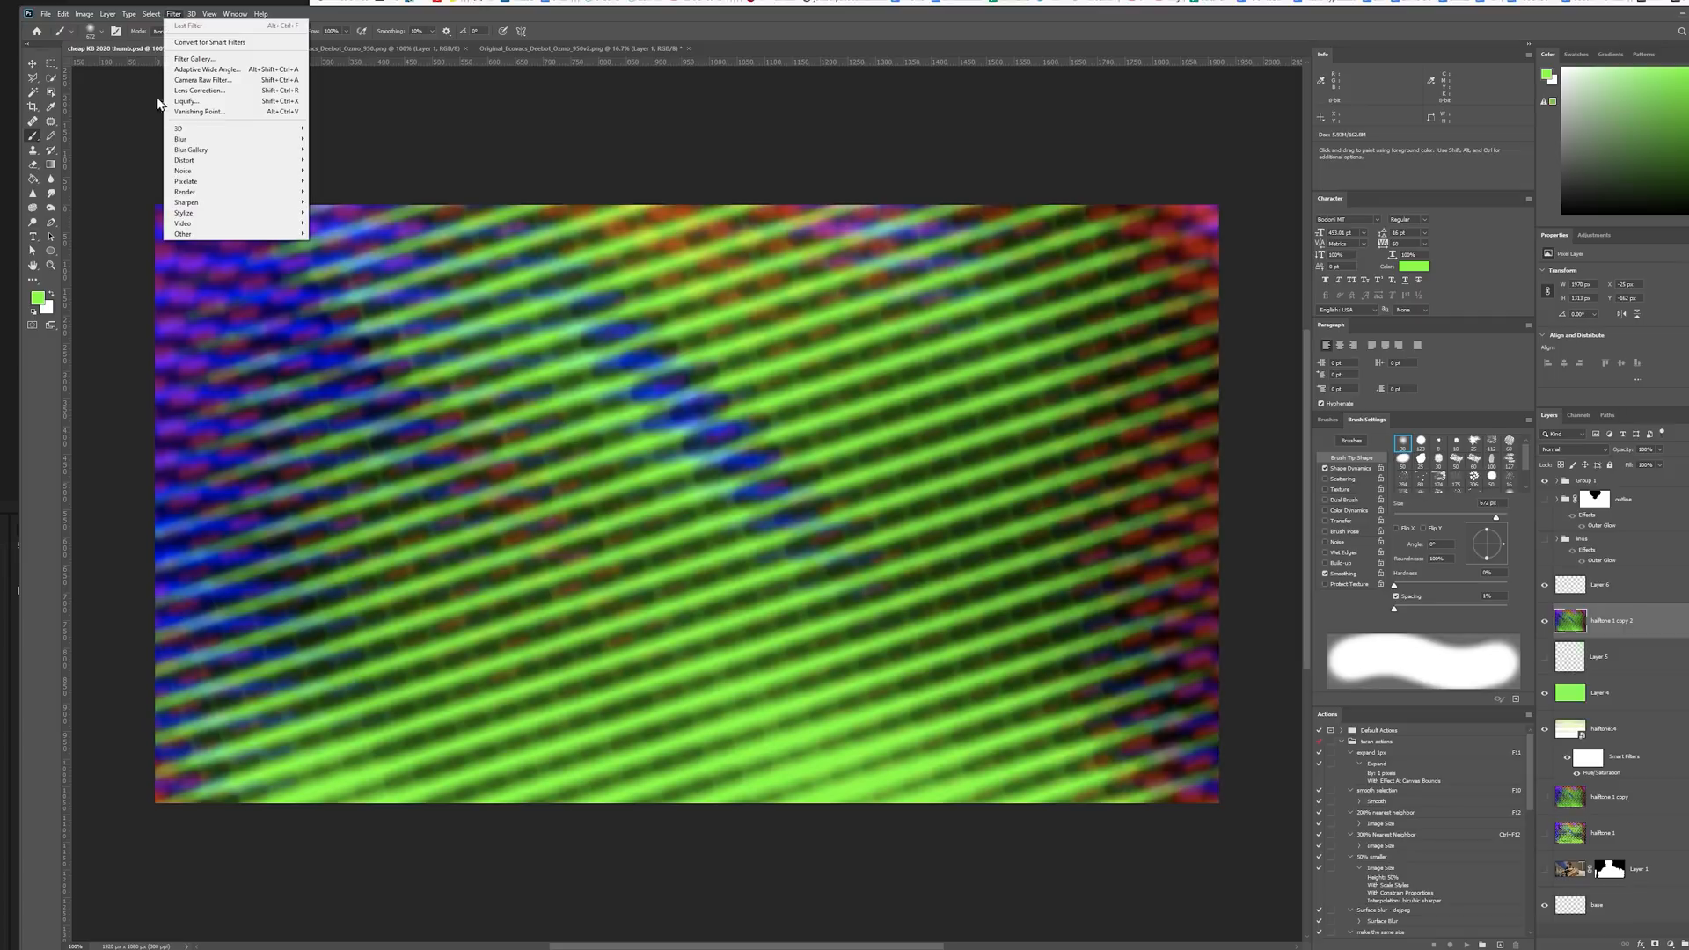
click(200, 79)
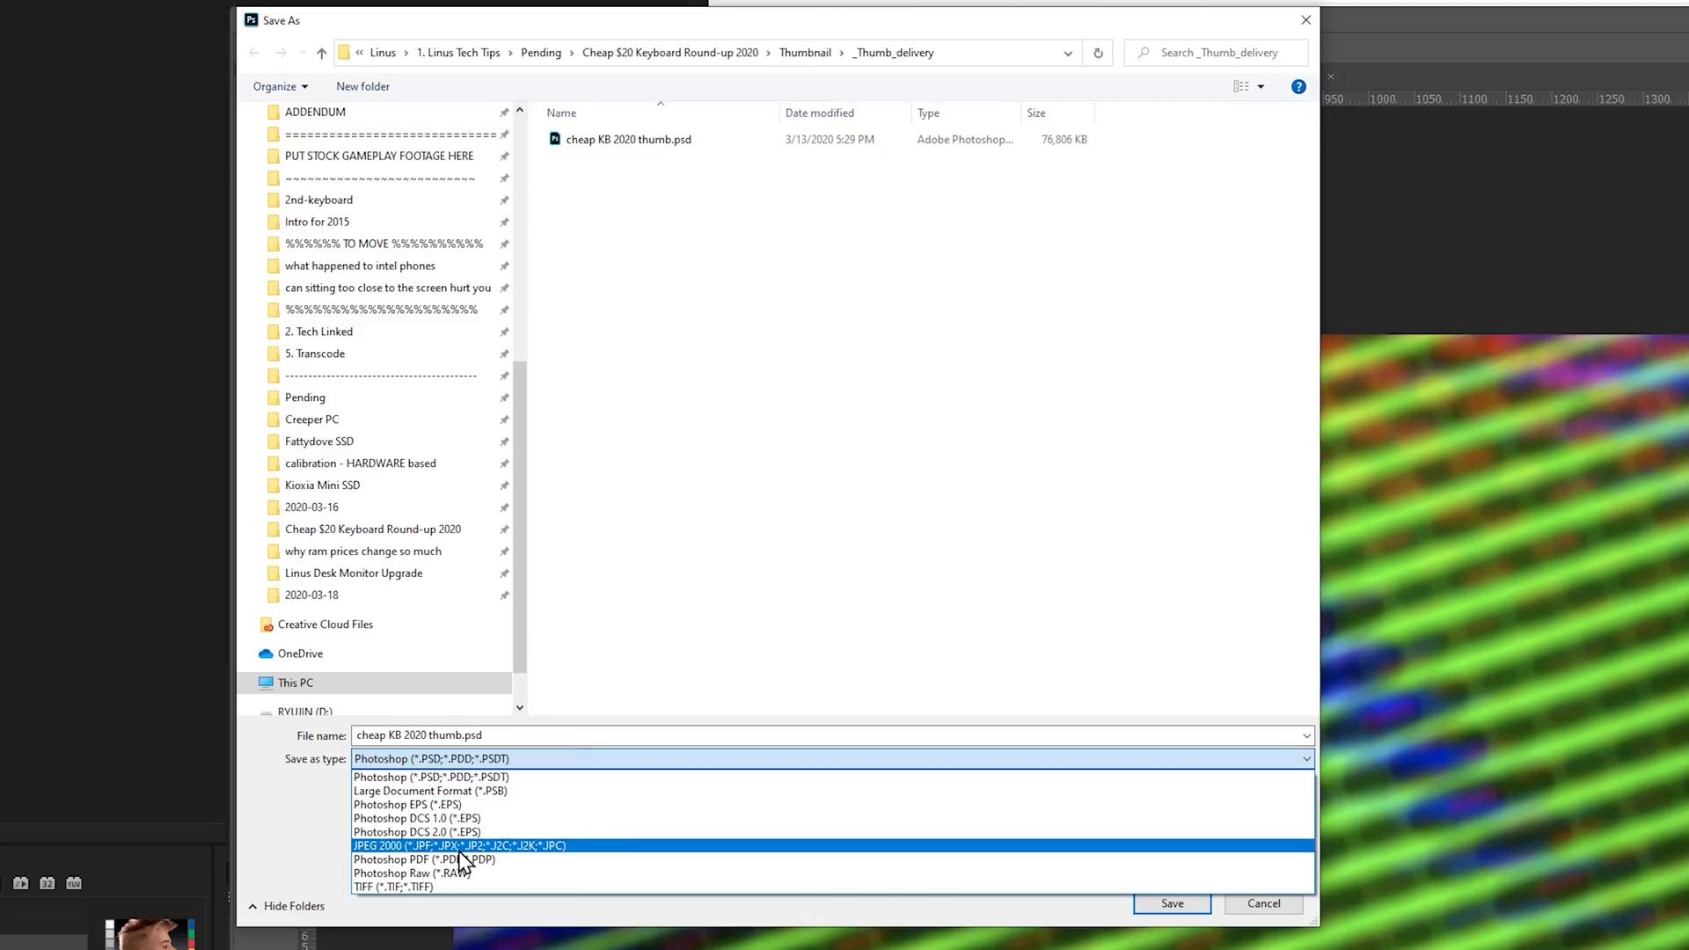
mouse_move(402, 852)
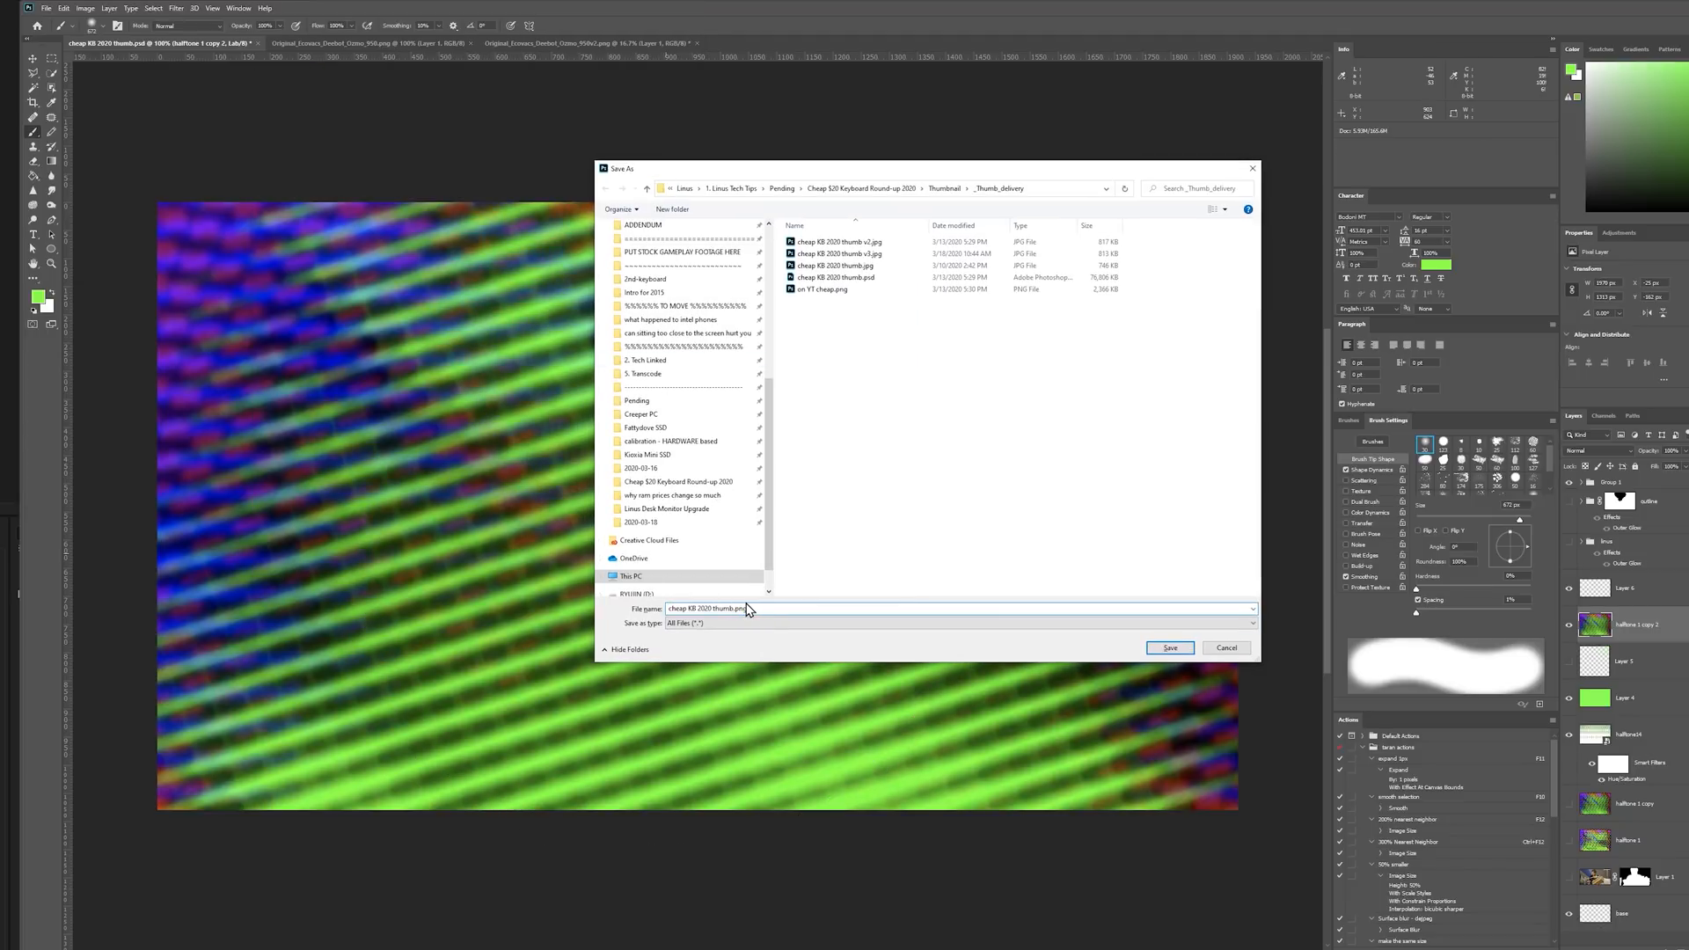
mouse_move(1226, 648)
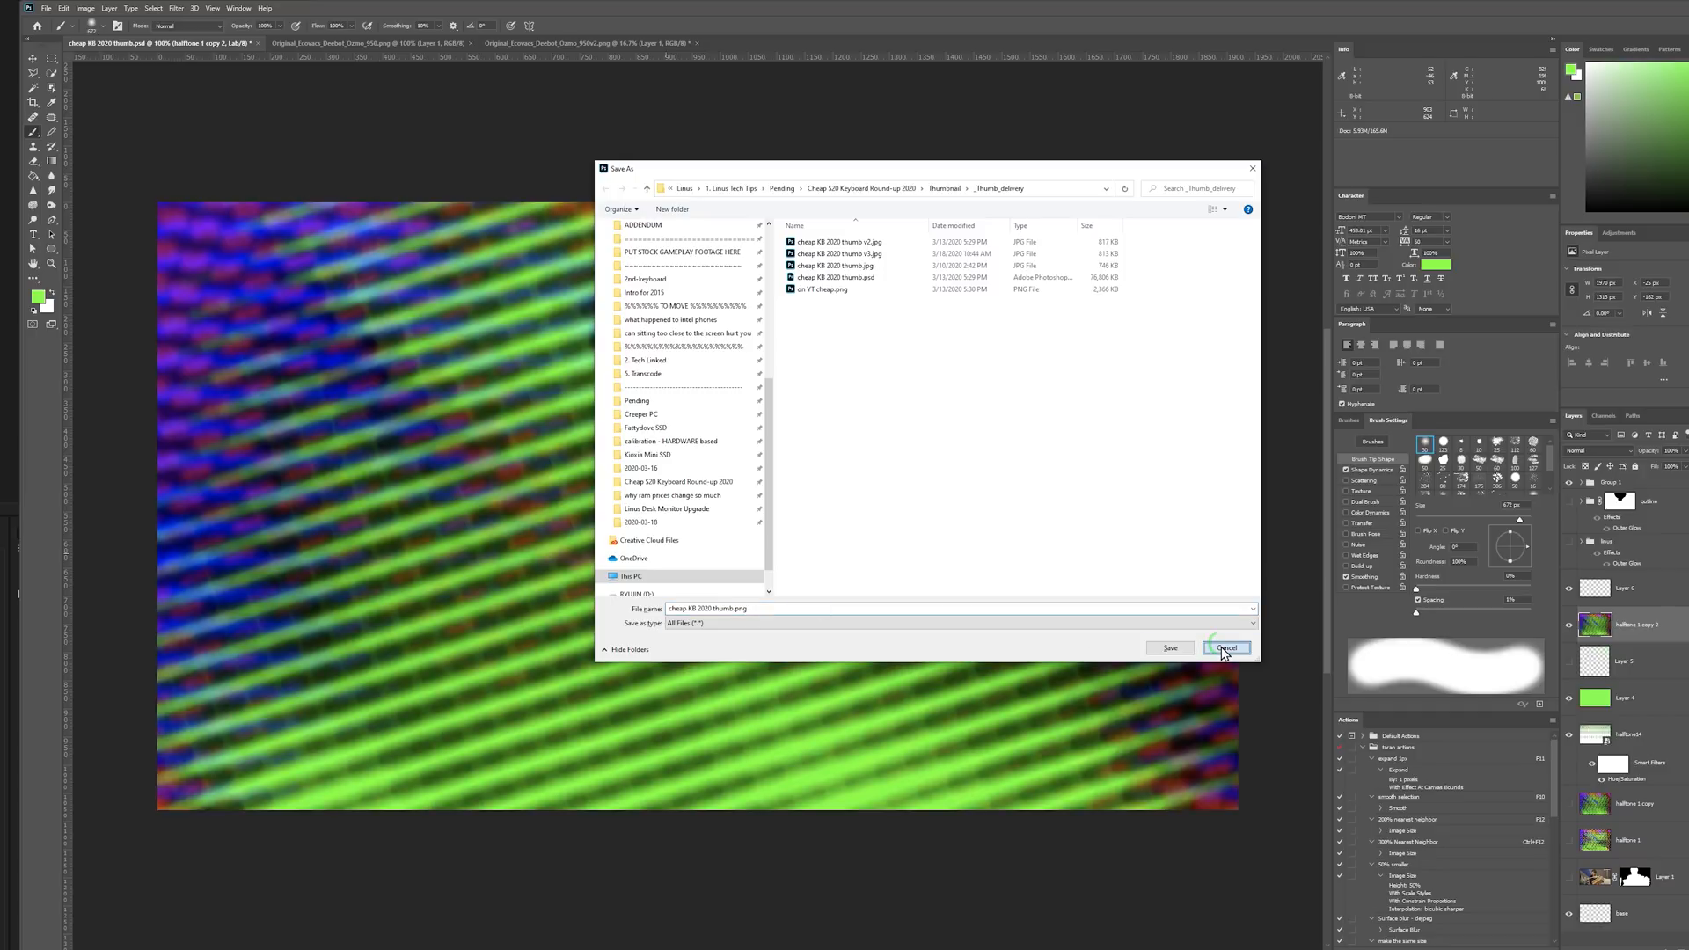
click(1225, 648)
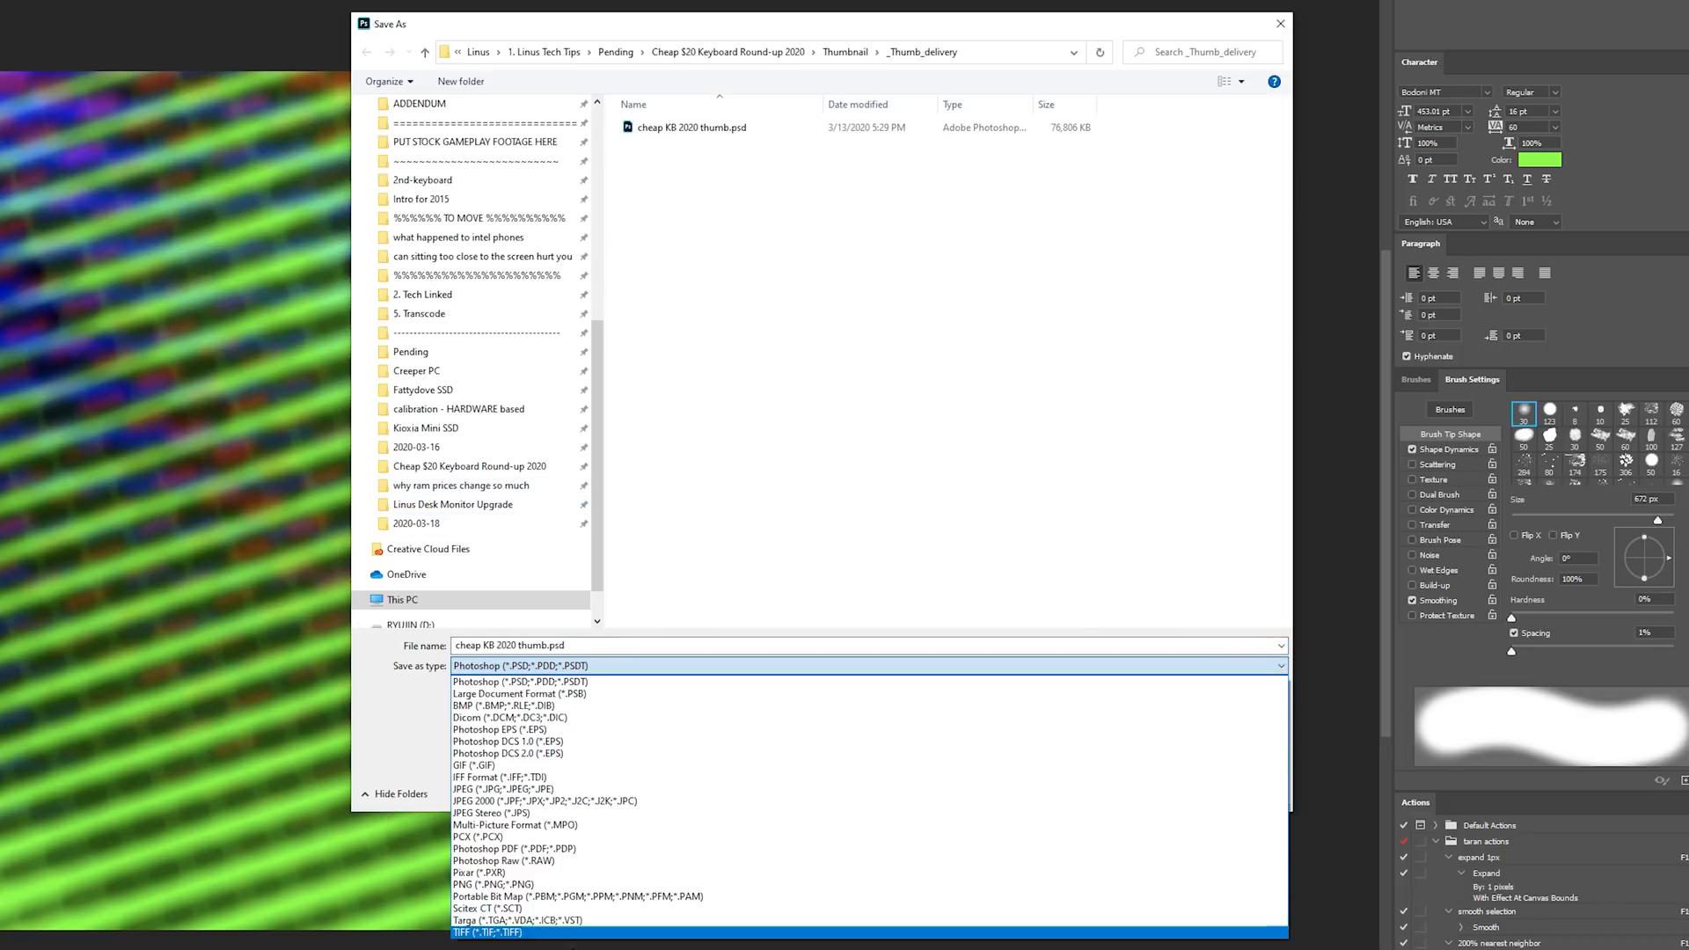
click(517, 681)
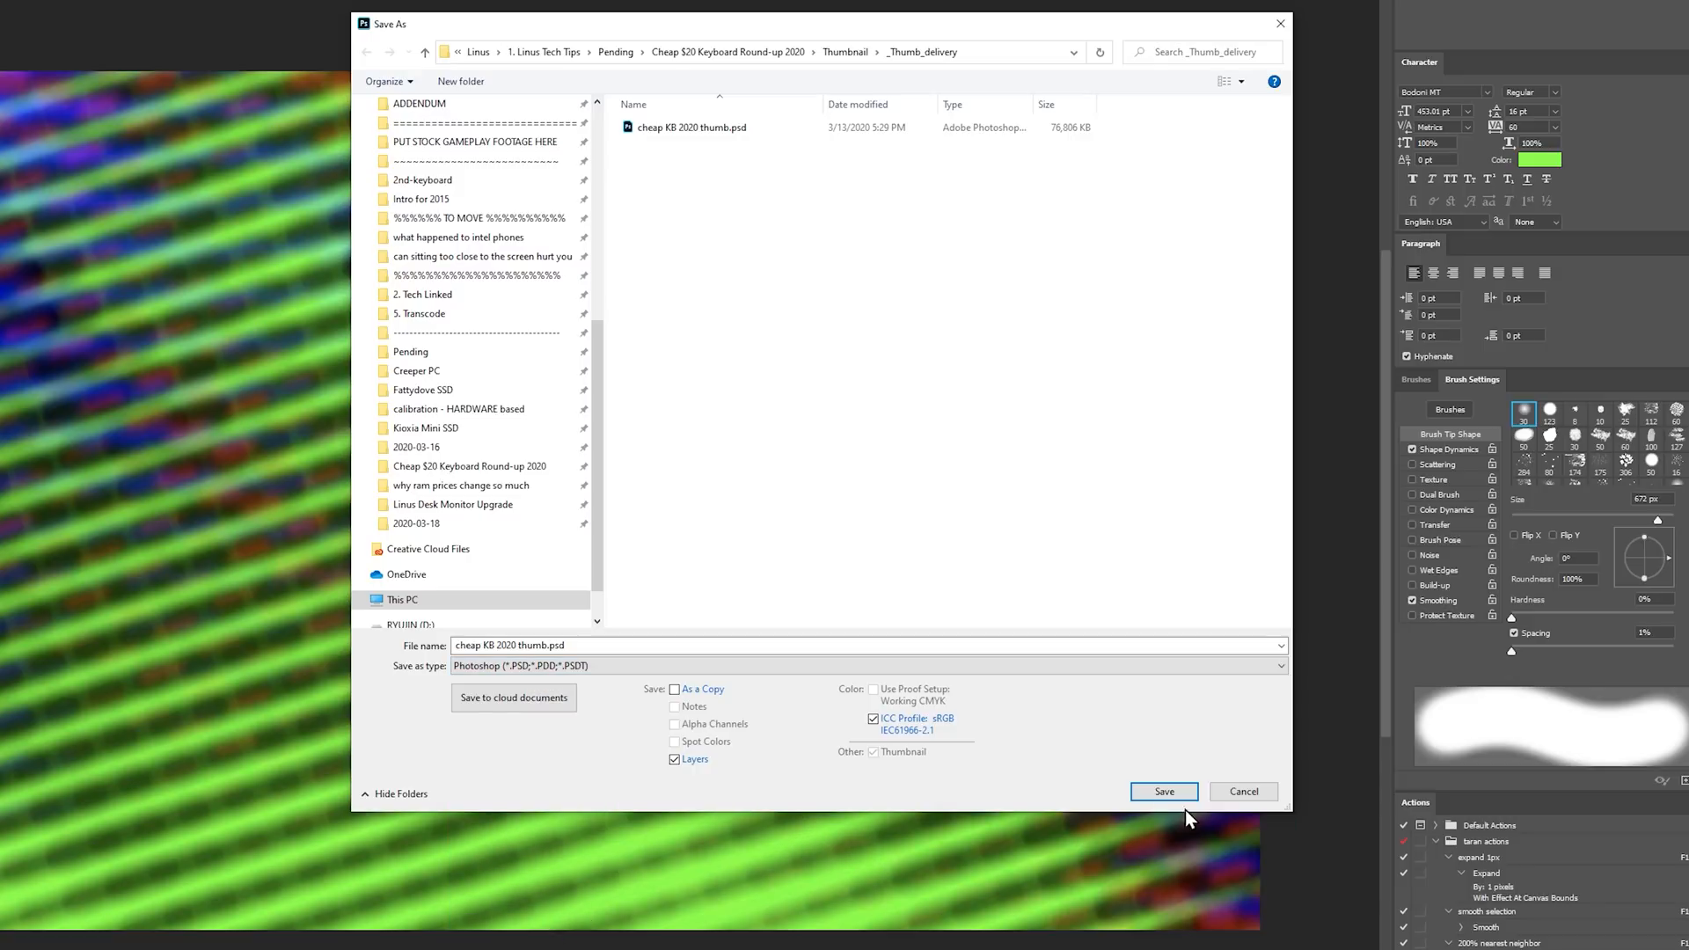
click(1163, 790)
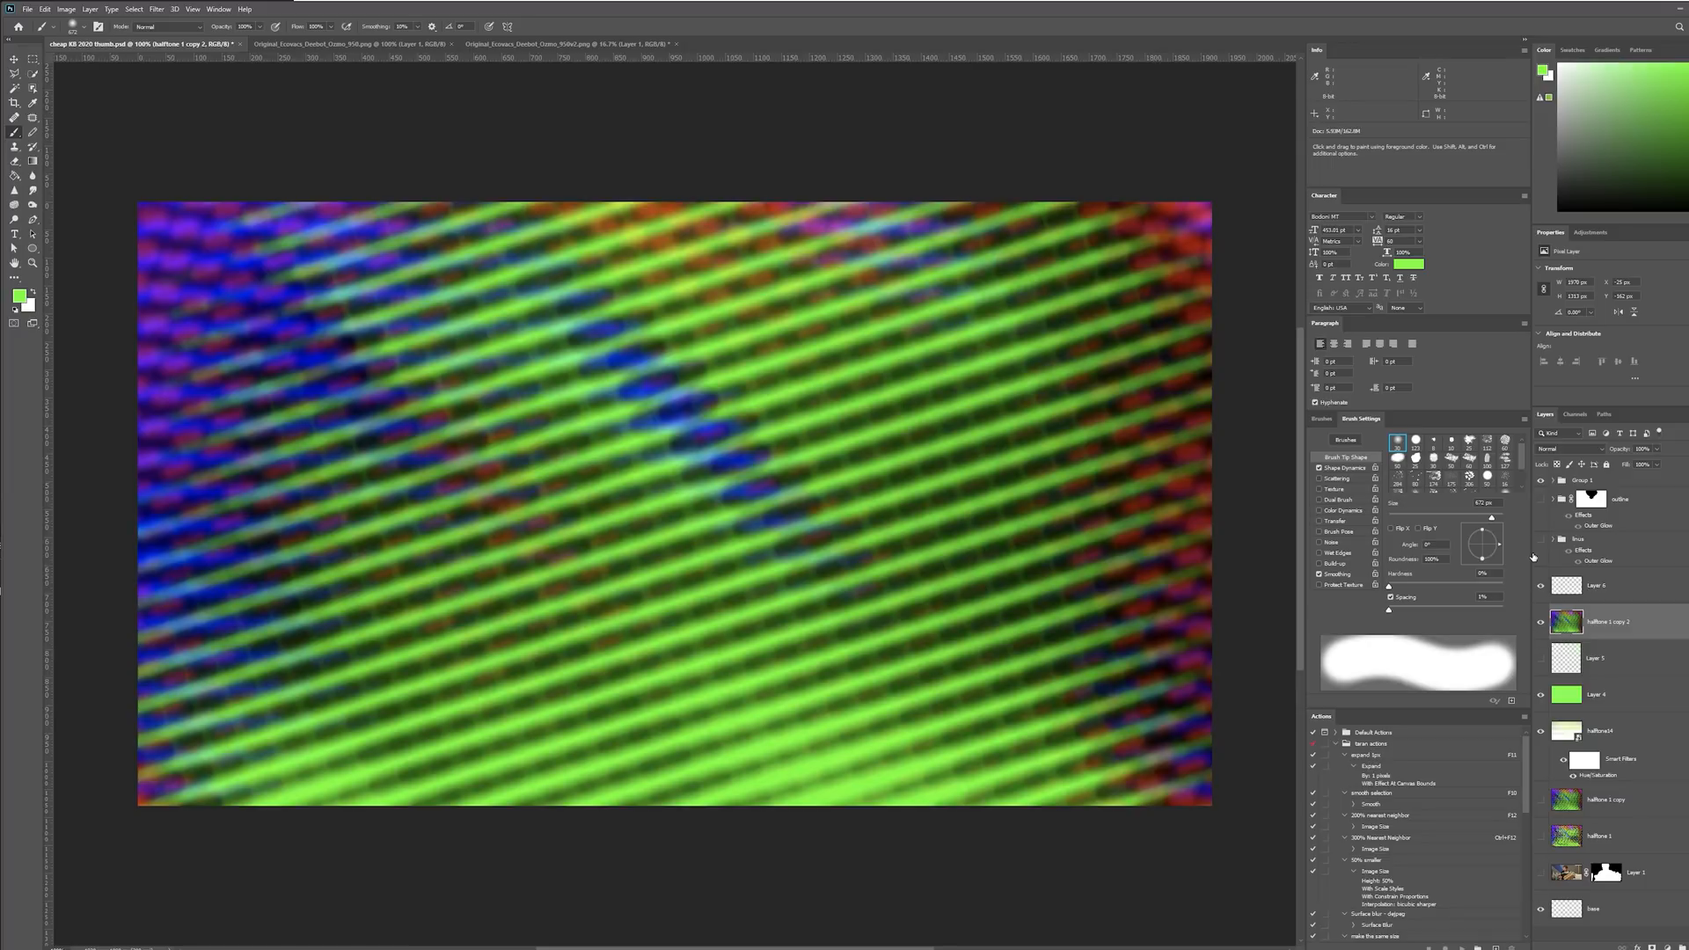
mouse_move(1541, 559)
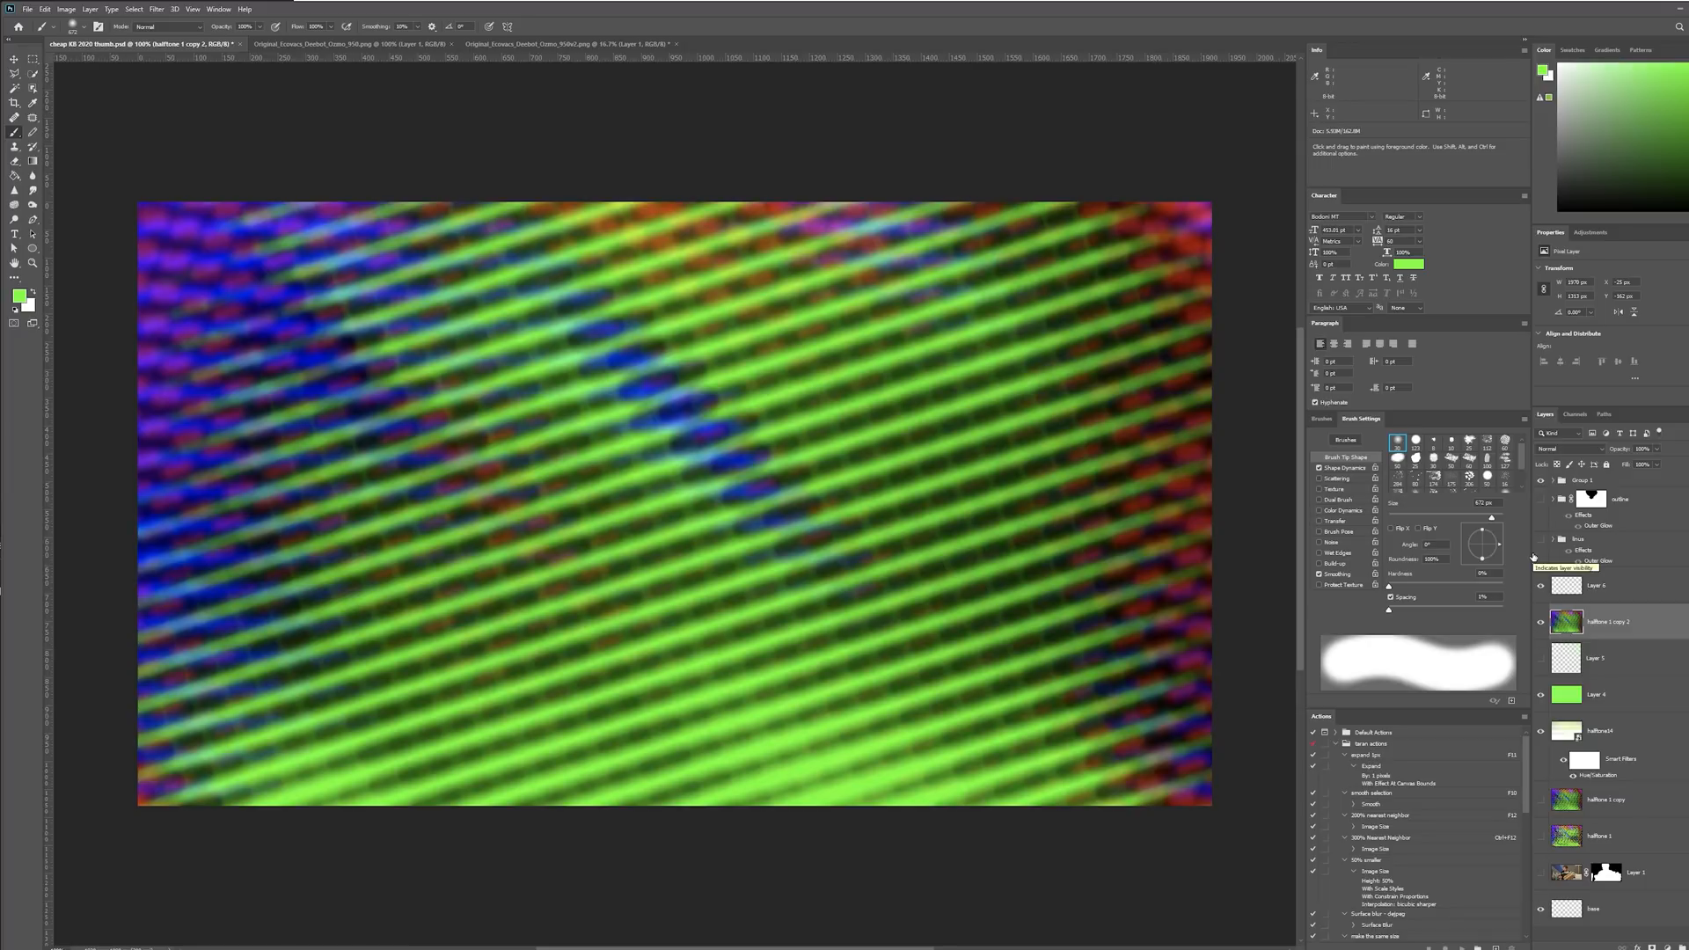
mouse_move(1030, 568)
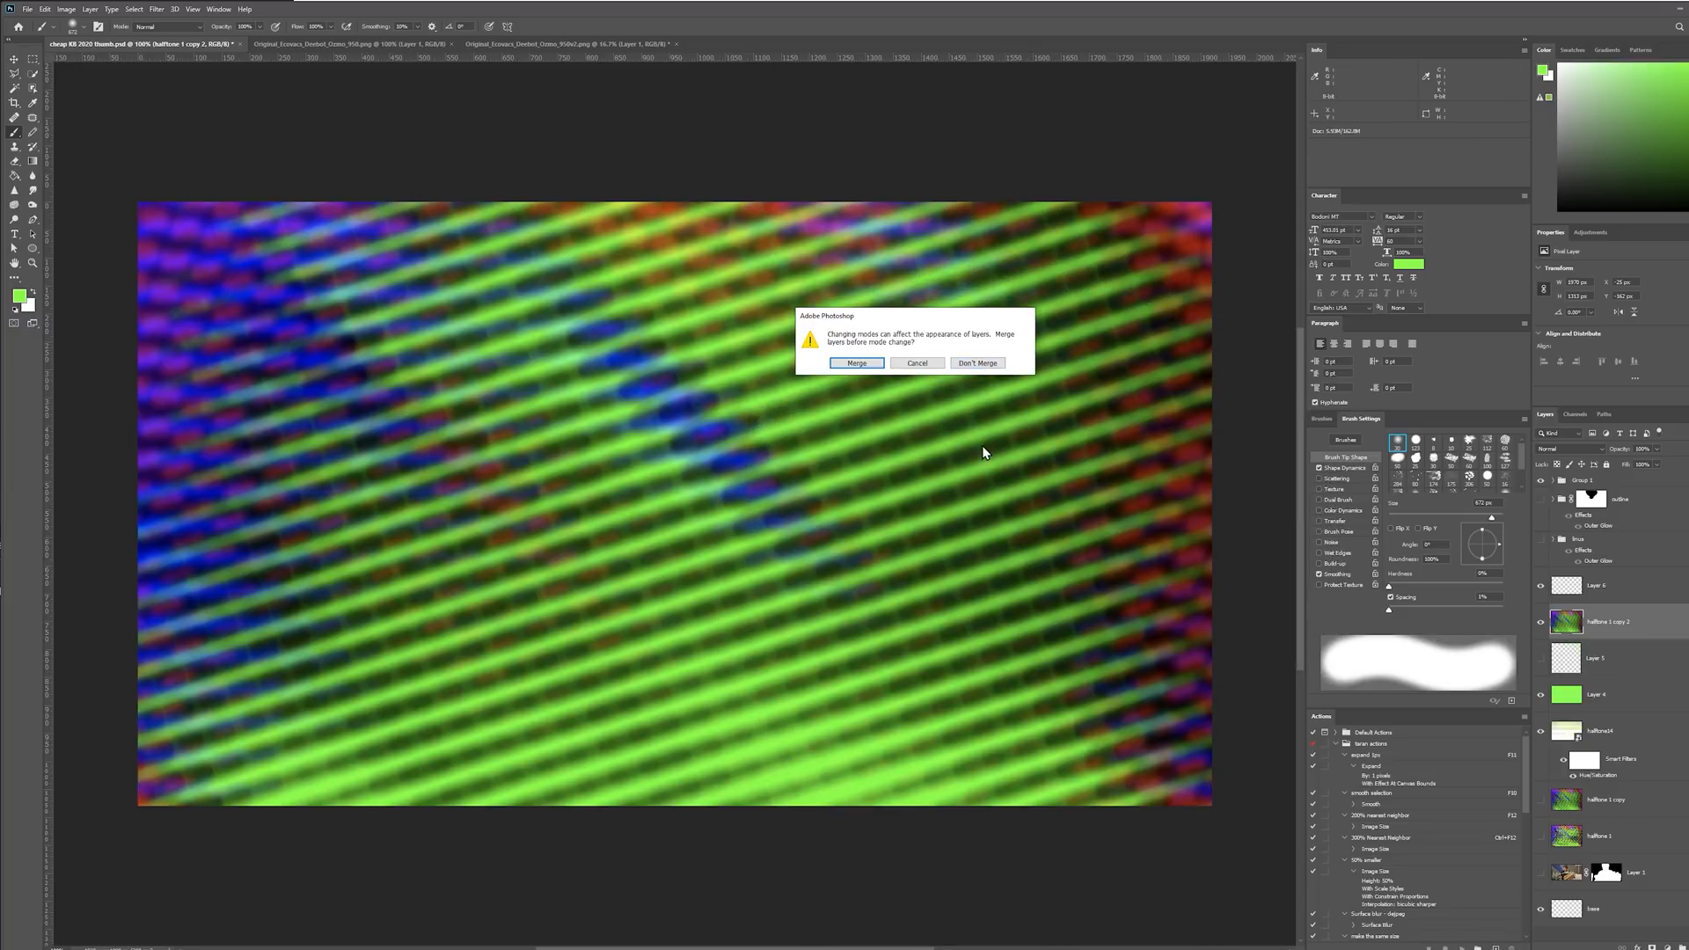
Change the colour mode without merging layers, then apply a slight Hue/Saturation hue shift
click(977, 362)
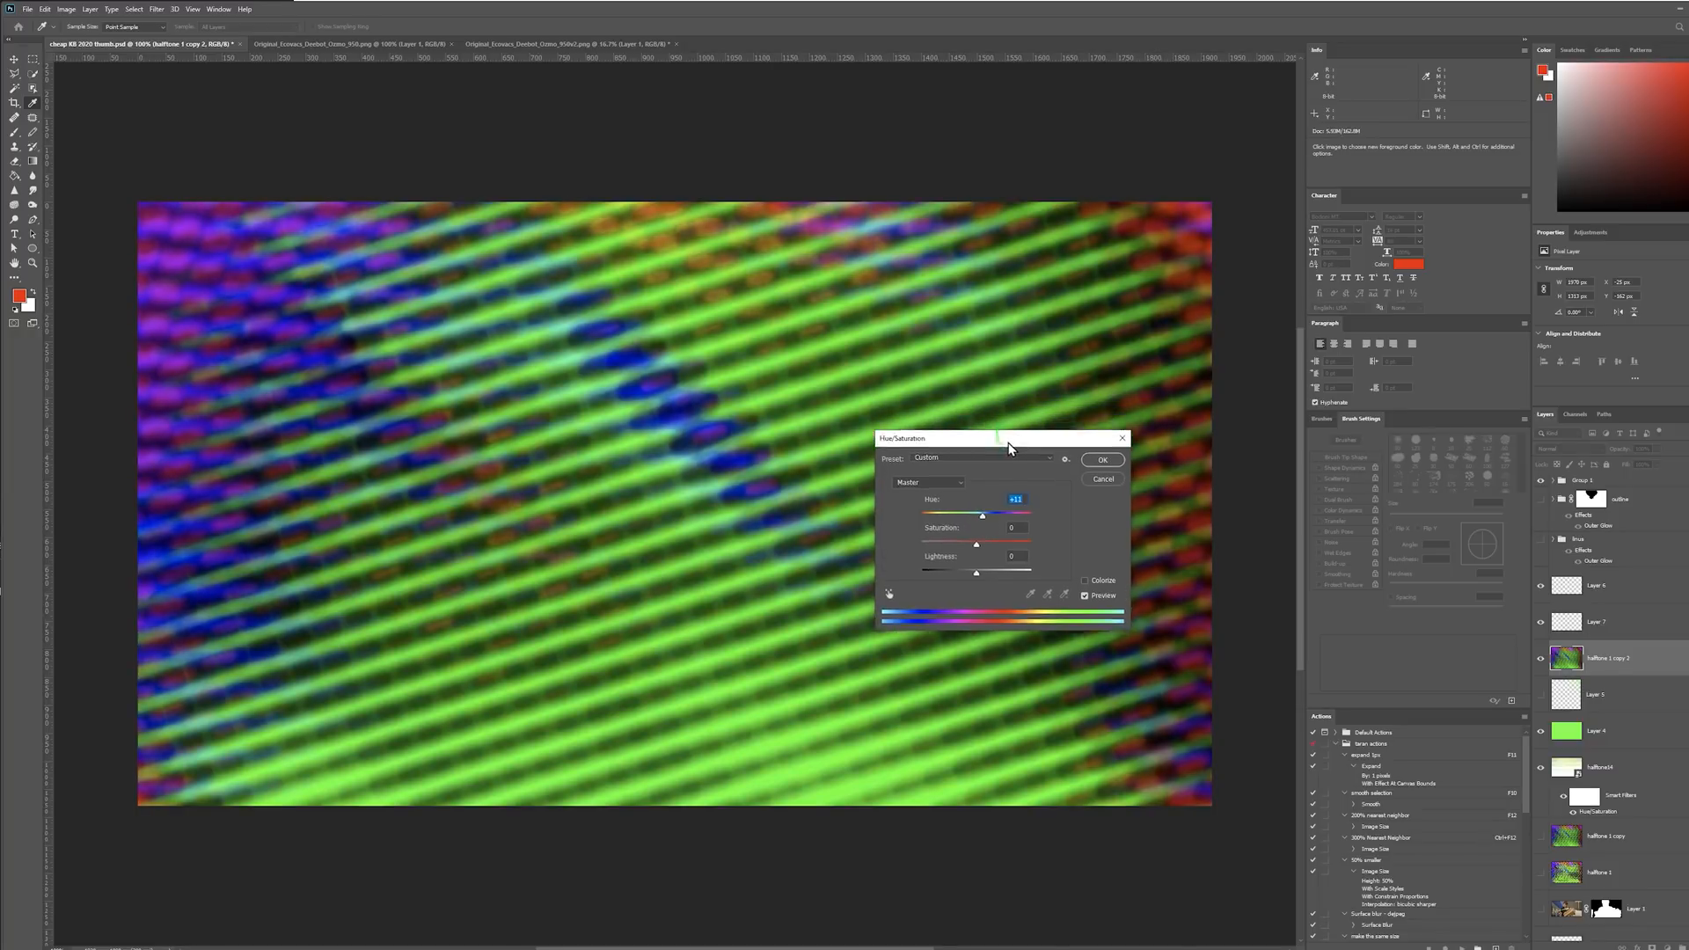
click(1102, 459)
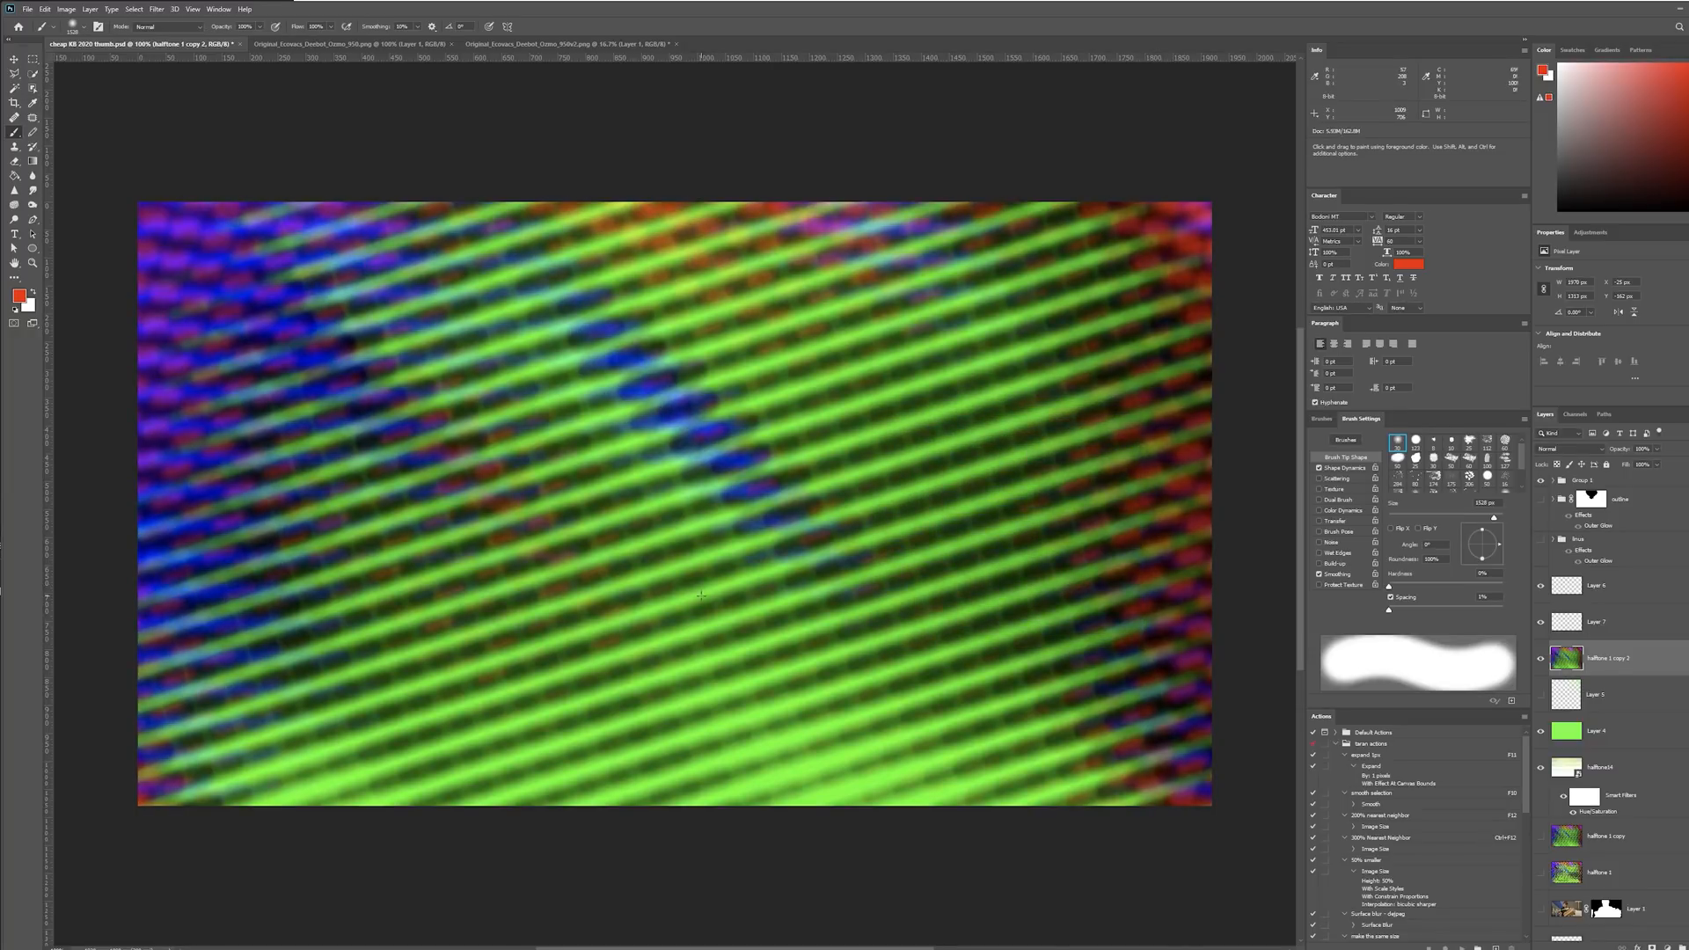